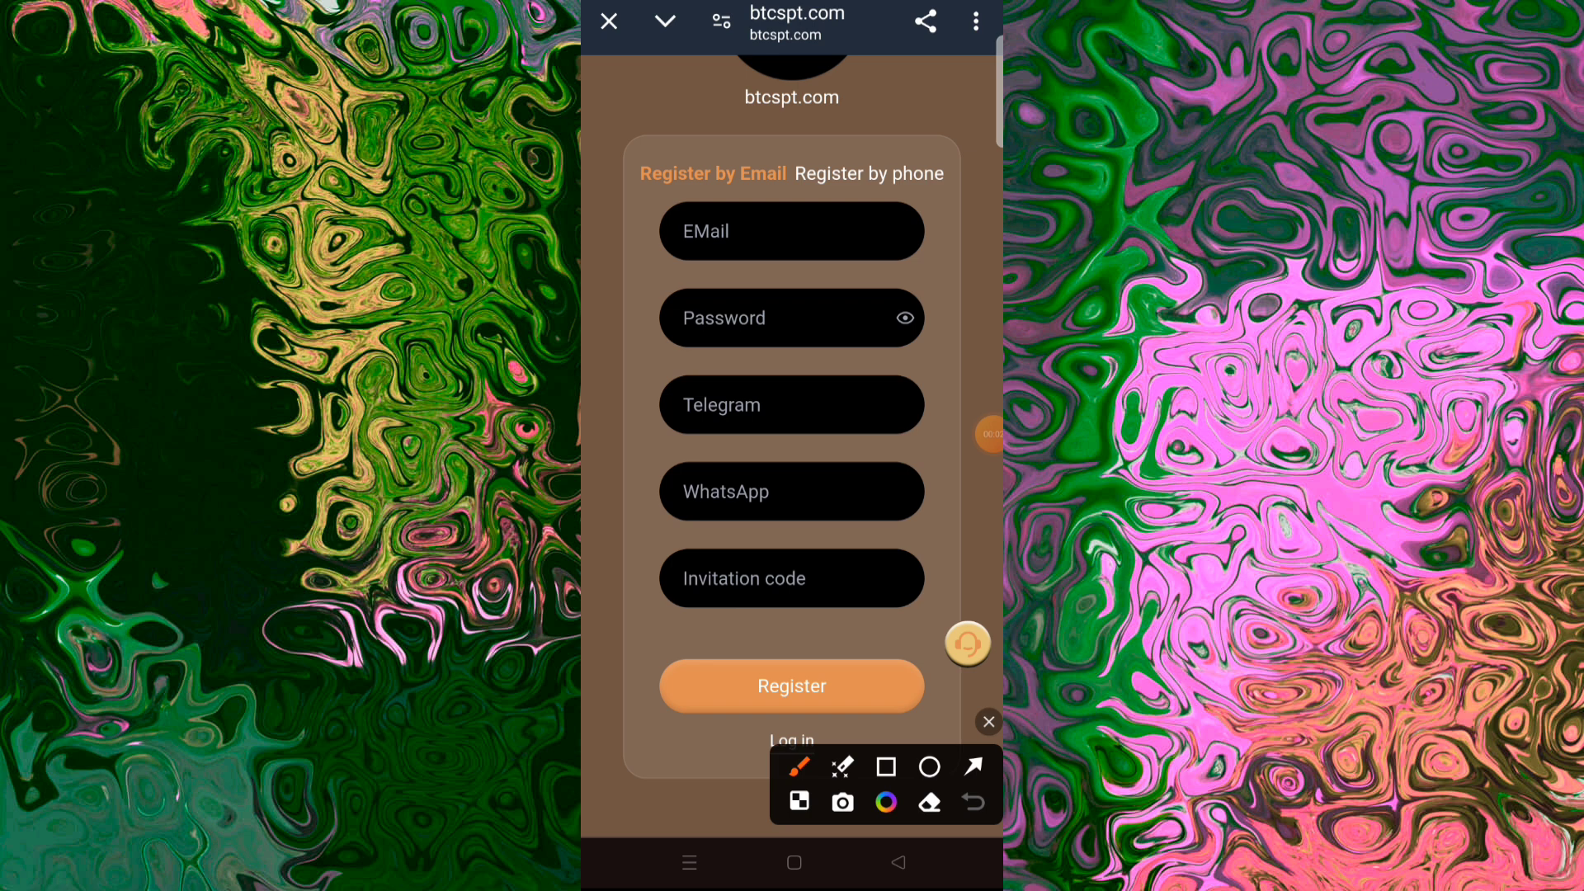
# Step: Log in to the platform and advance the Announcement popup to the second notice
pyautogui.click(927, 766)
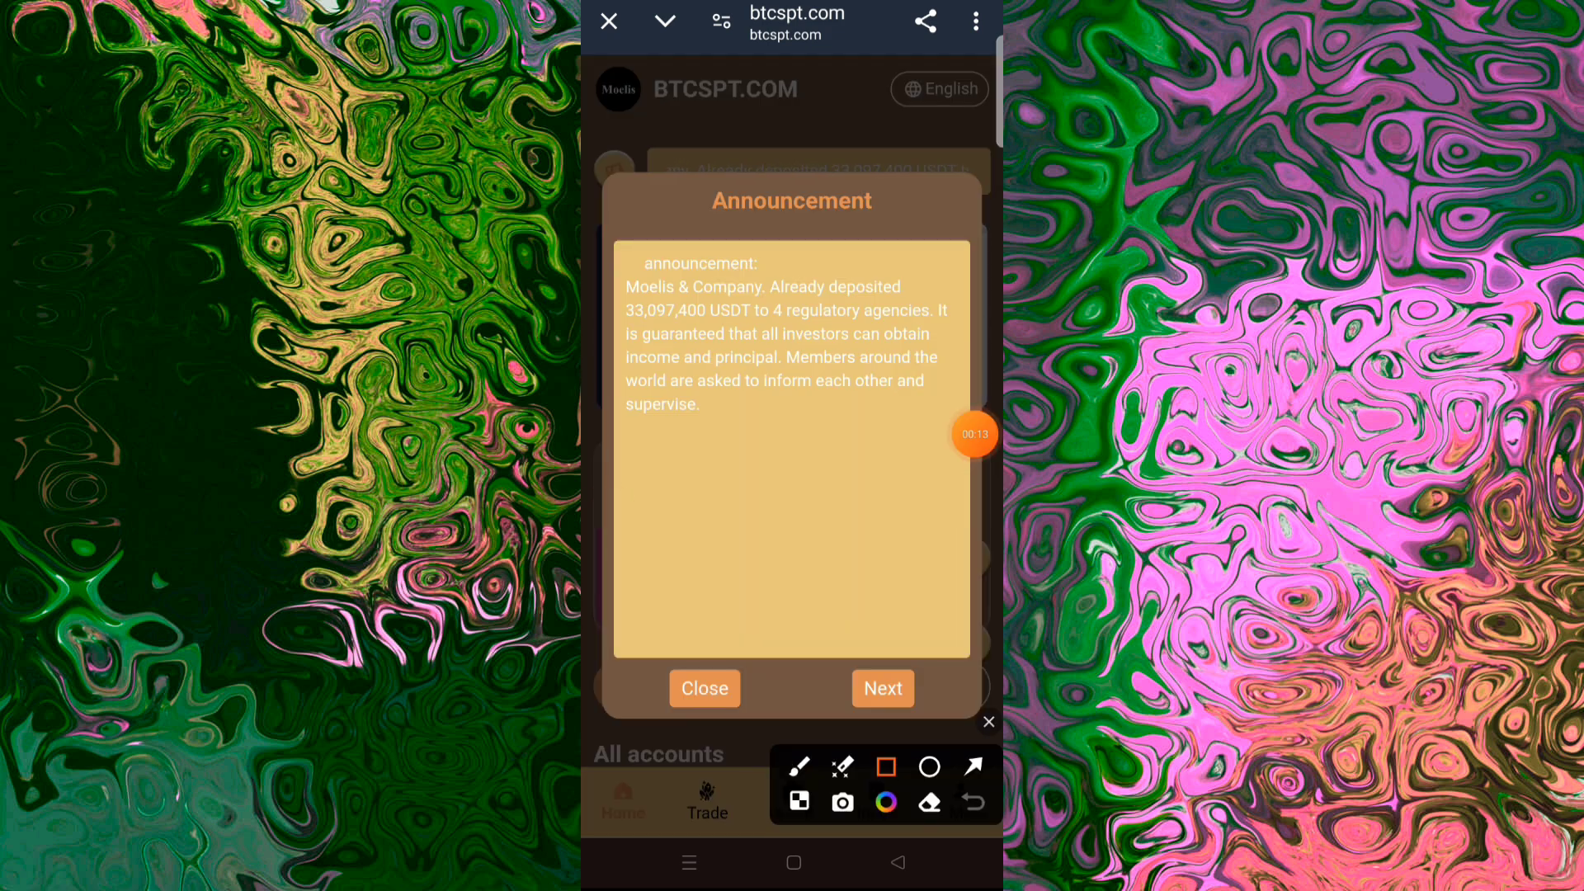
pyautogui.moveTo(714, 181); pyautogui.dragTo(889, 219)
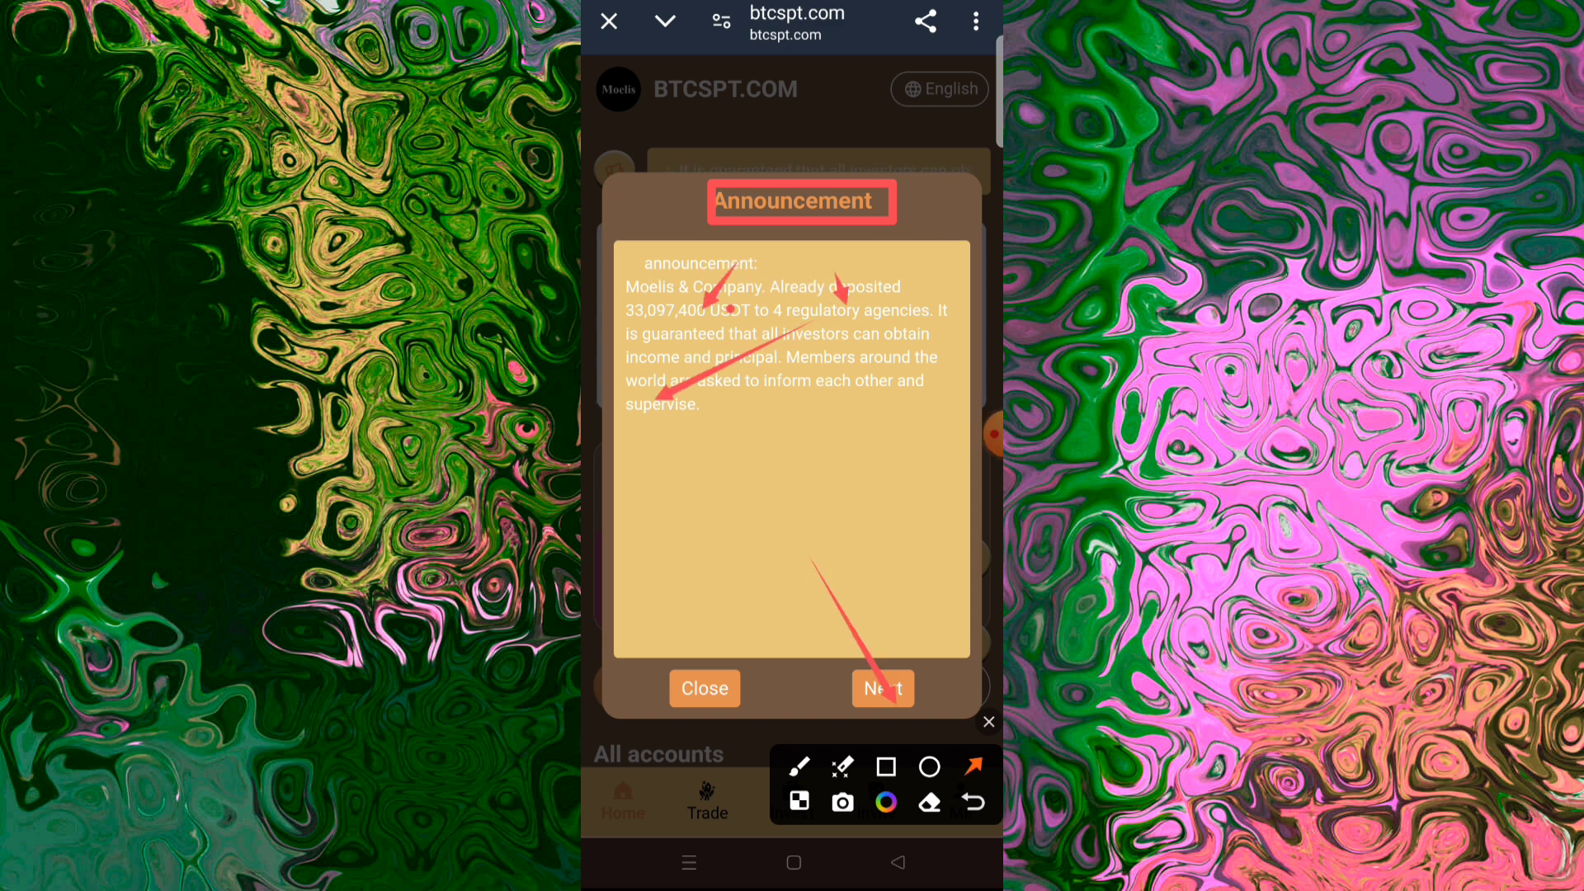
pyautogui.click(881, 688)
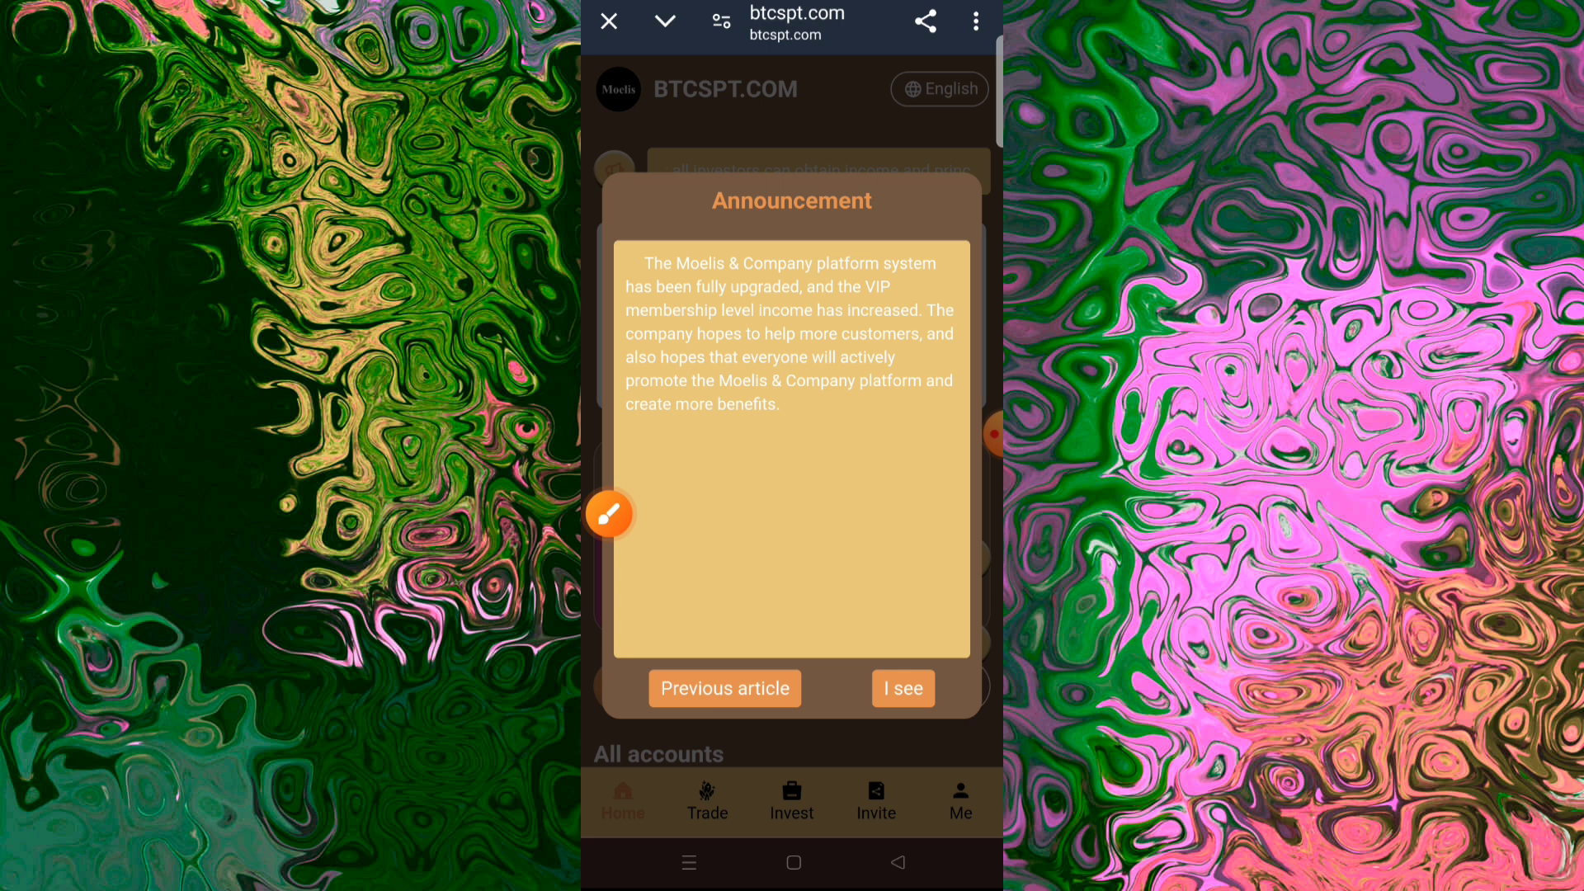
# Step: Dismiss the announcement, reveal the All accounts balances, and bring up the treasure-chest lucky draw
pyautogui.click(900, 688)
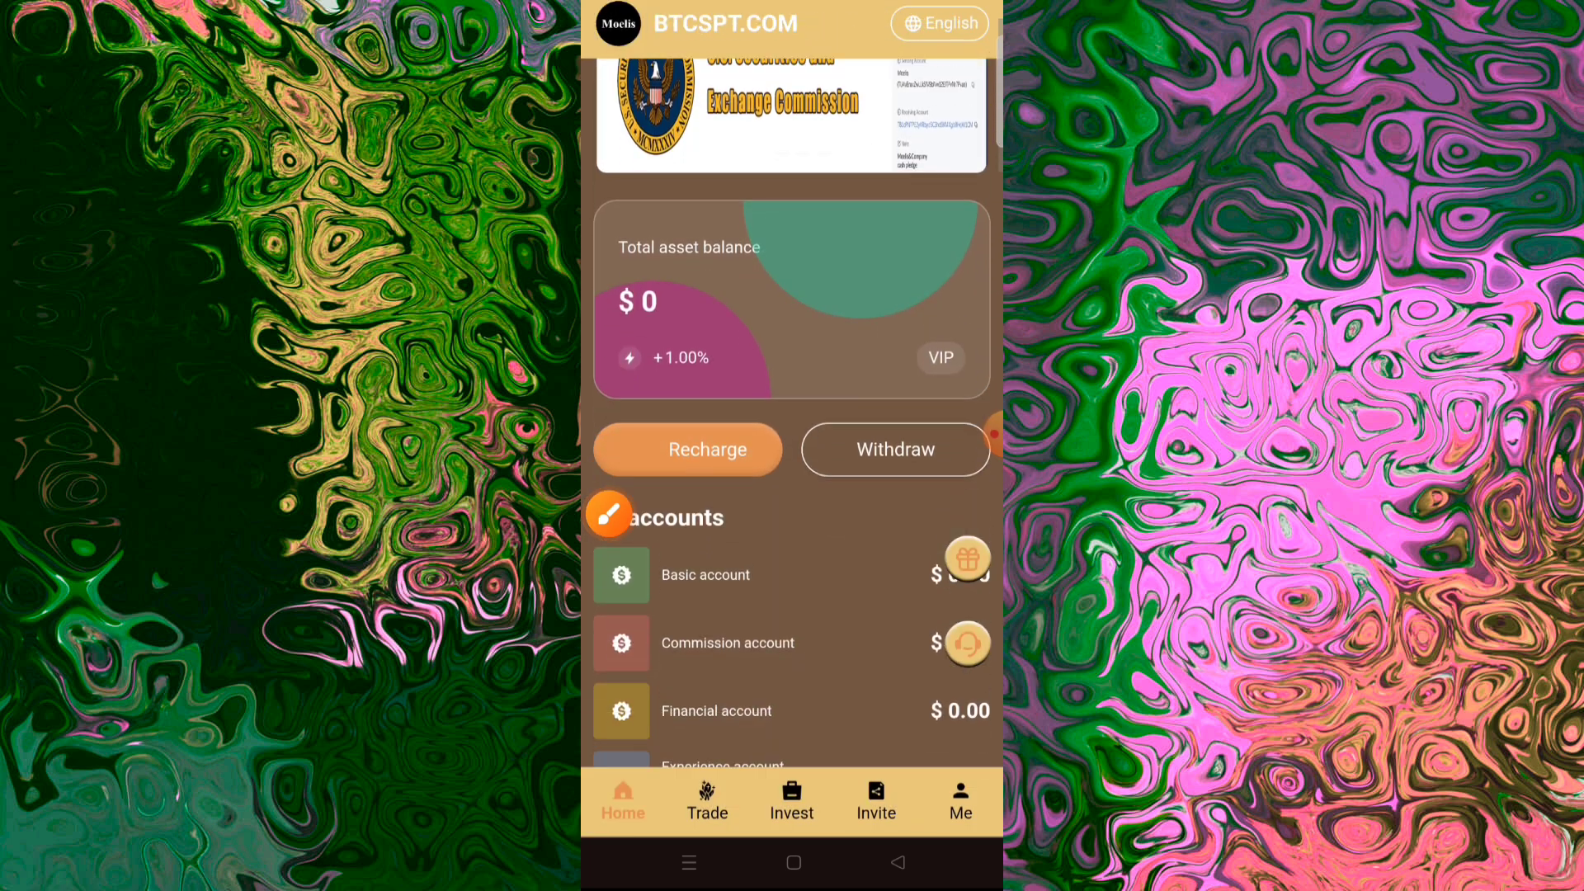
pyautogui.scroll(-3)
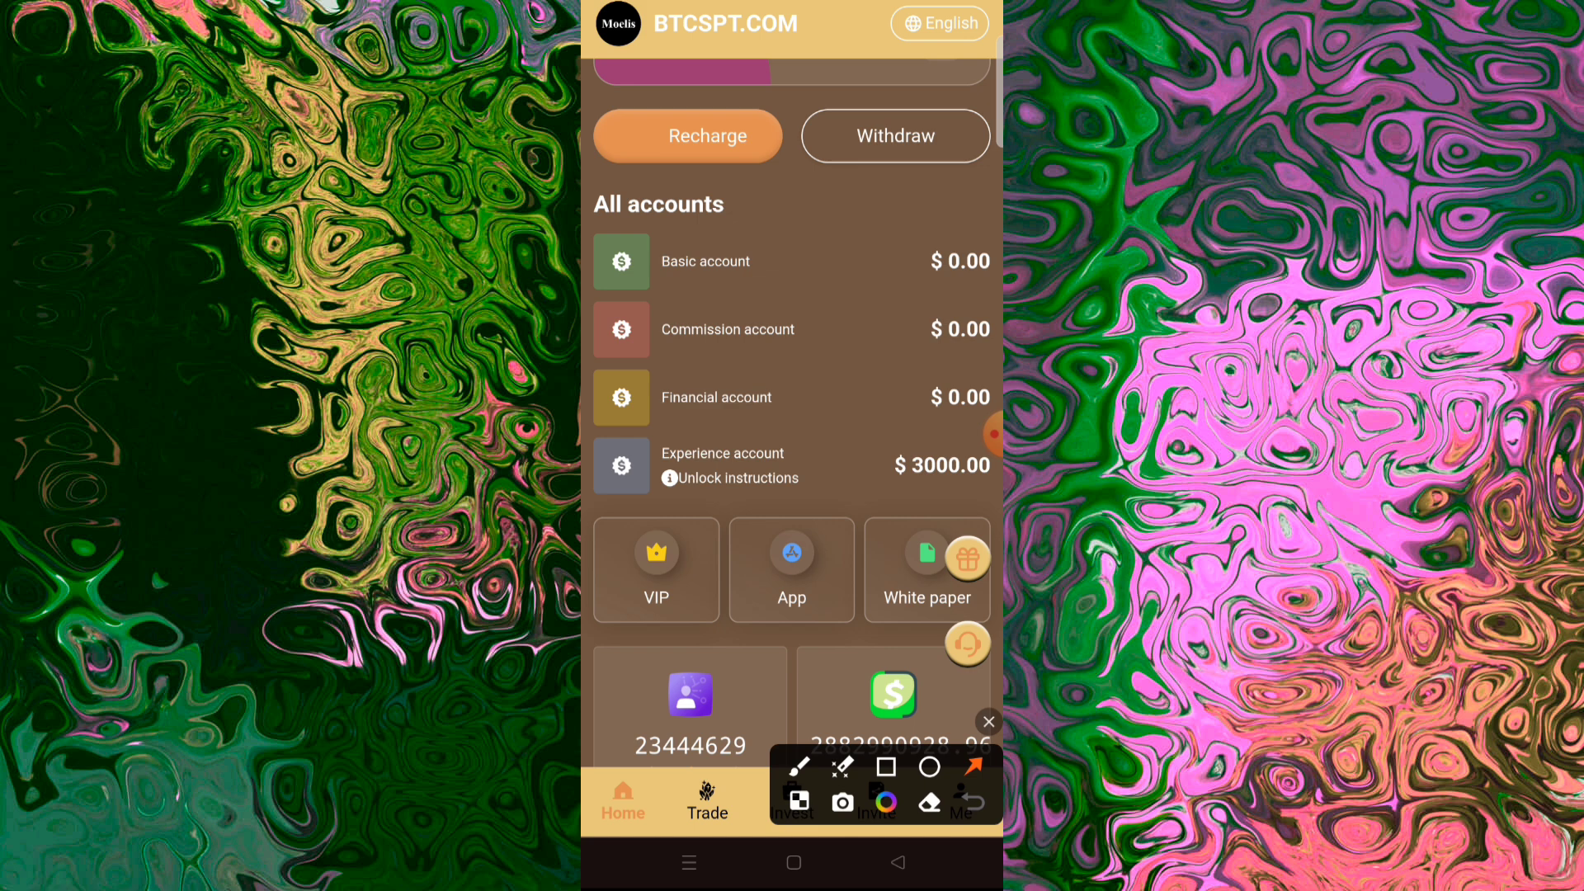
pyautogui.moveTo(752, 173); pyautogui.dragTo(681, 299)
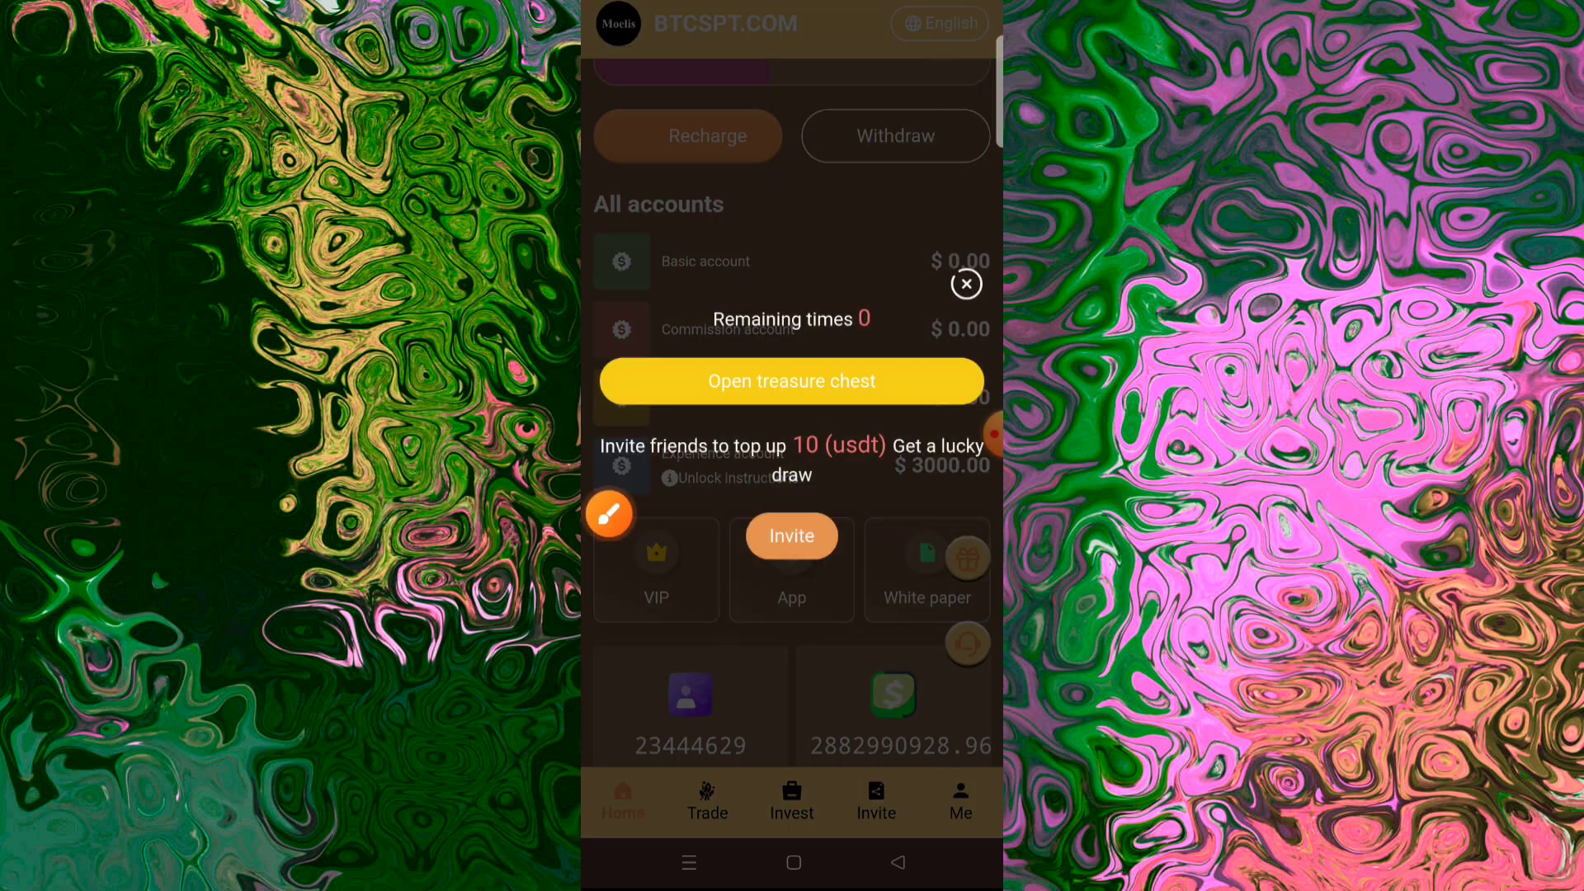
# Step: Bring up the Online service contacts and start the WhatsApp support chat
pyautogui.click(790, 381)
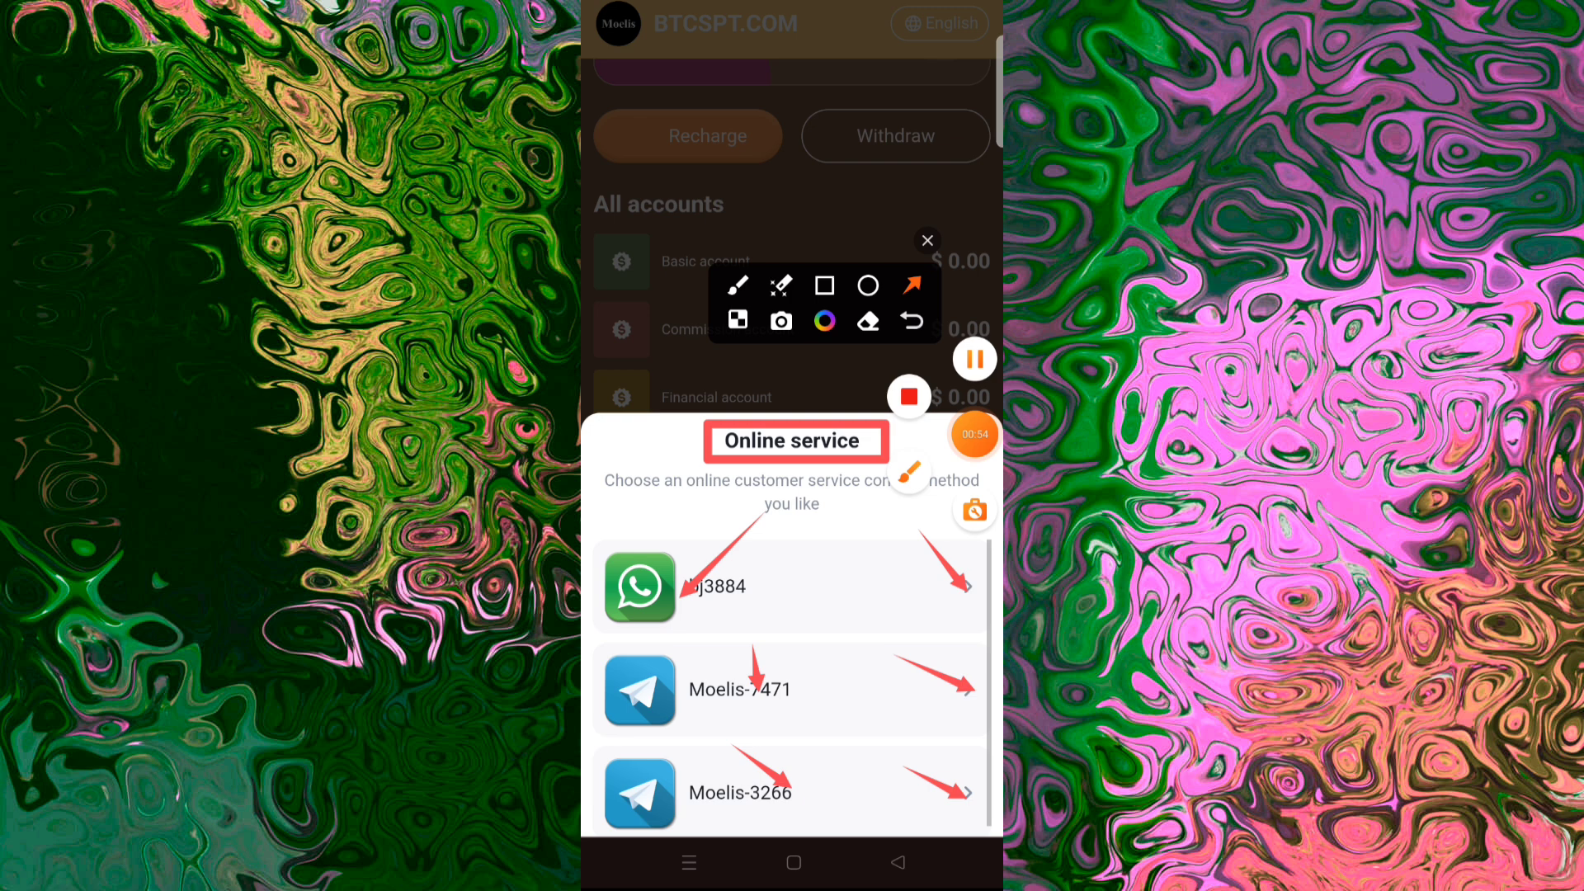
pyautogui.click(640, 587)
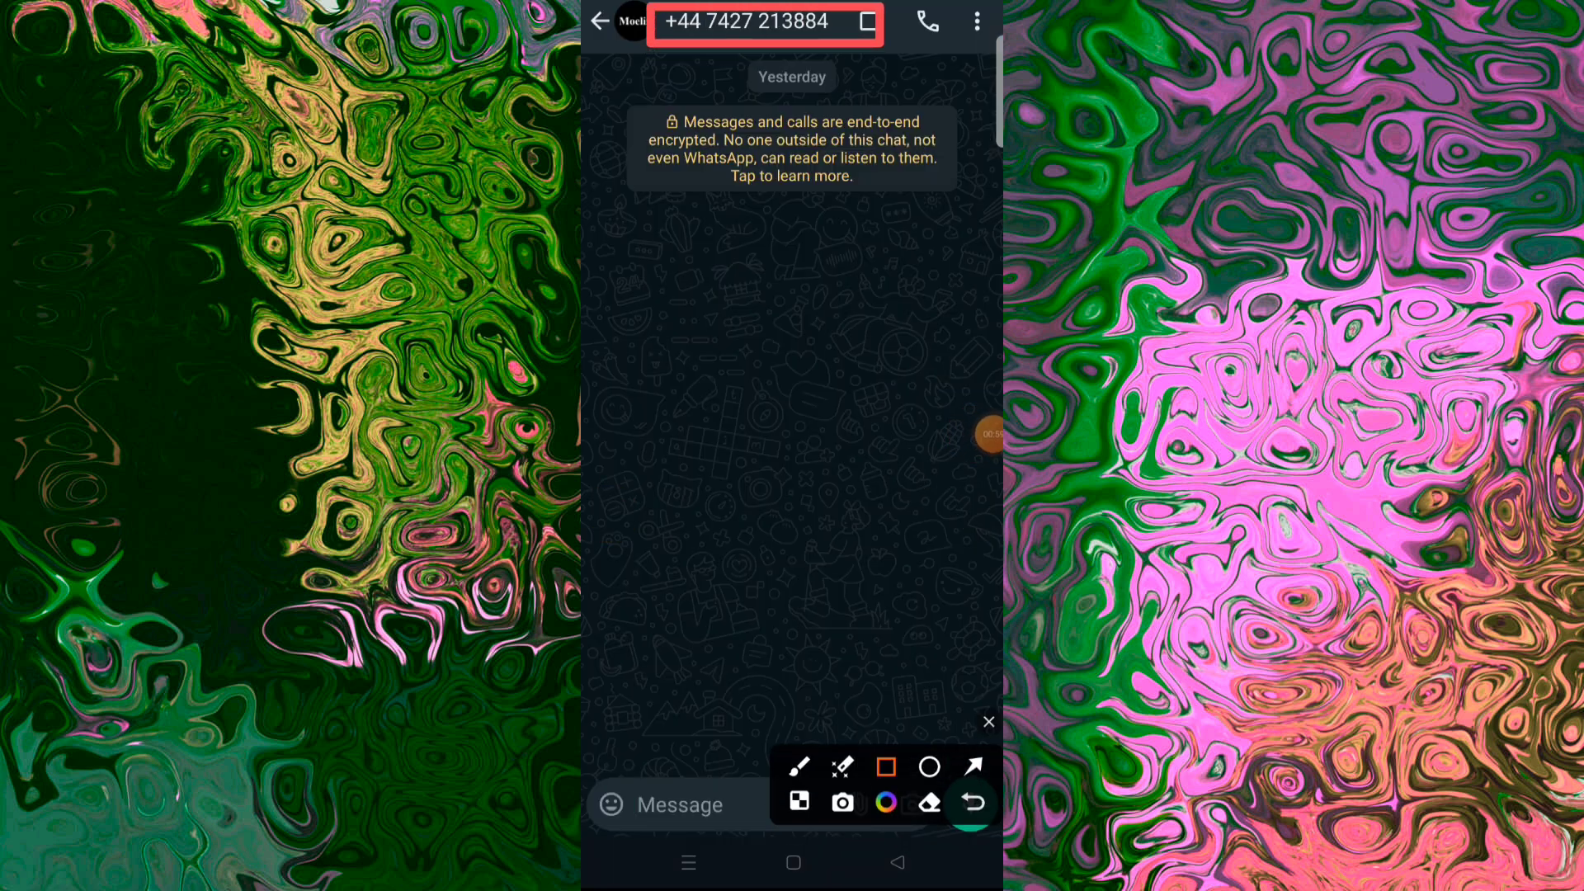
# Step: Focus the WhatsApp message field, then back out of the empty support chat
pyautogui.click(986, 721)
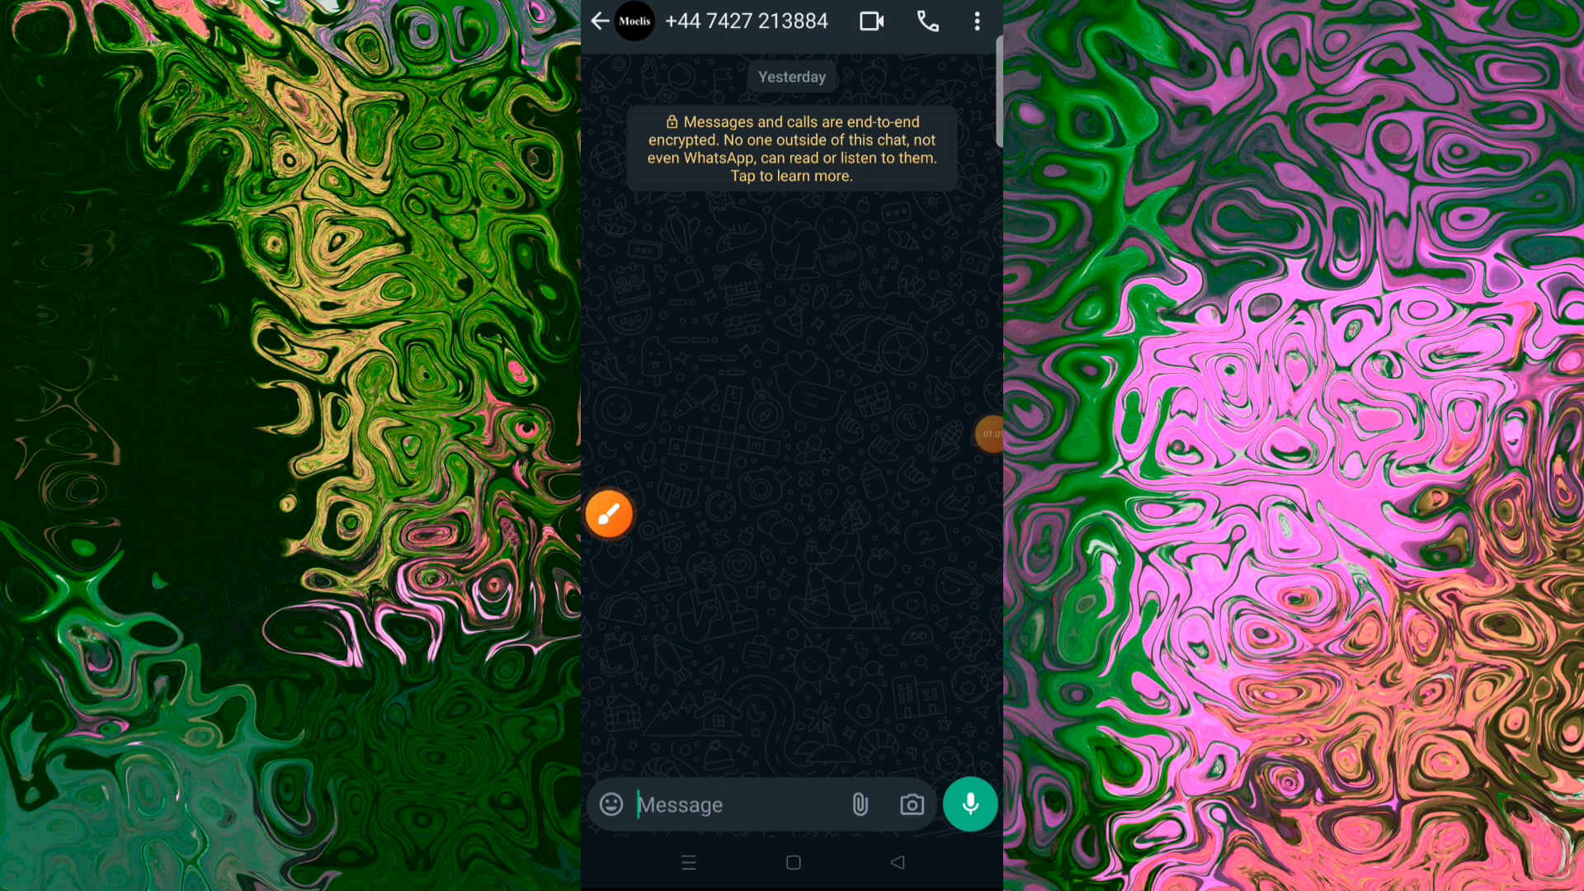
pyautogui.click(745, 21)
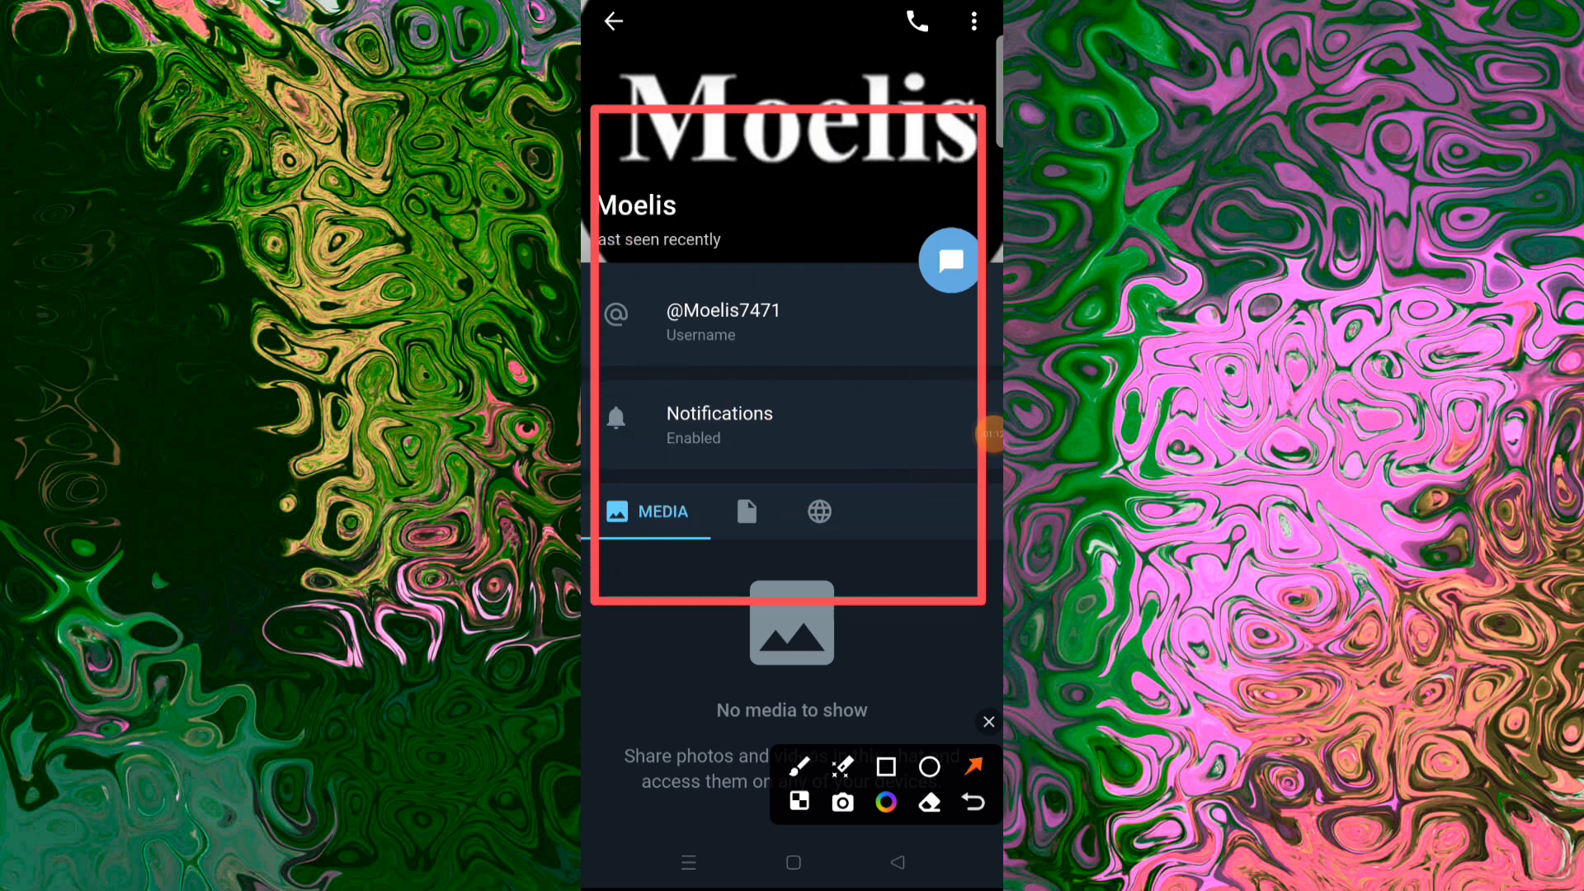
# Step: Chat with the first Telegram contact, leave it, and open the second contact's chat
pyautogui.click(613, 21)
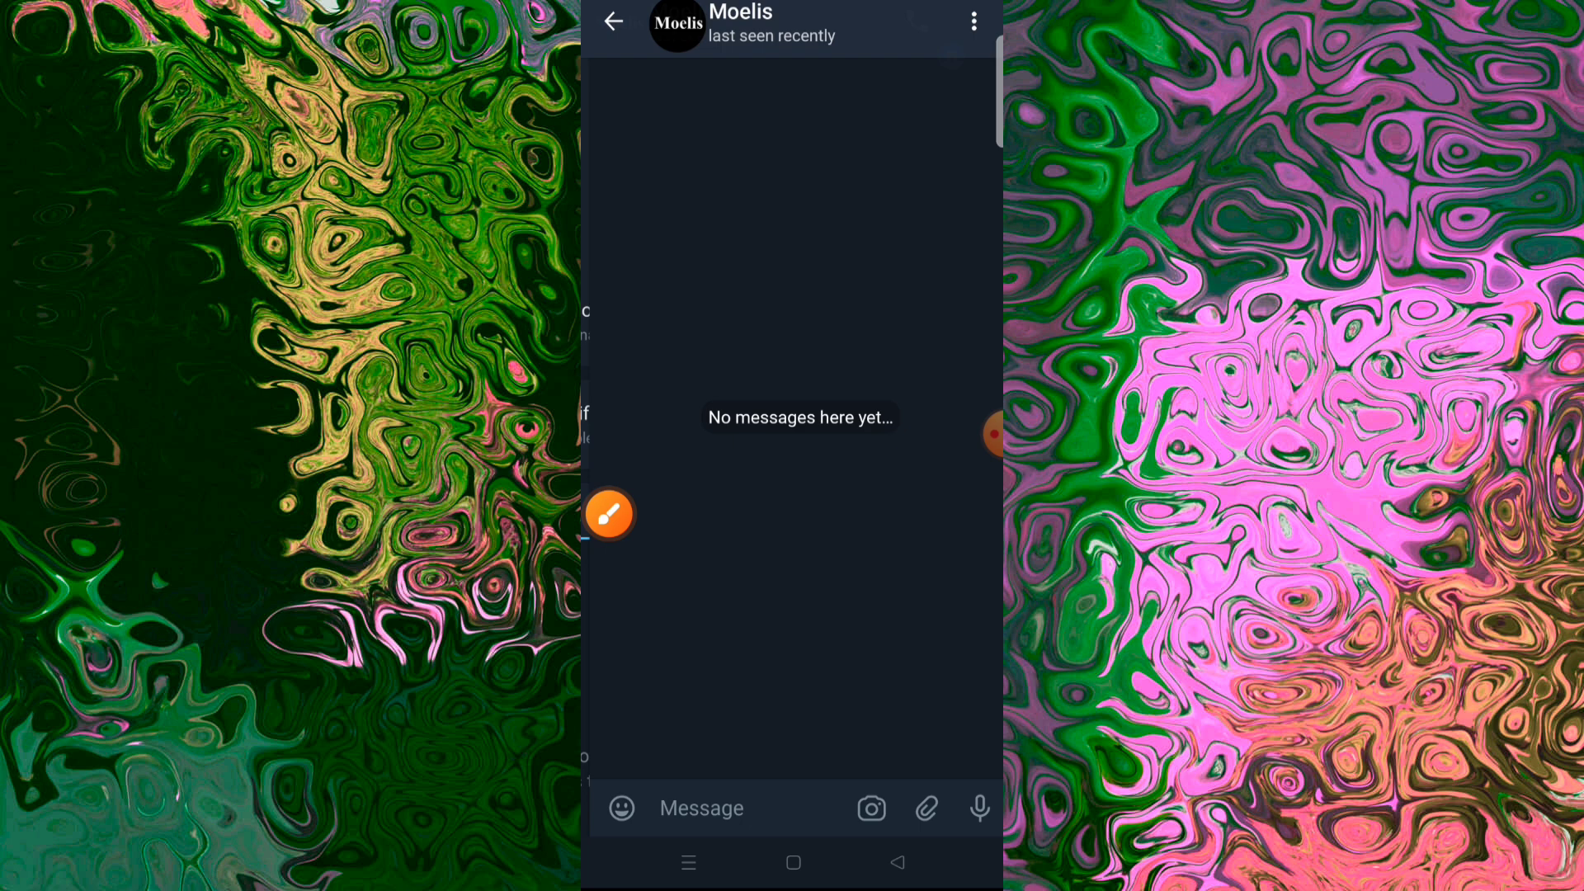
pyautogui.click(737, 28)
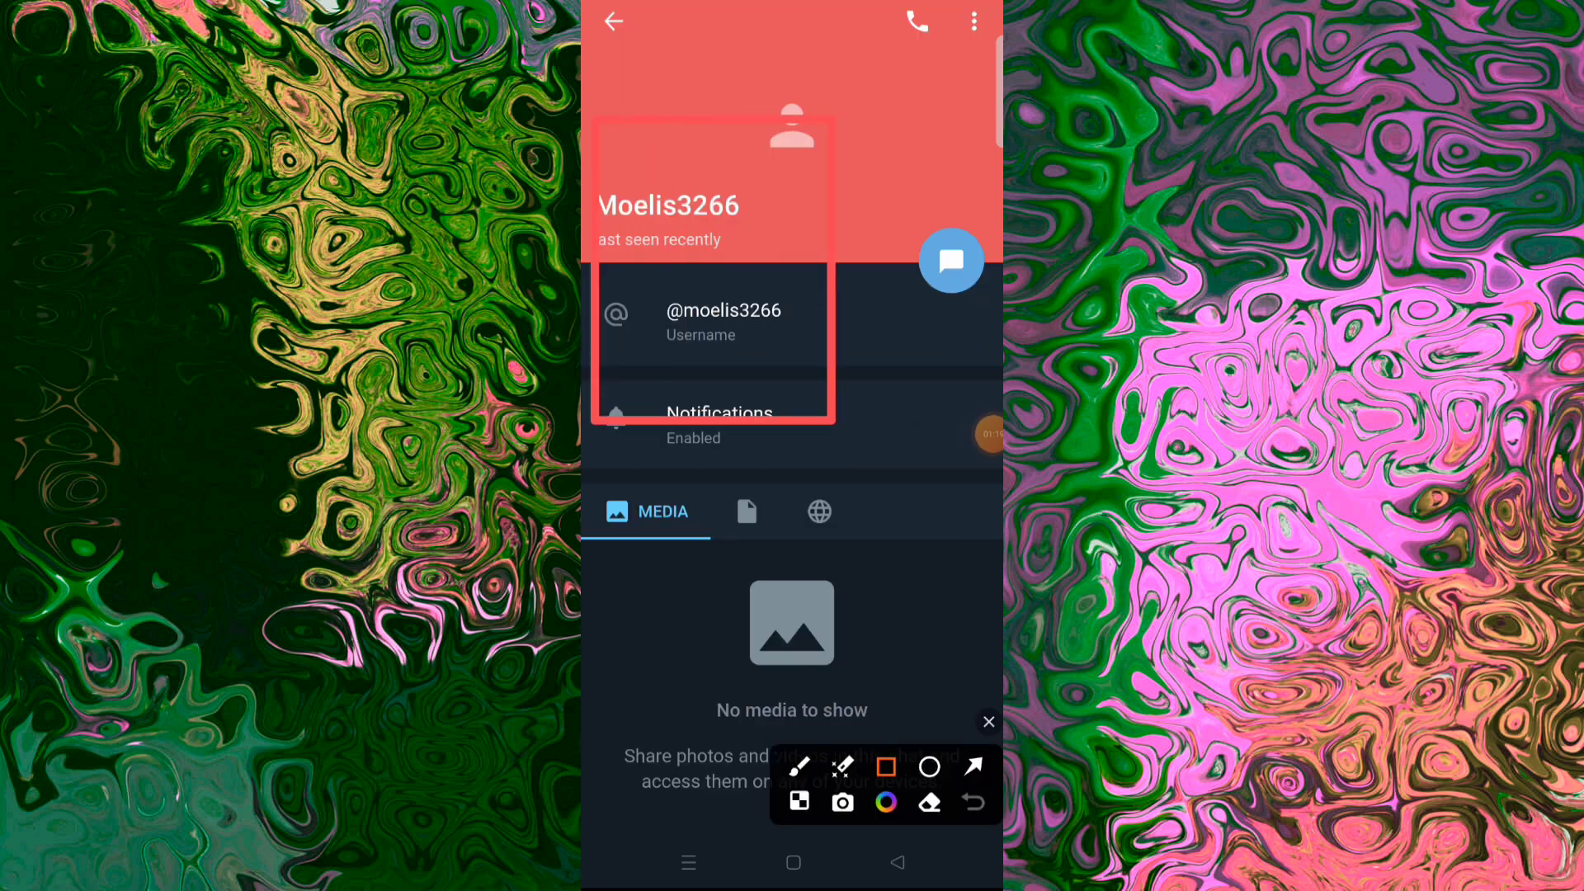
pyautogui.click(971, 765)
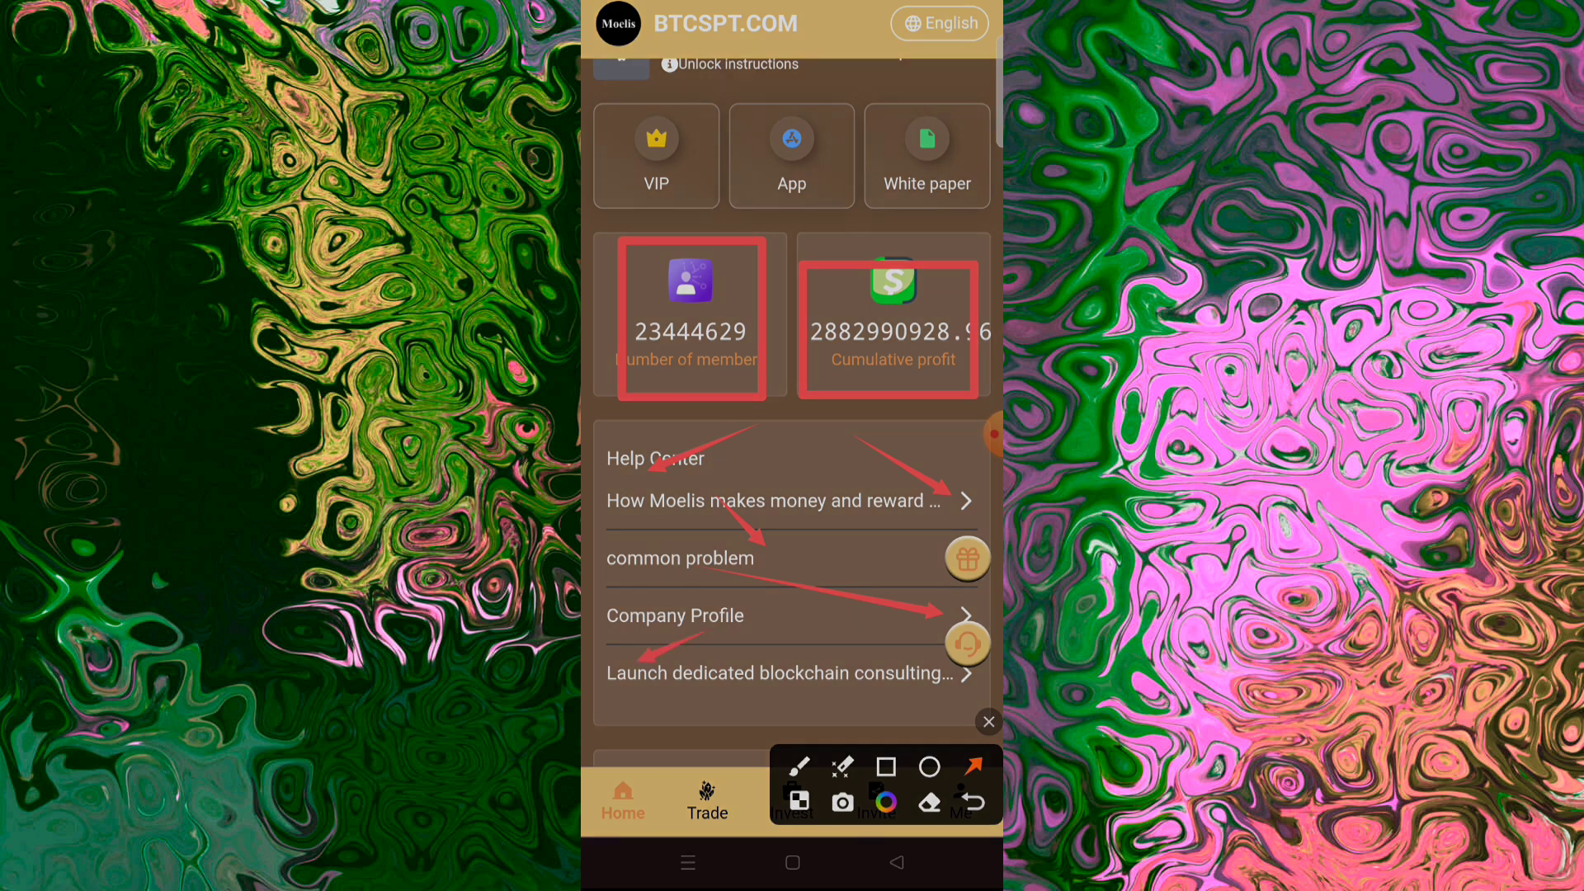
pyautogui.scroll(-3)
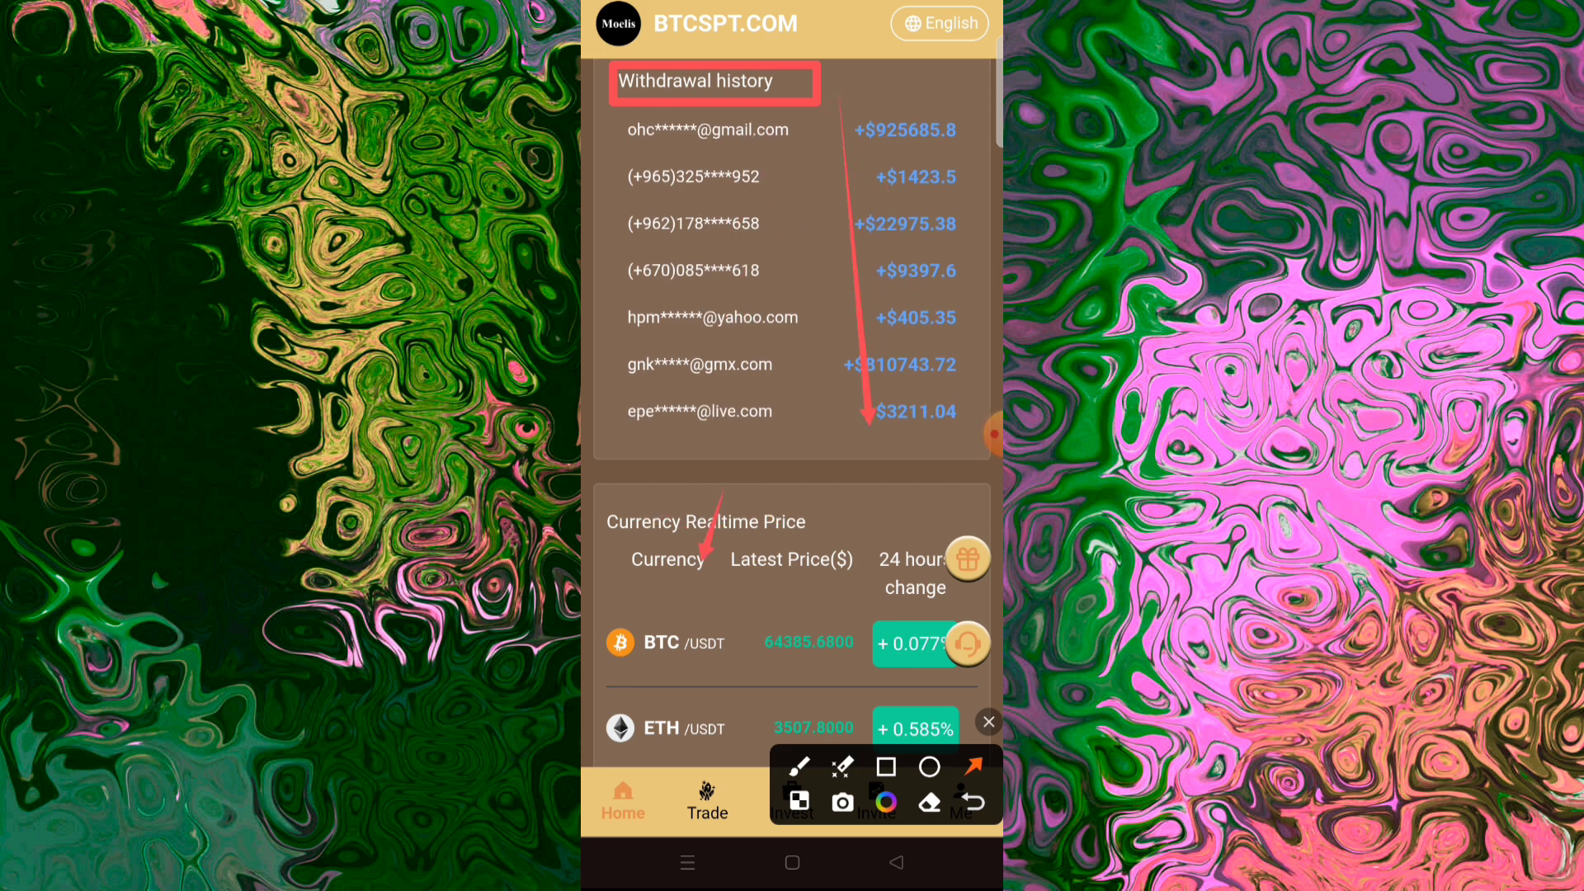
pyautogui.scroll(-3)
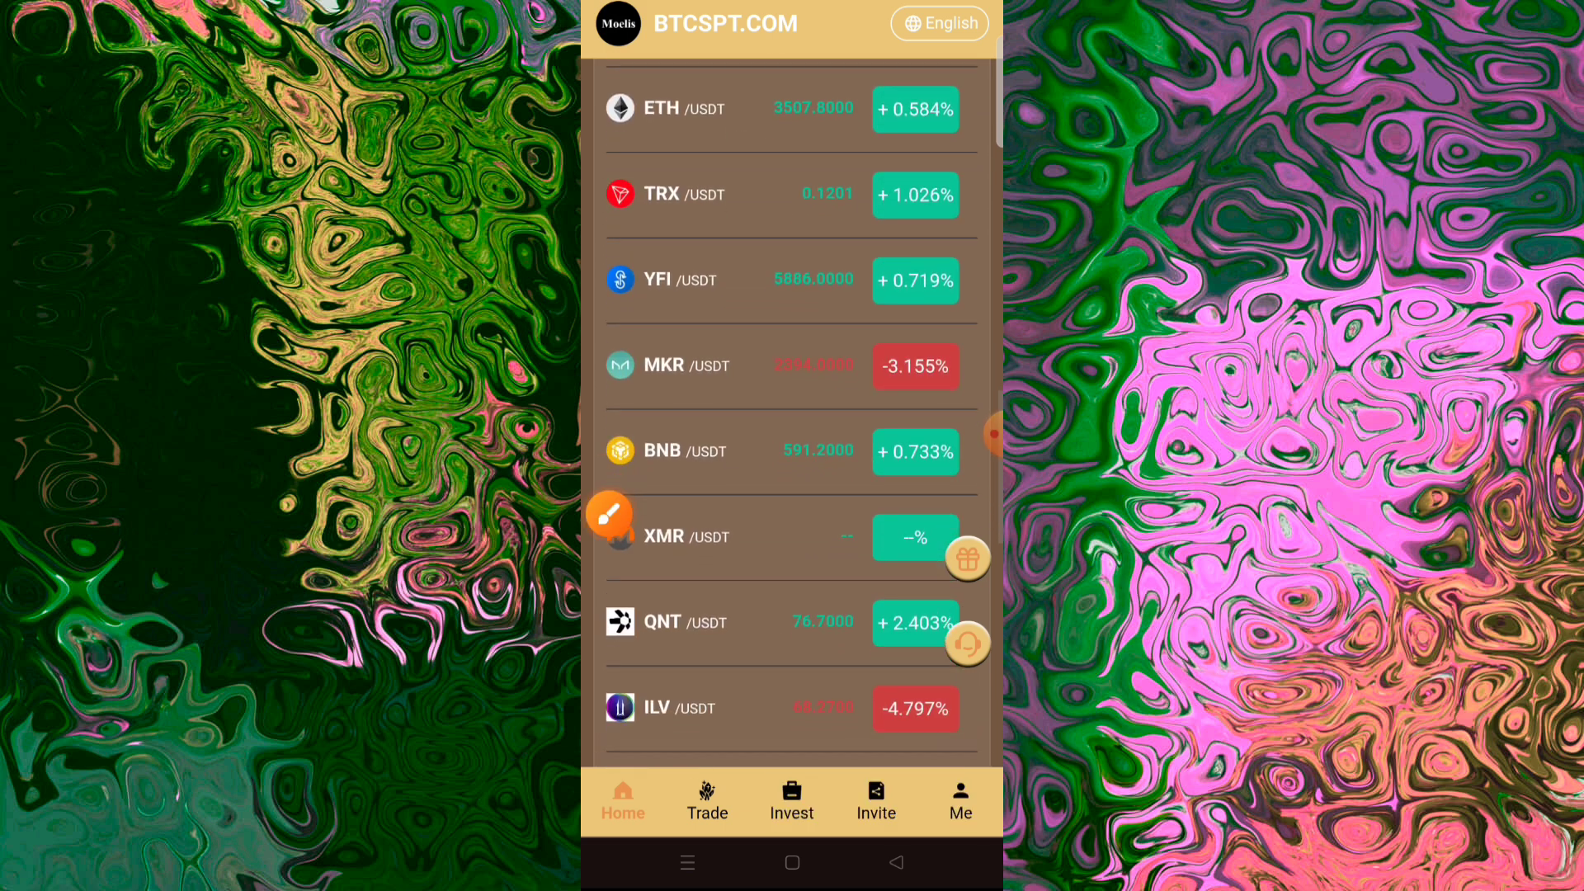
pyautogui.scroll(-3)
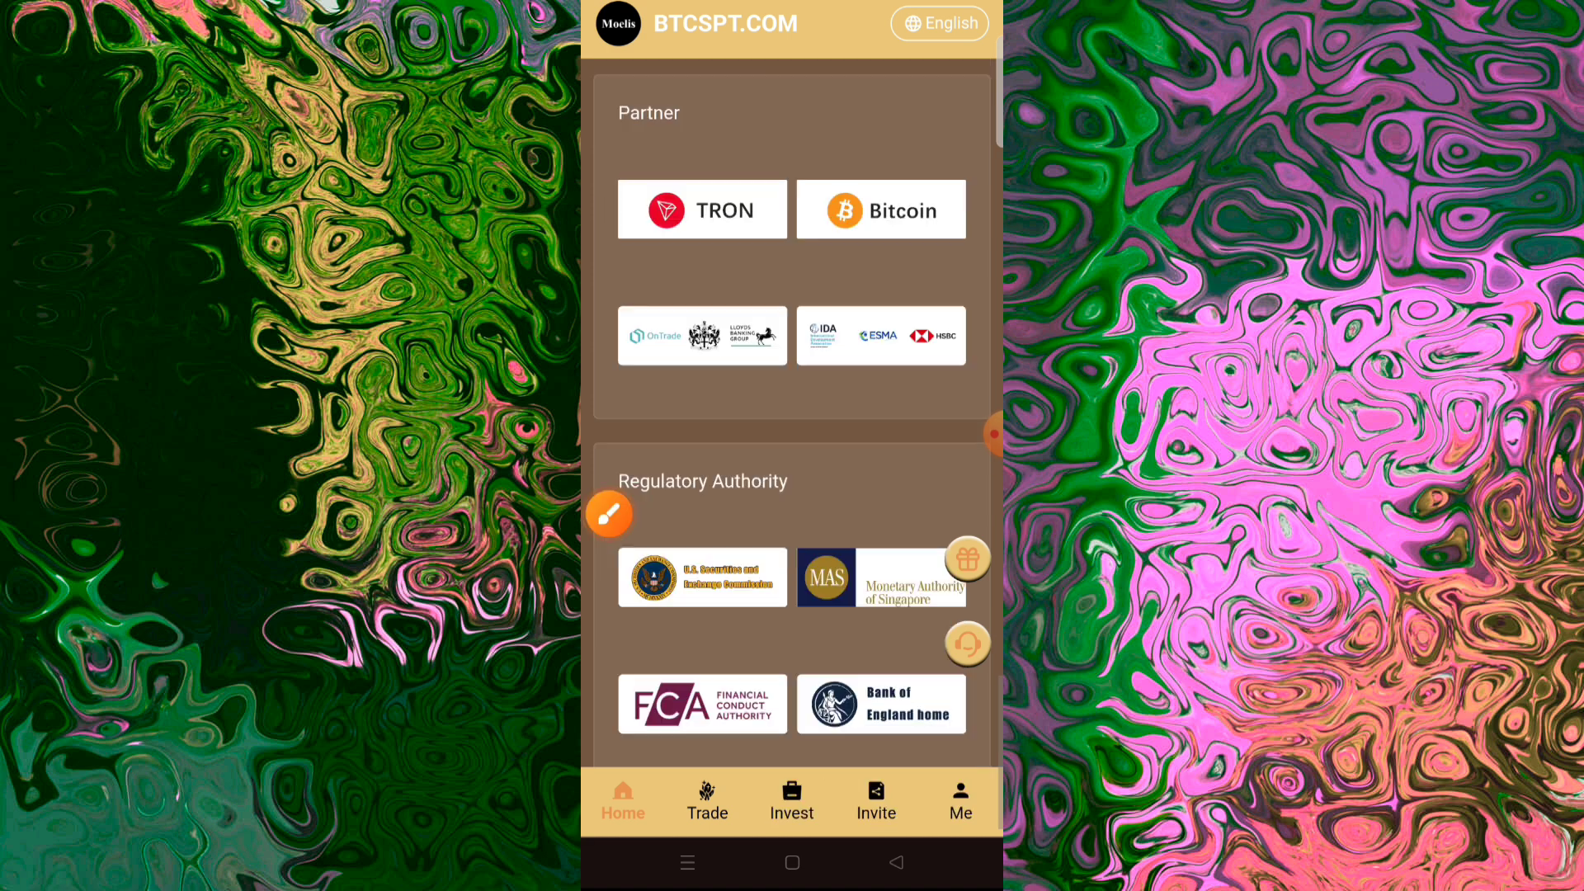
pyautogui.click(609, 513)
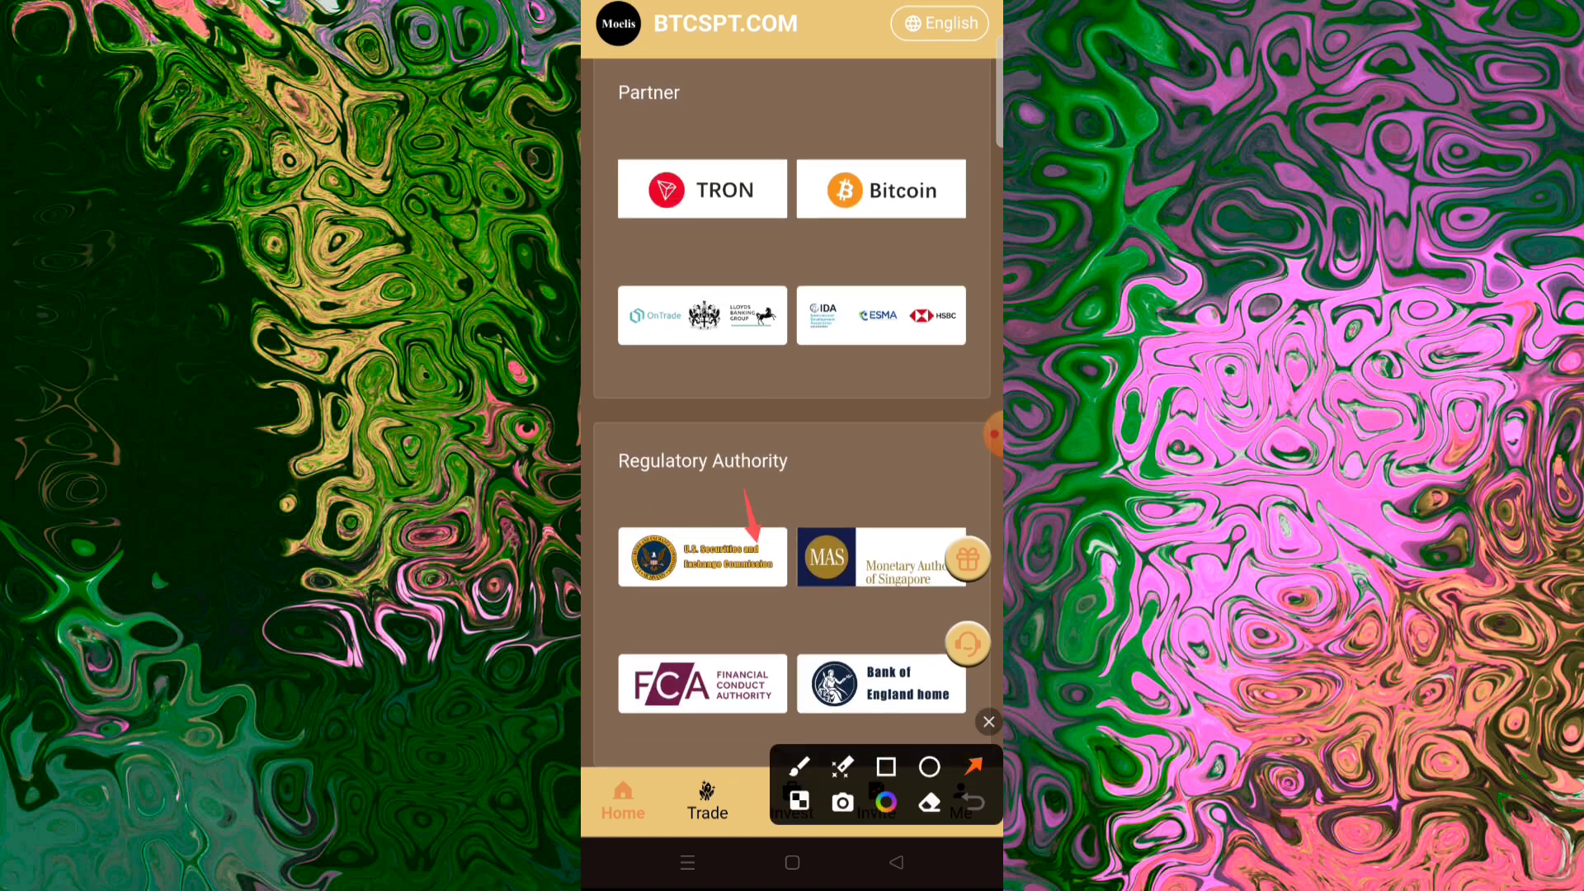
pyautogui.click(956, 764)
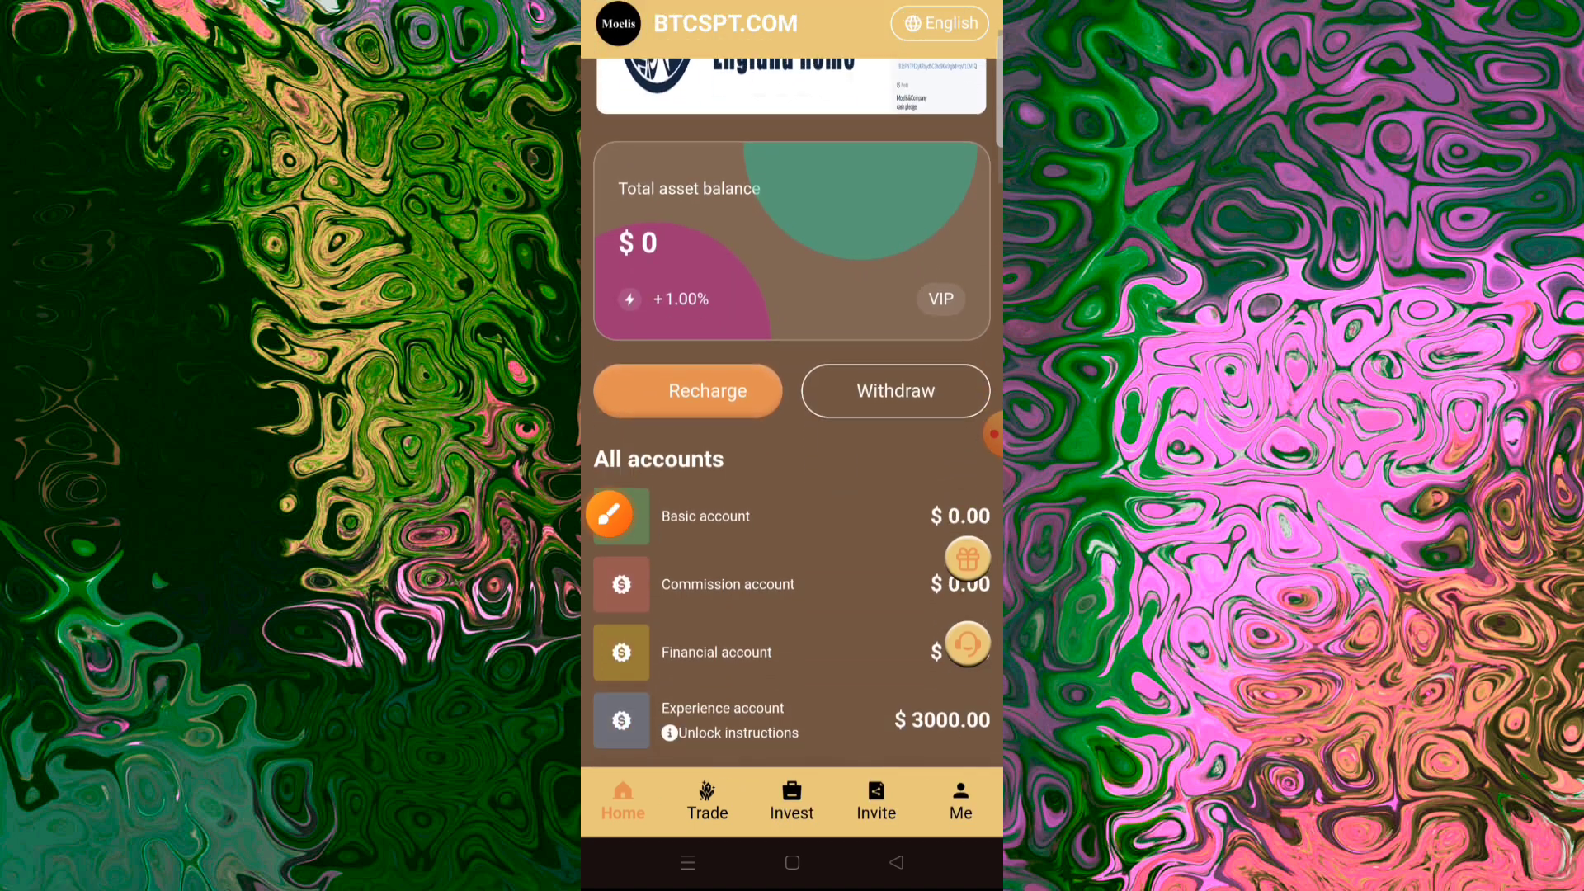
# Step: Start a Recharge from the home page to reach the TRX deposit QR code and address
pyautogui.scroll(-3)
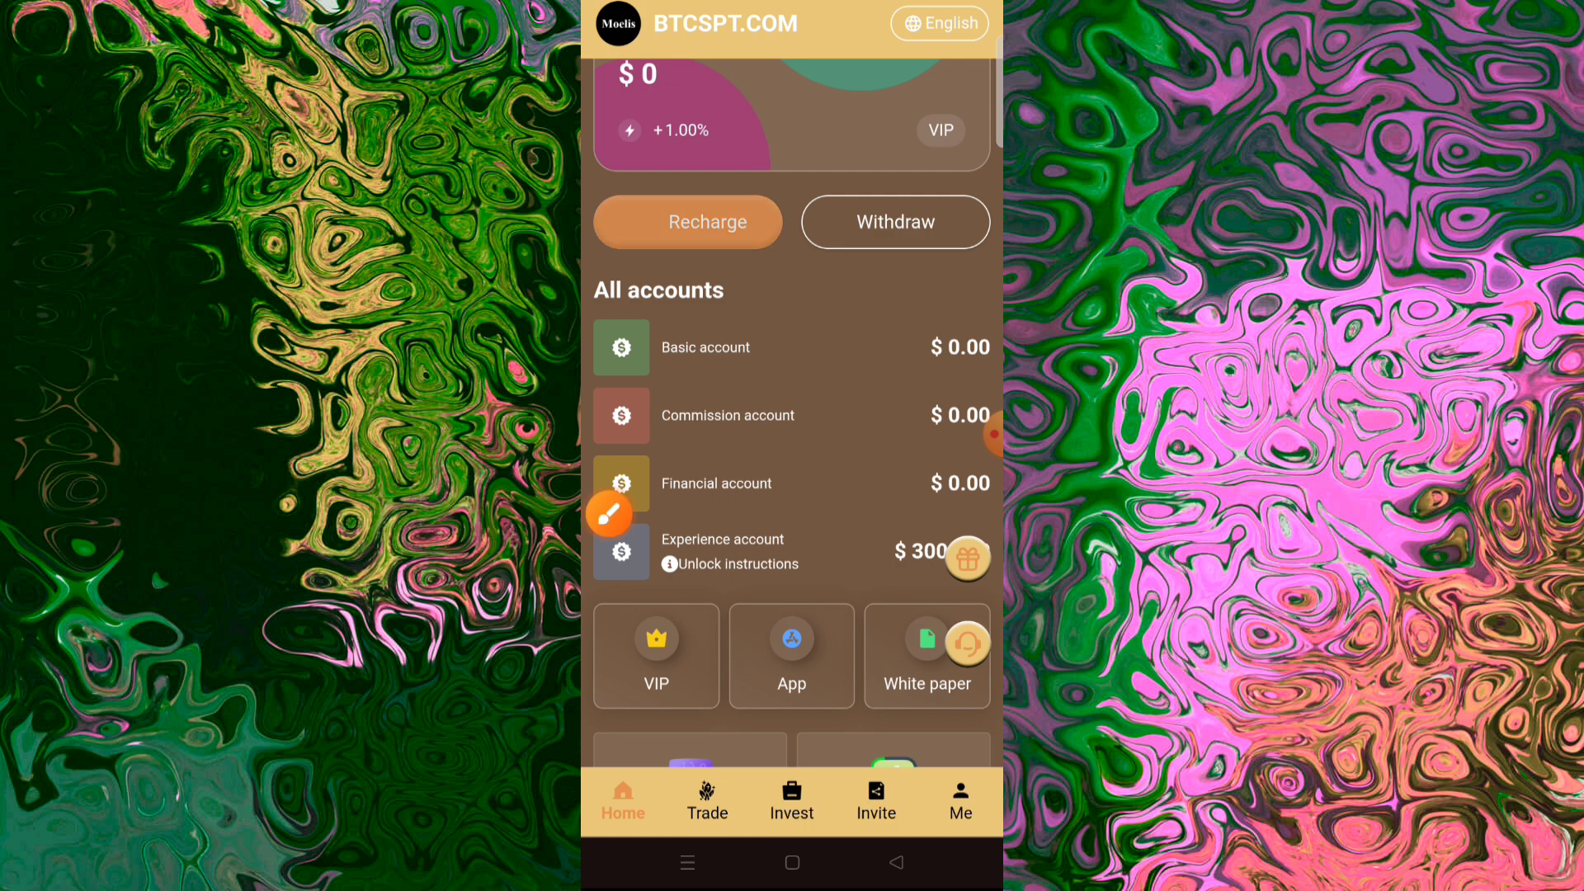
pyautogui.click(686, 221)
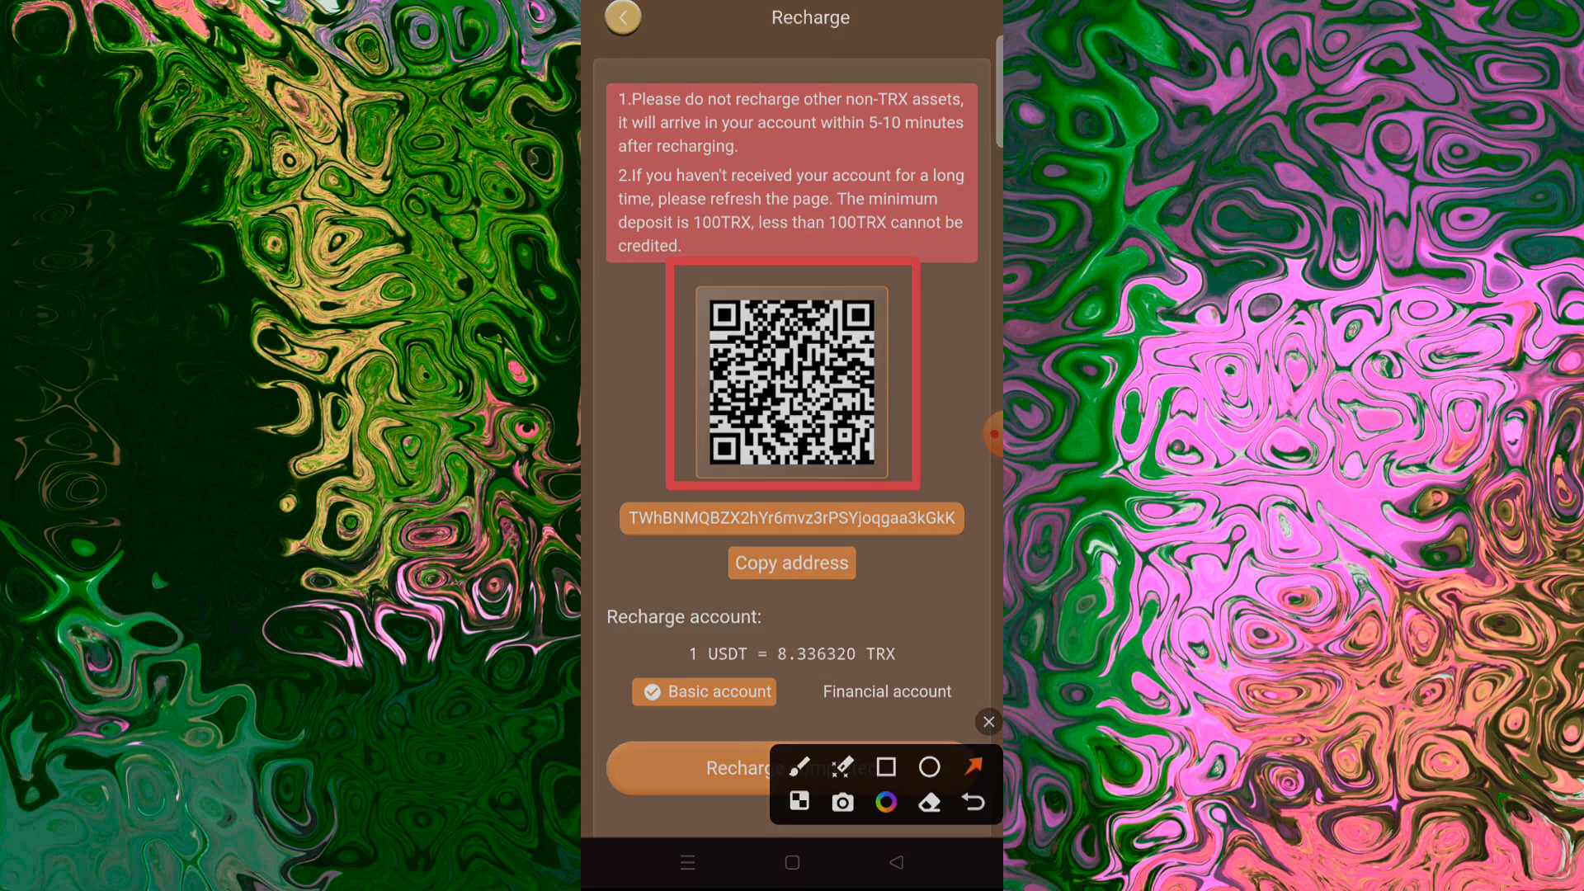
# Step: Copy the TRX deposit address and switch over to Trust Wallet's Send TRX screen
pyautogui.click(790, 563)
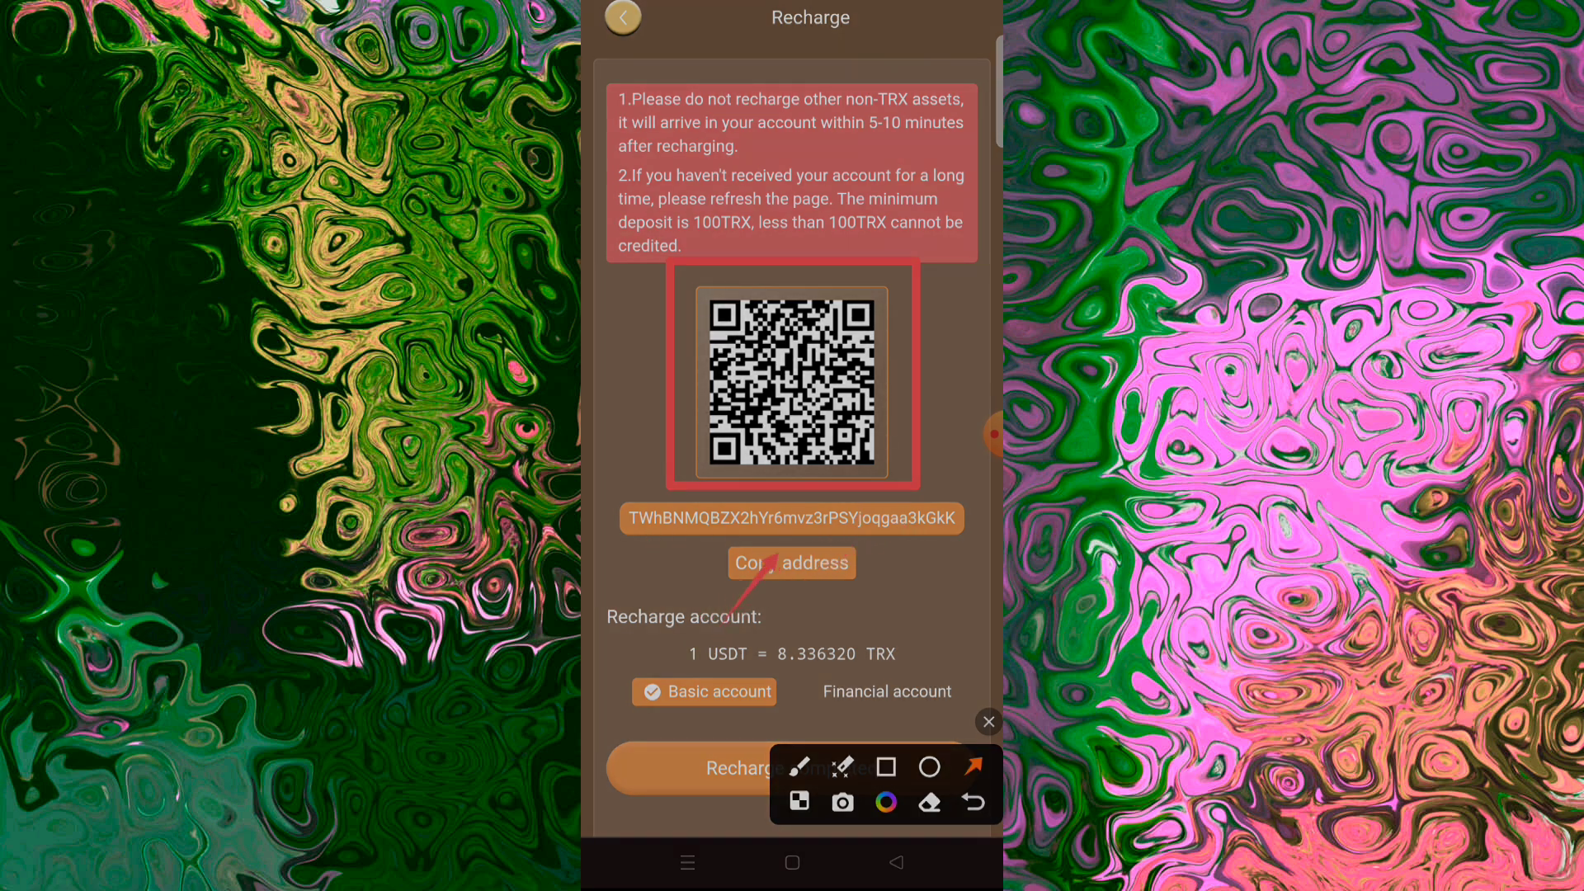
pyautogui.click(790, 563)
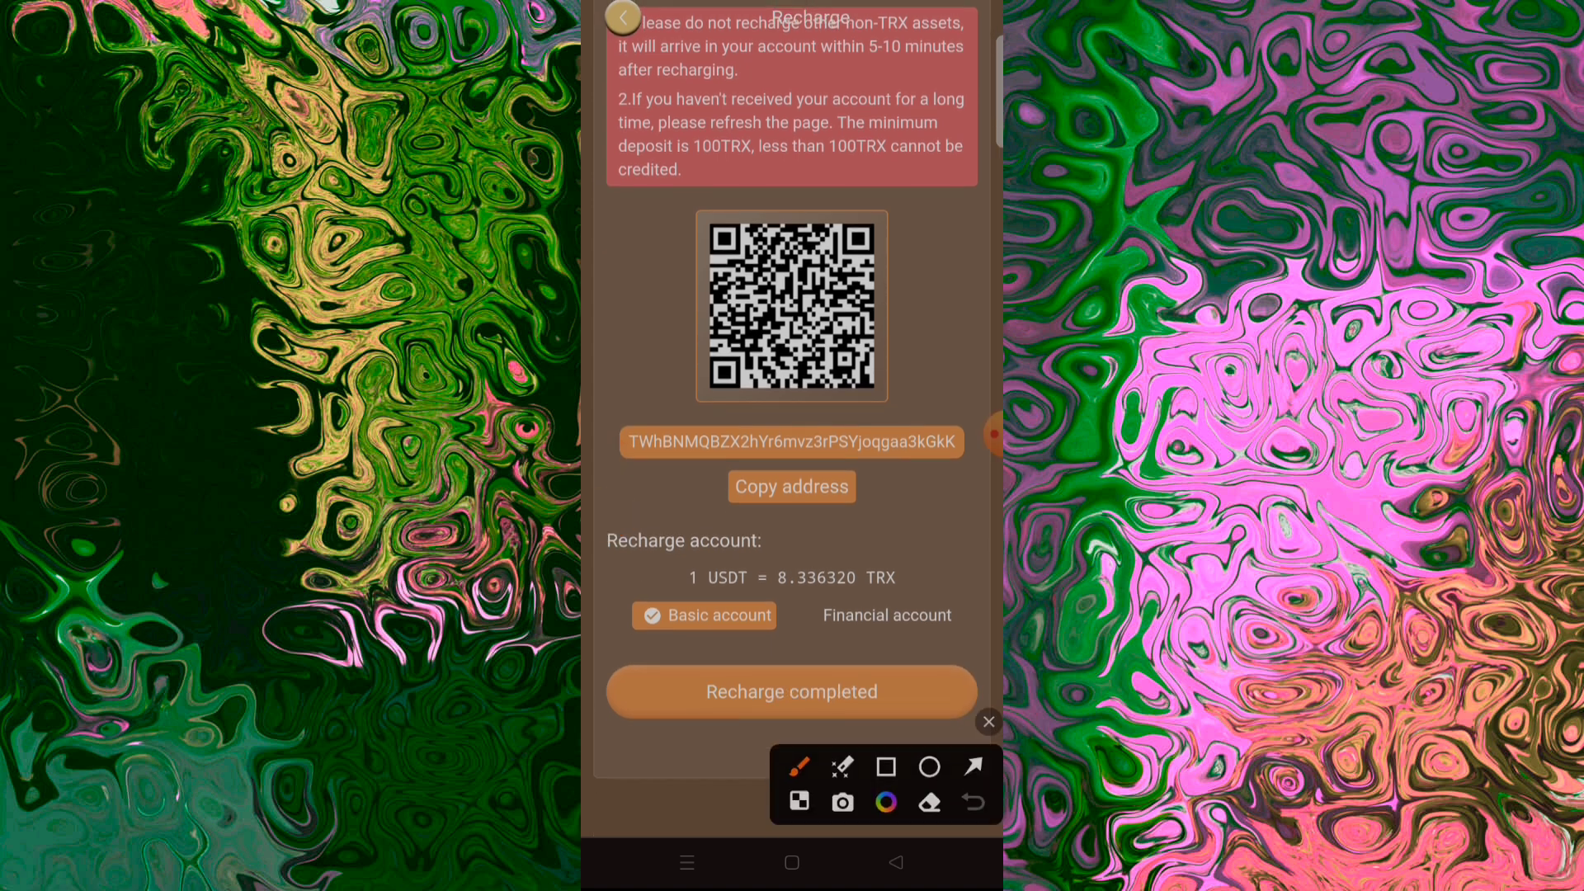
pyautogui.click(884, 764)
pyautogui.write('50')
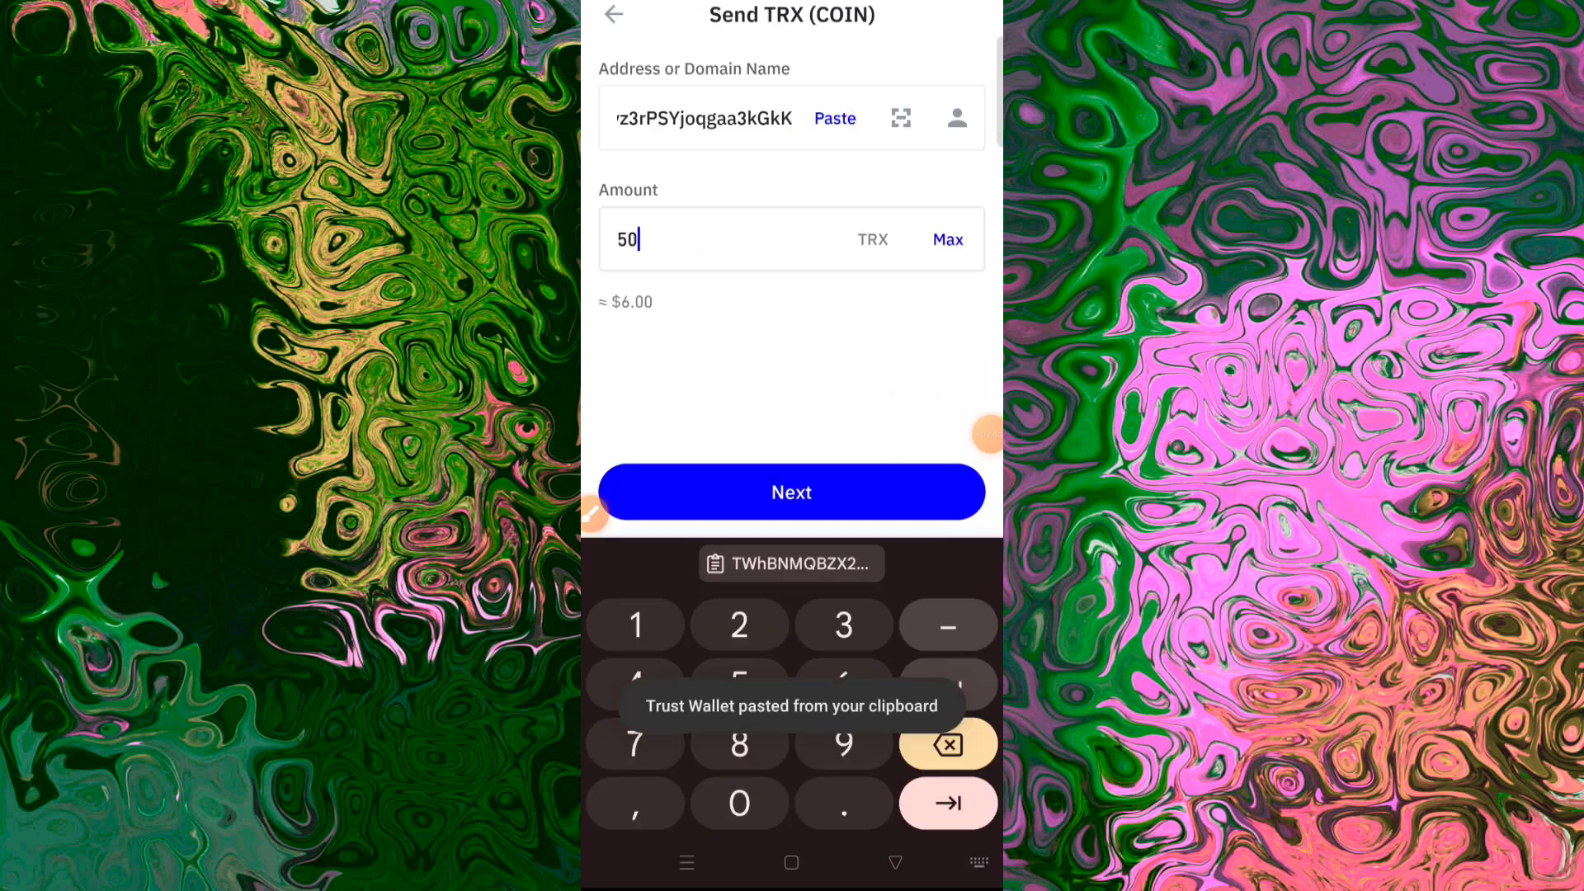
# Step: Confirm the 50 TRX transfer shows Status Completed in Trust Wallet and return to the Recharge page
pyautogui.click(790, 492)
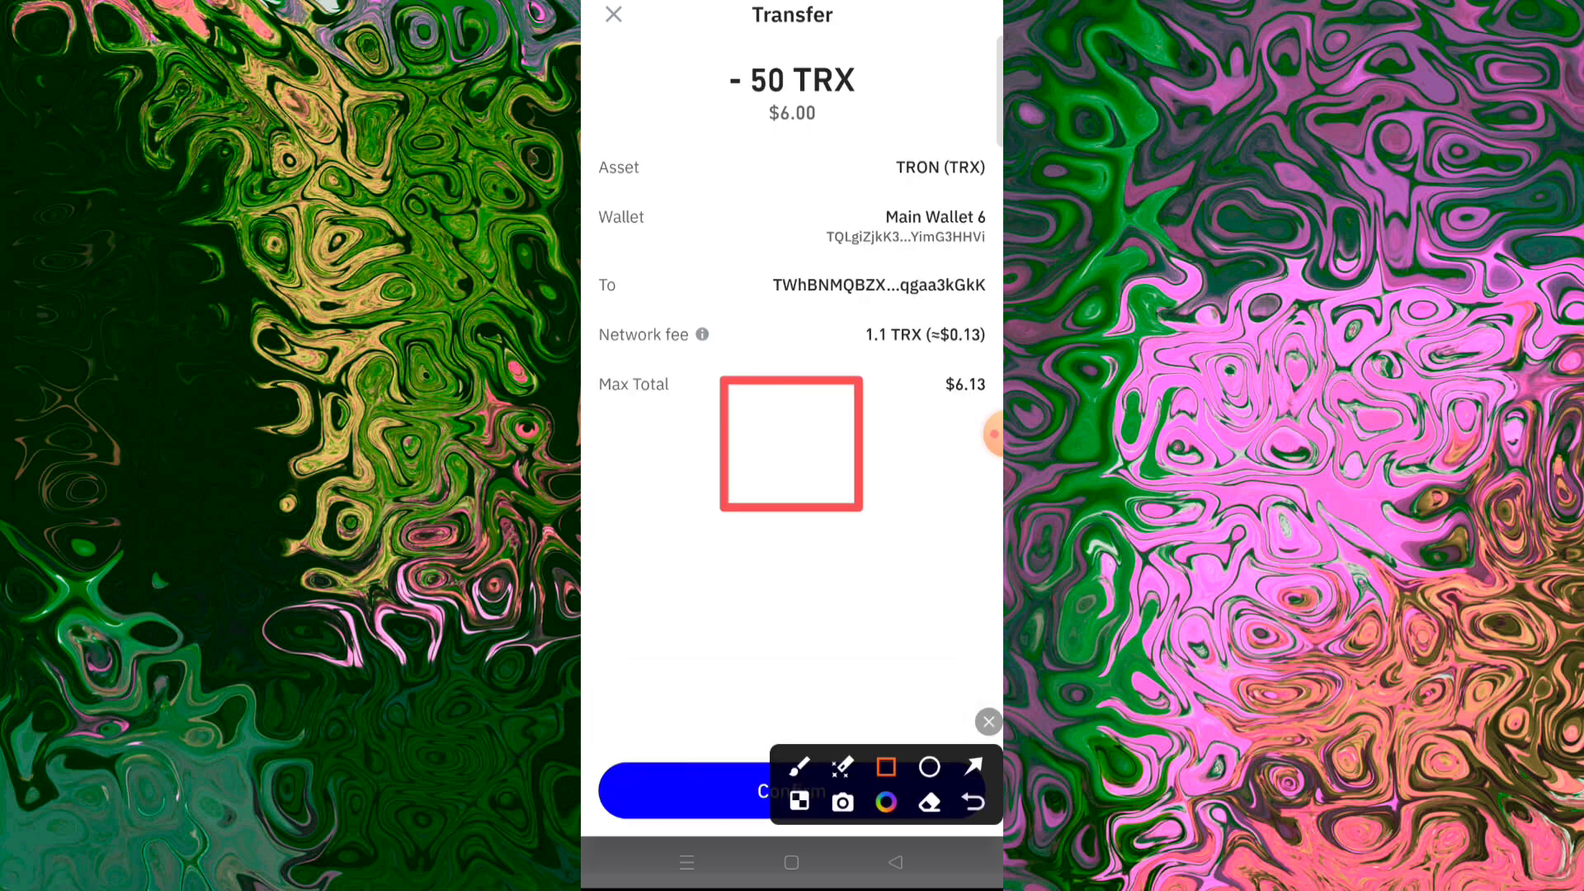
pyautogui.click(970, 764)
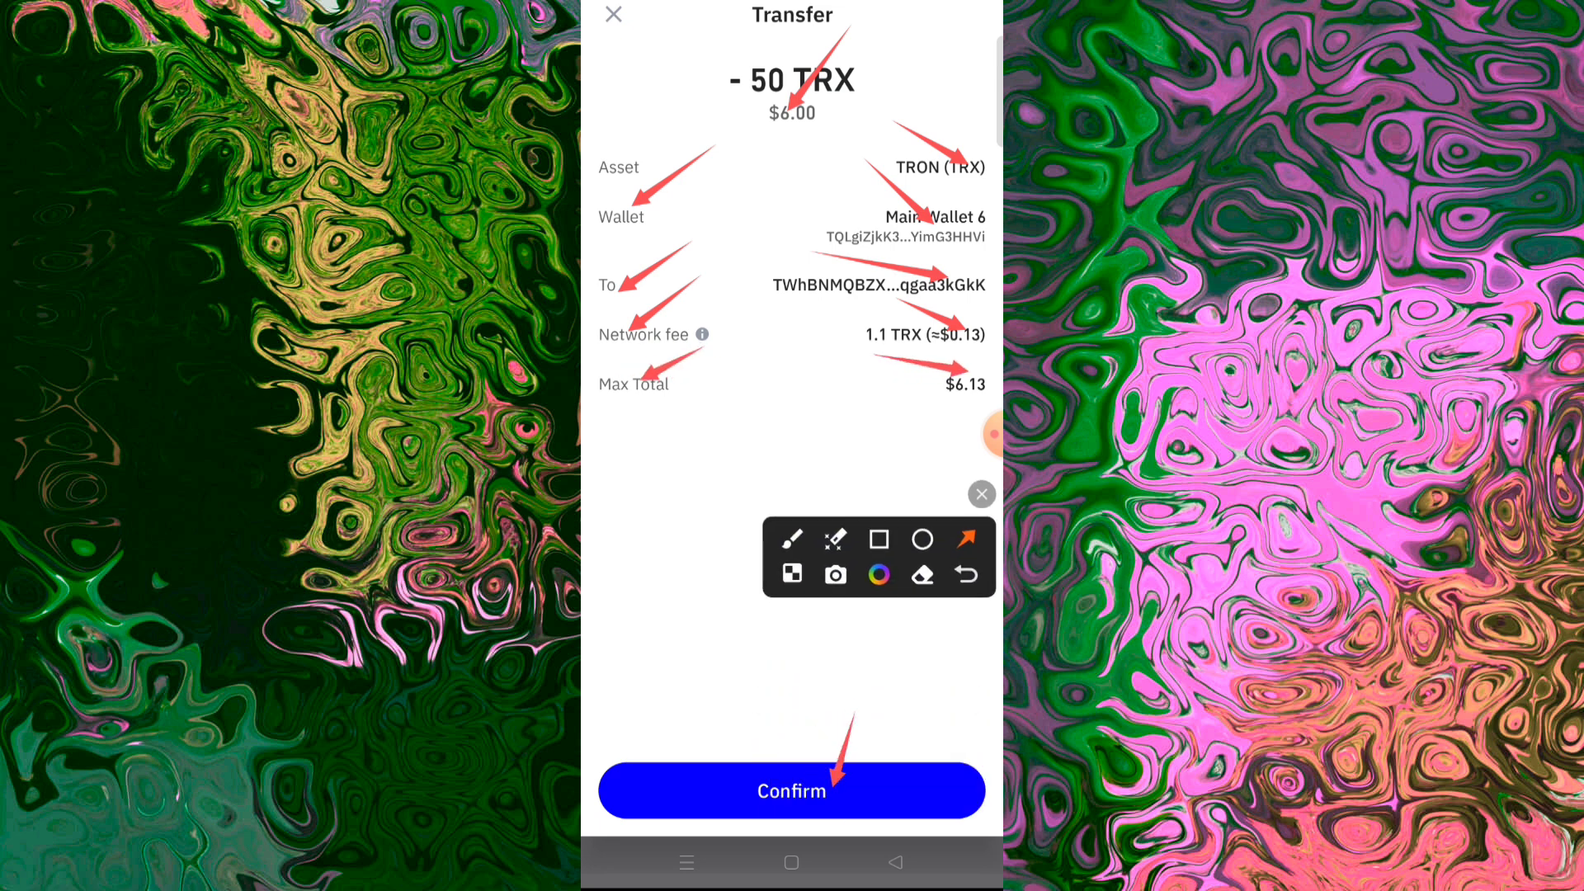
pyautogui.click(791, 790)
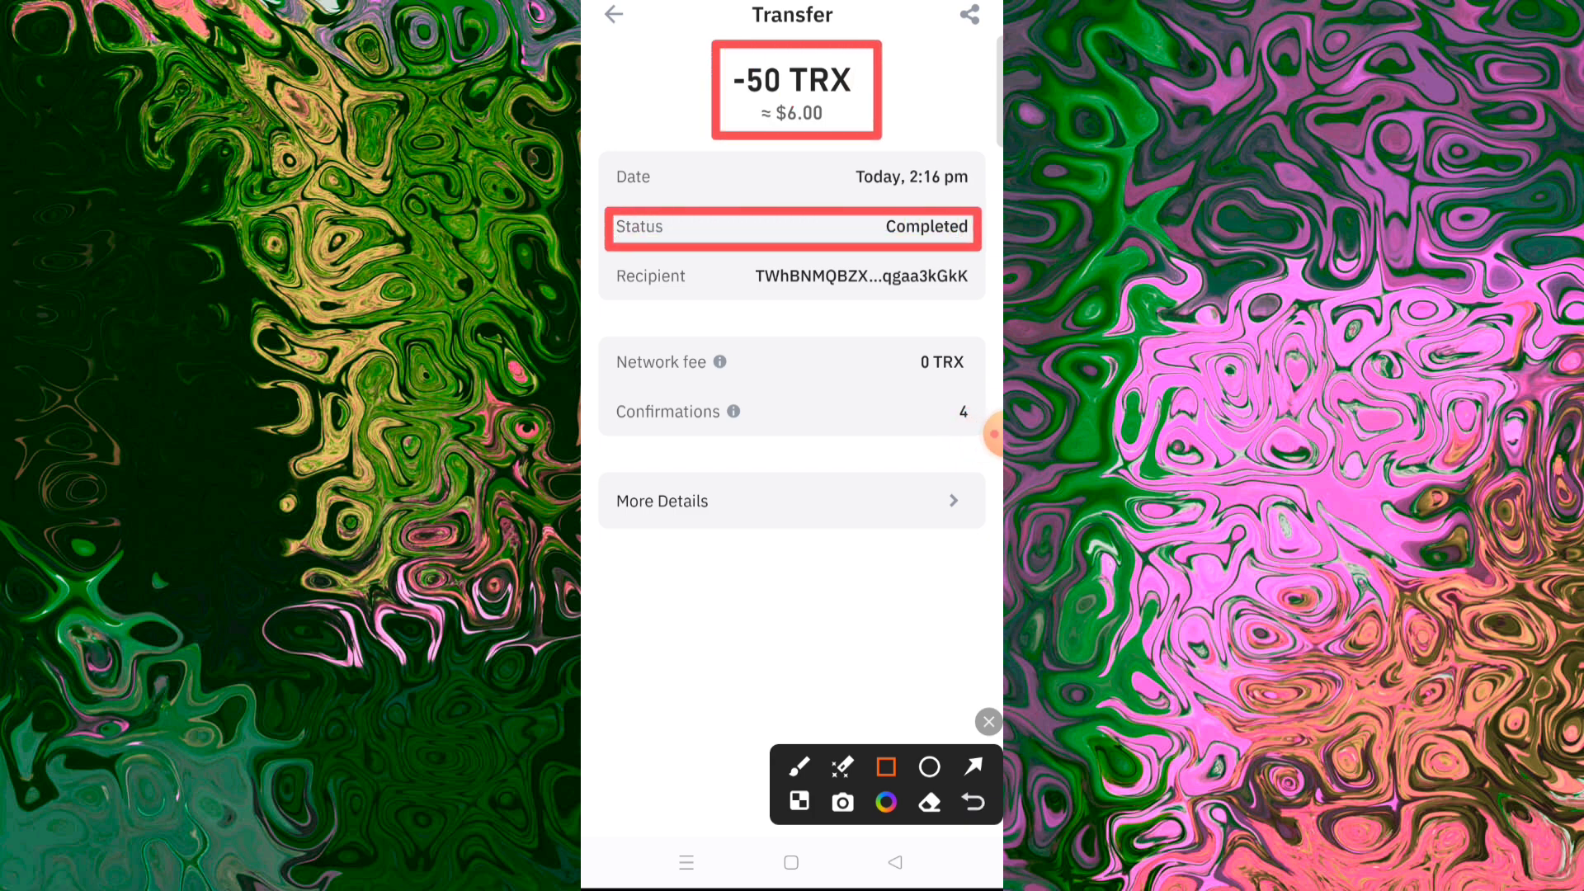
pyautogui.click(972, 765)
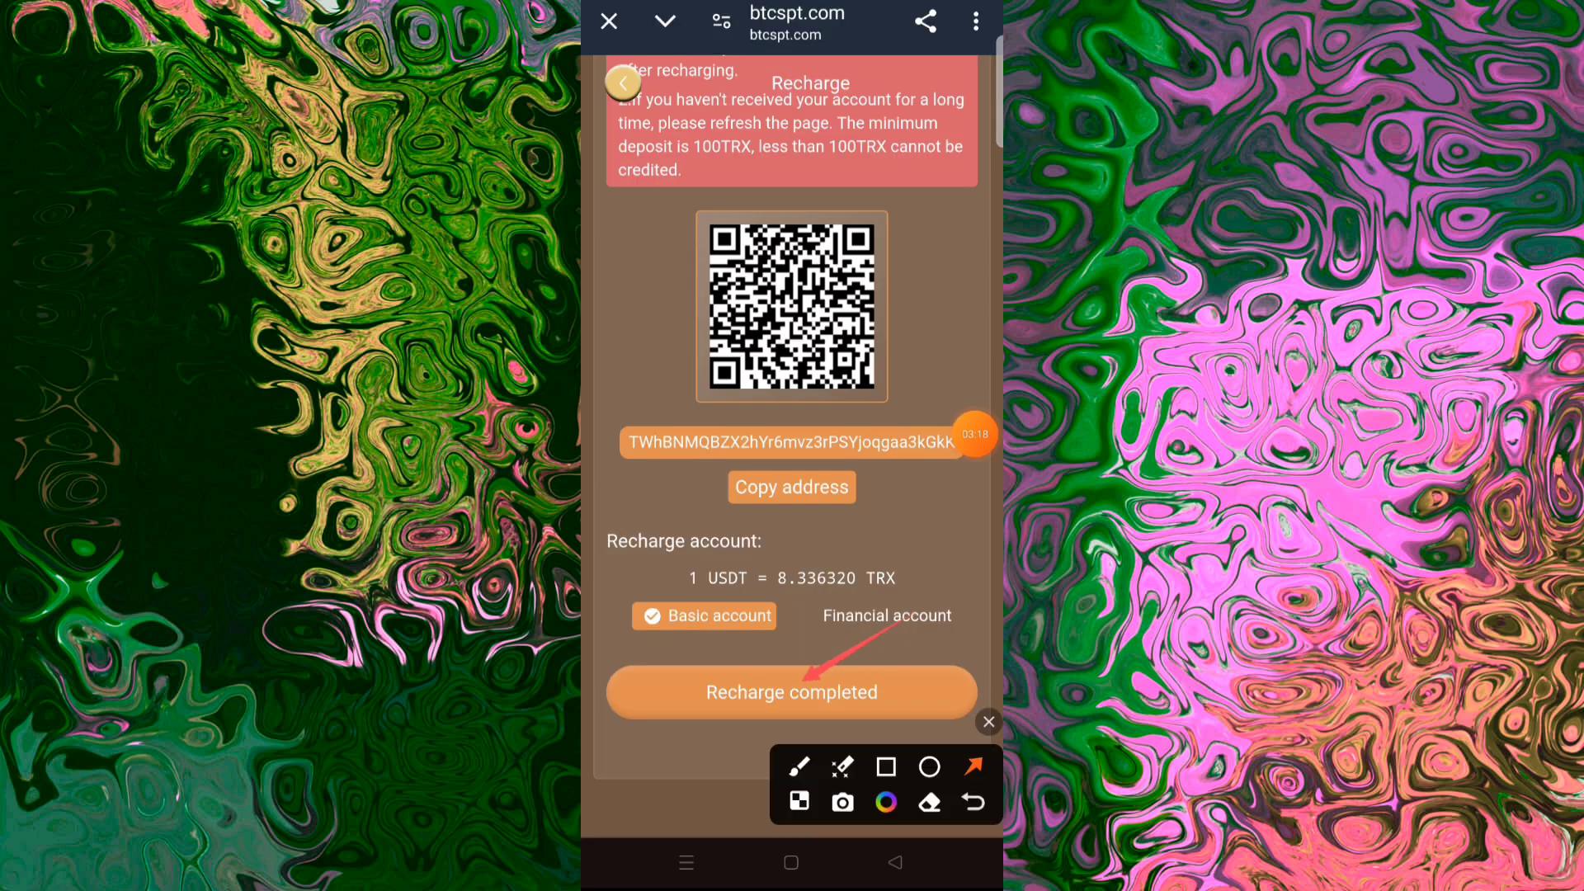
# Step: Mark the recharge completed, answer the Hint dialog, and land on the Home tab with $0.00 balances
pyautogui.click(790, 691)
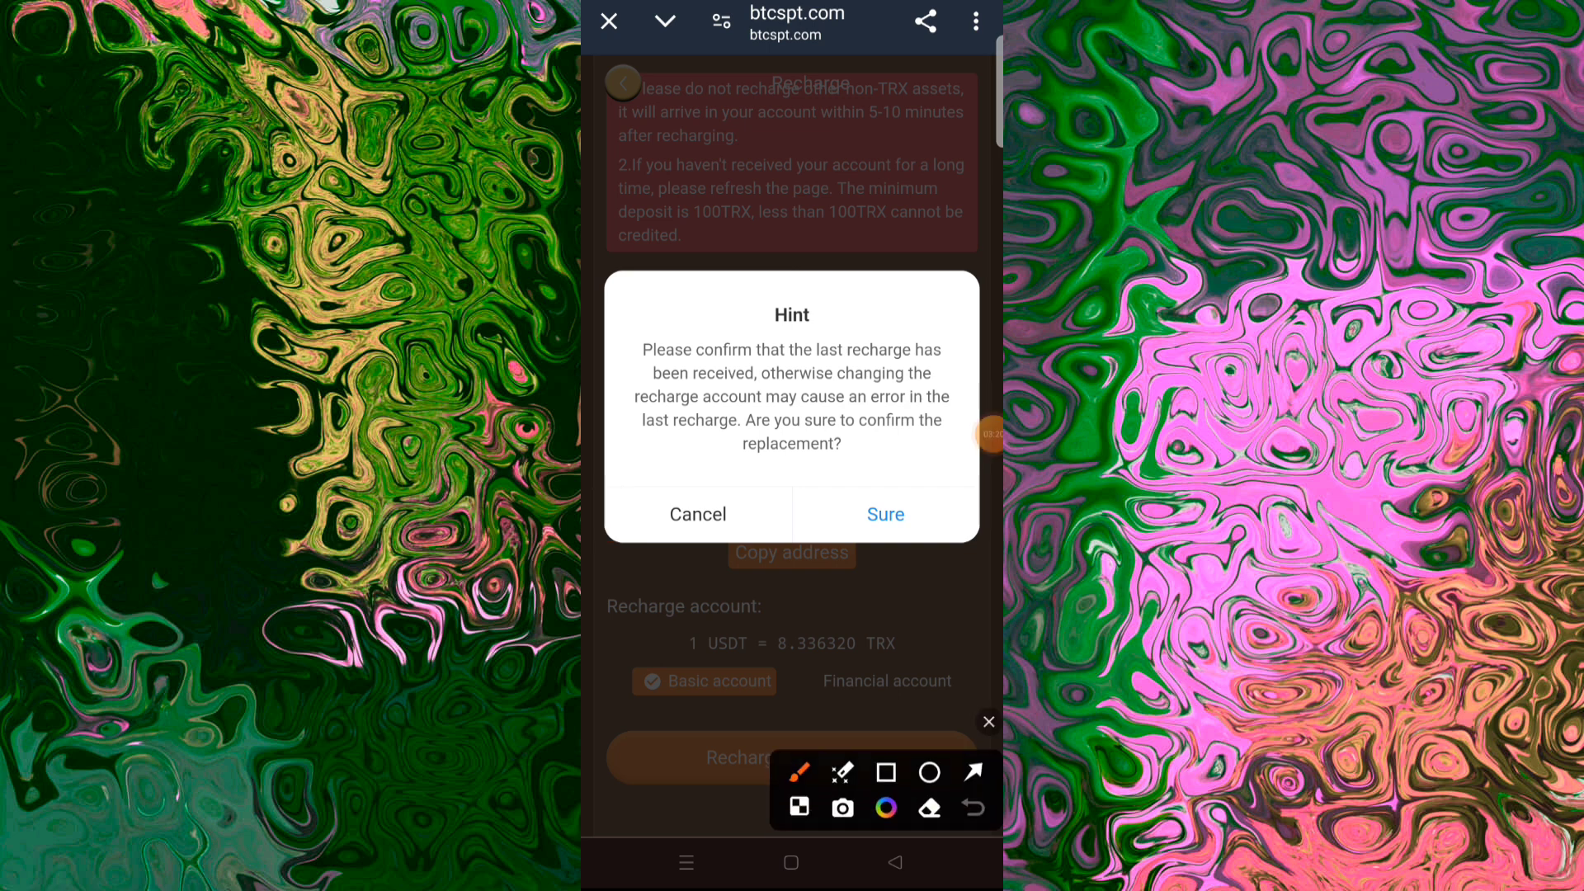
pyautogui.click(884, 767)
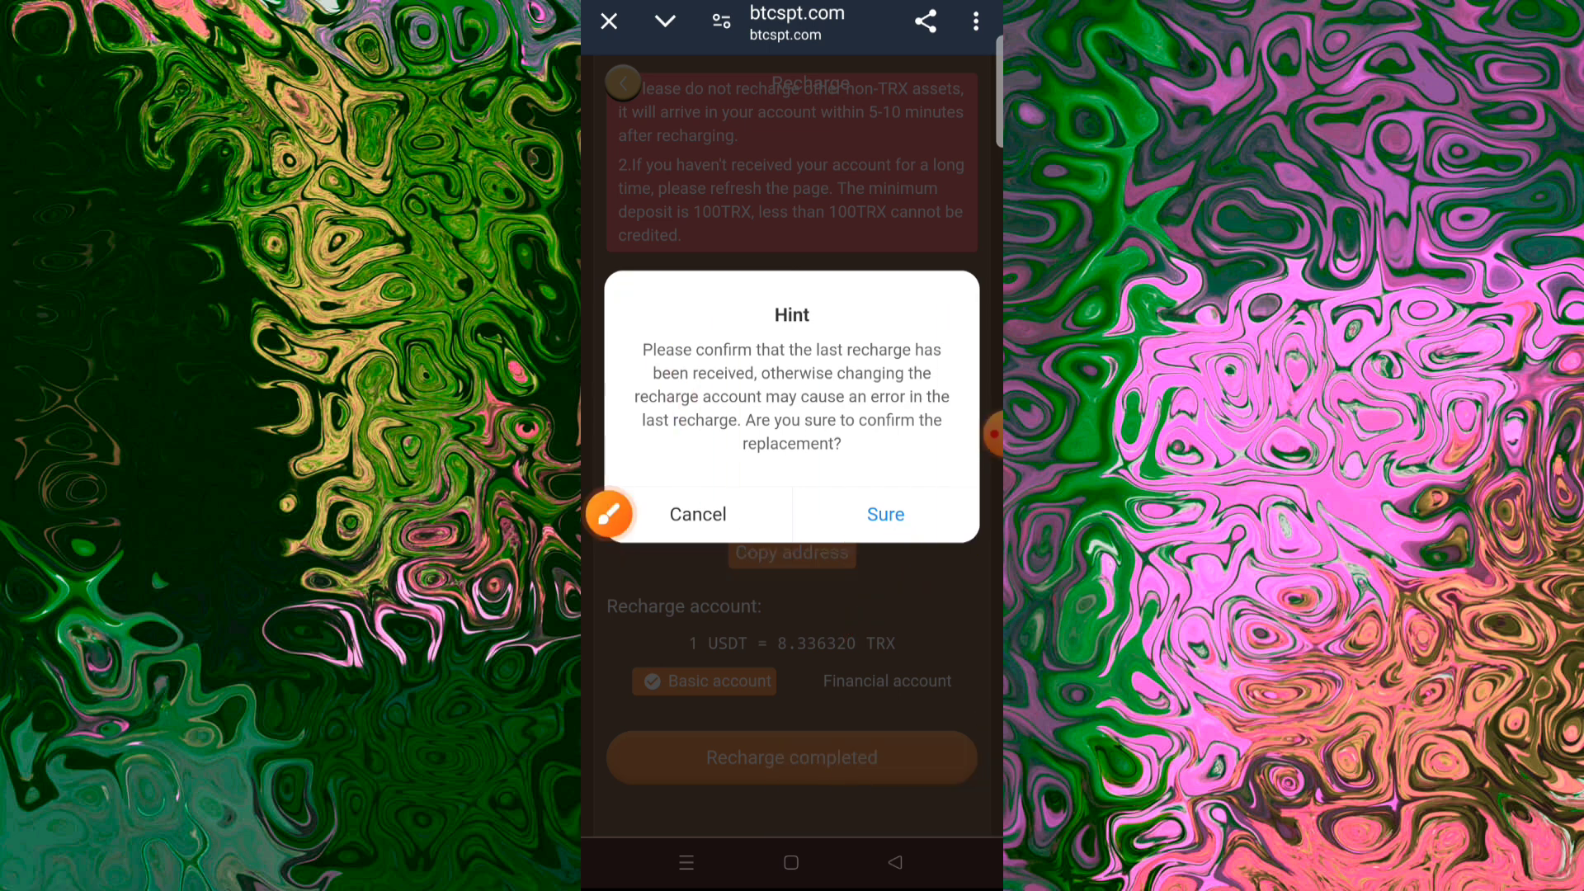
pyautogui.click(884, 515)
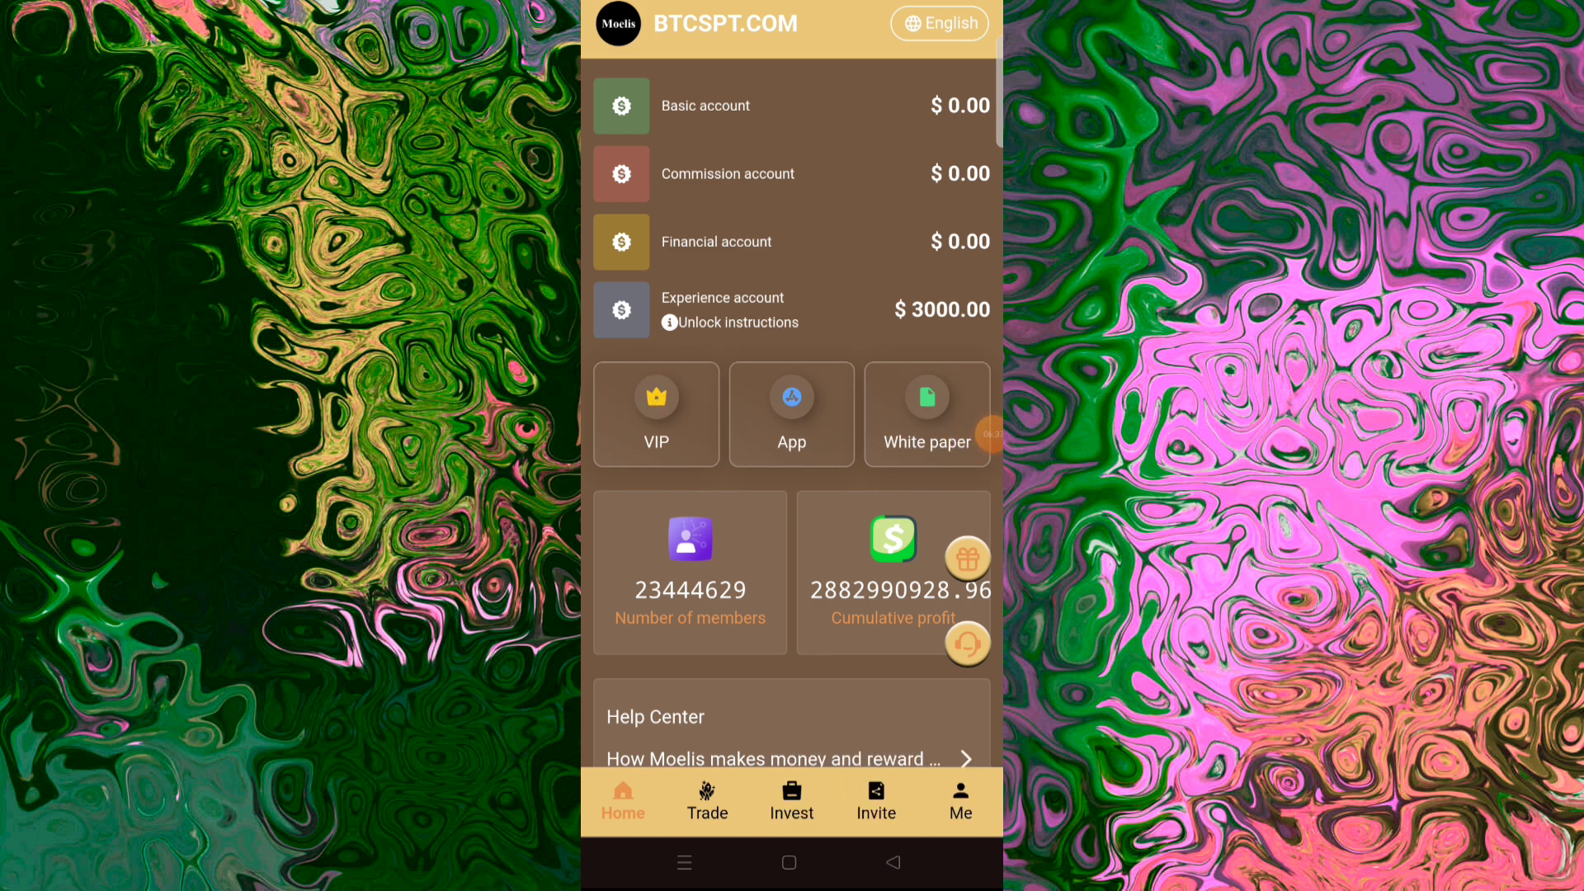
pyautogui.click(655, 414)
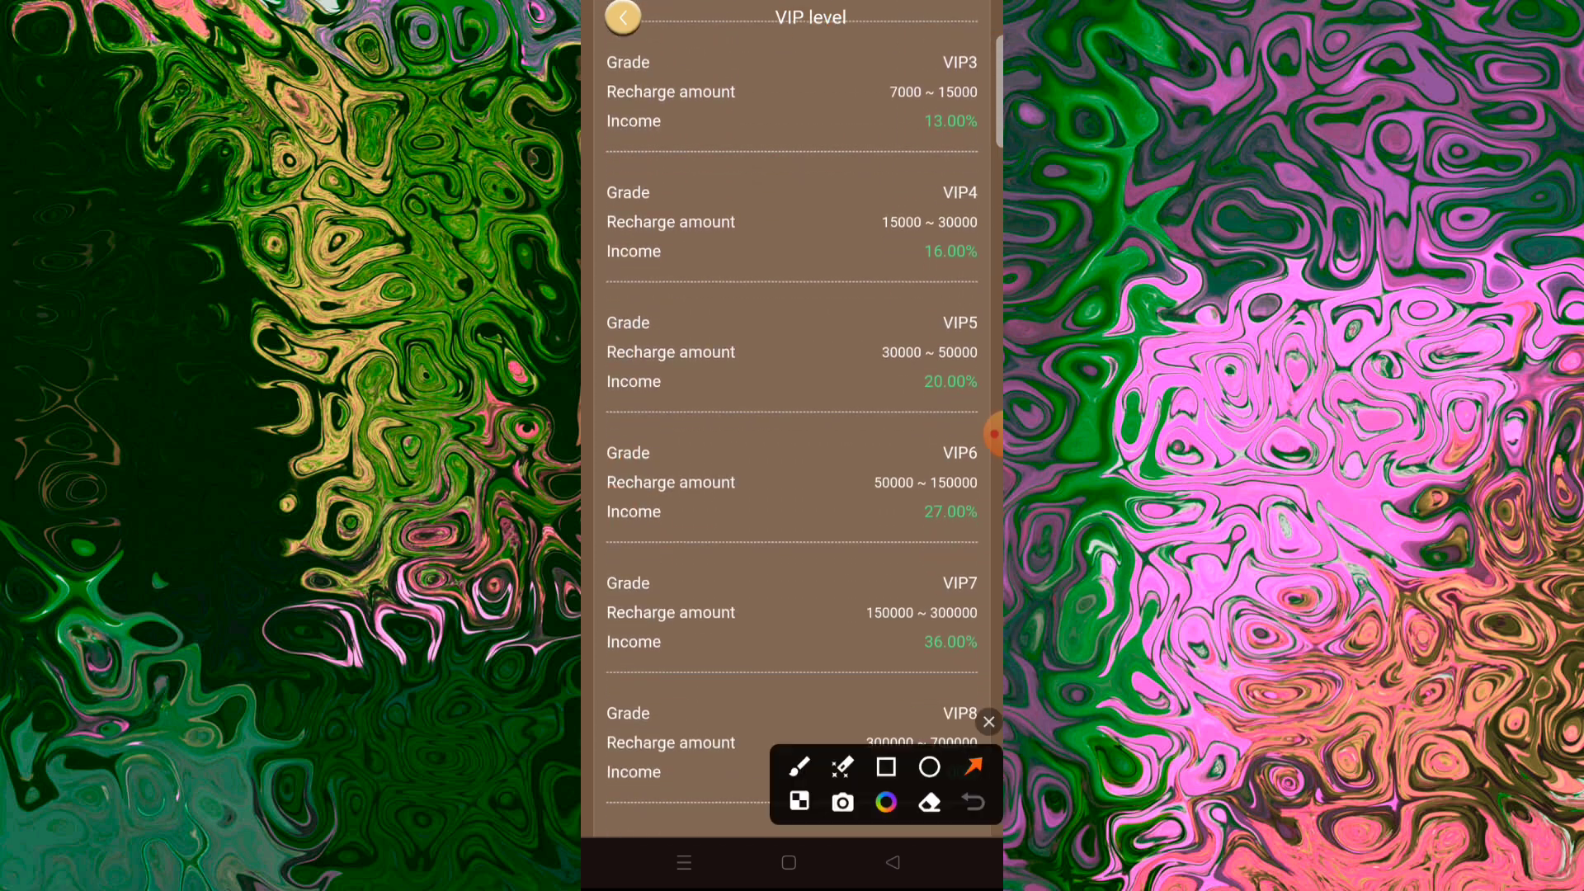
pyautogui.click(972, 766)
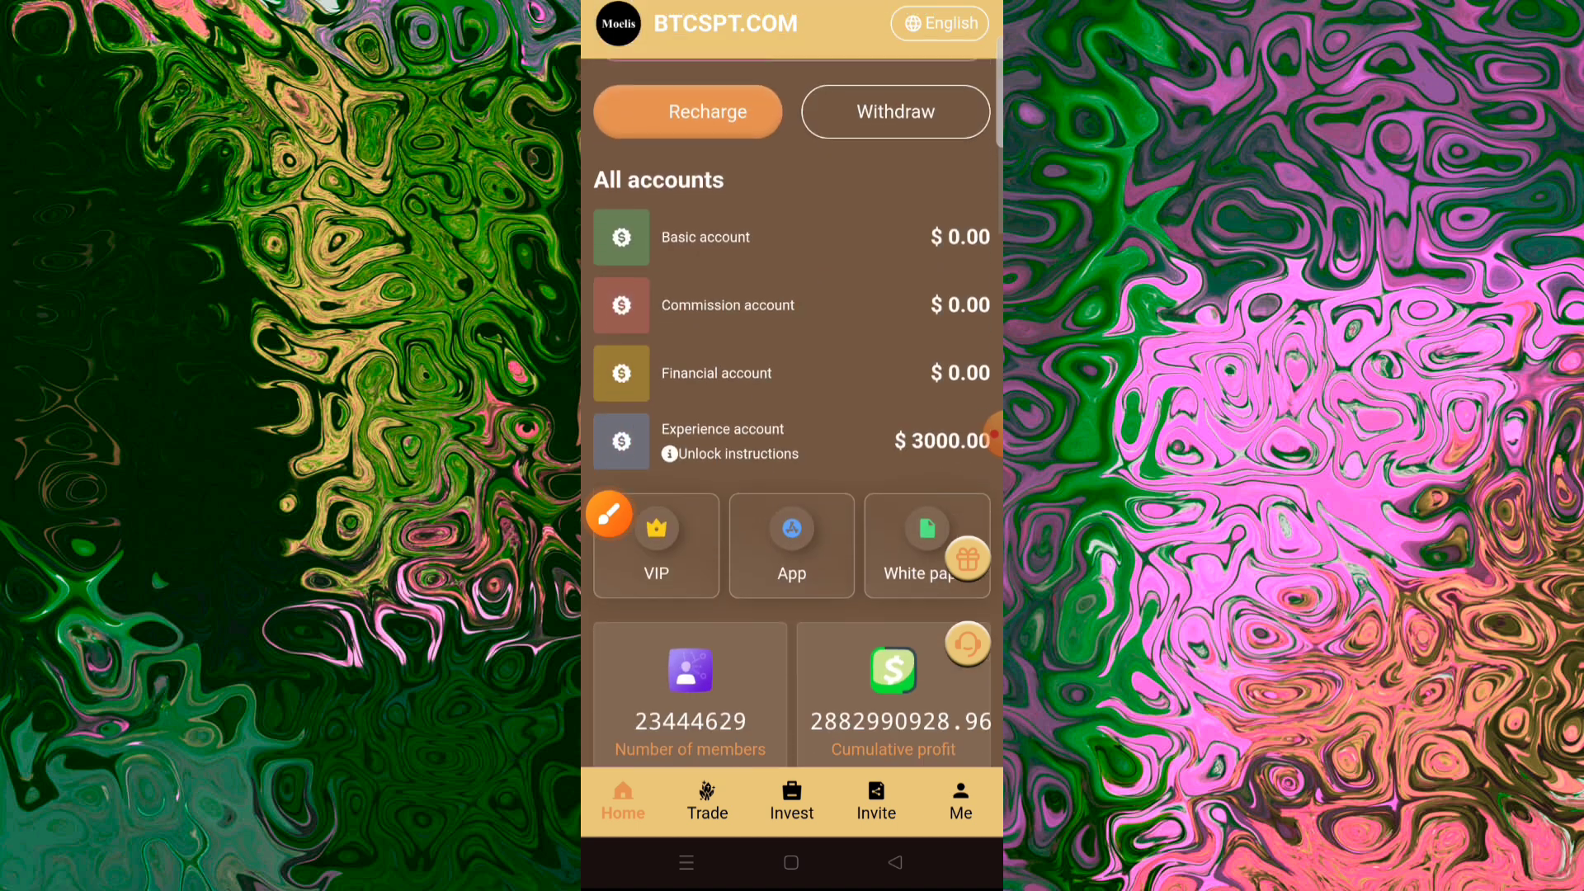
pyautogui.scroll(-3)
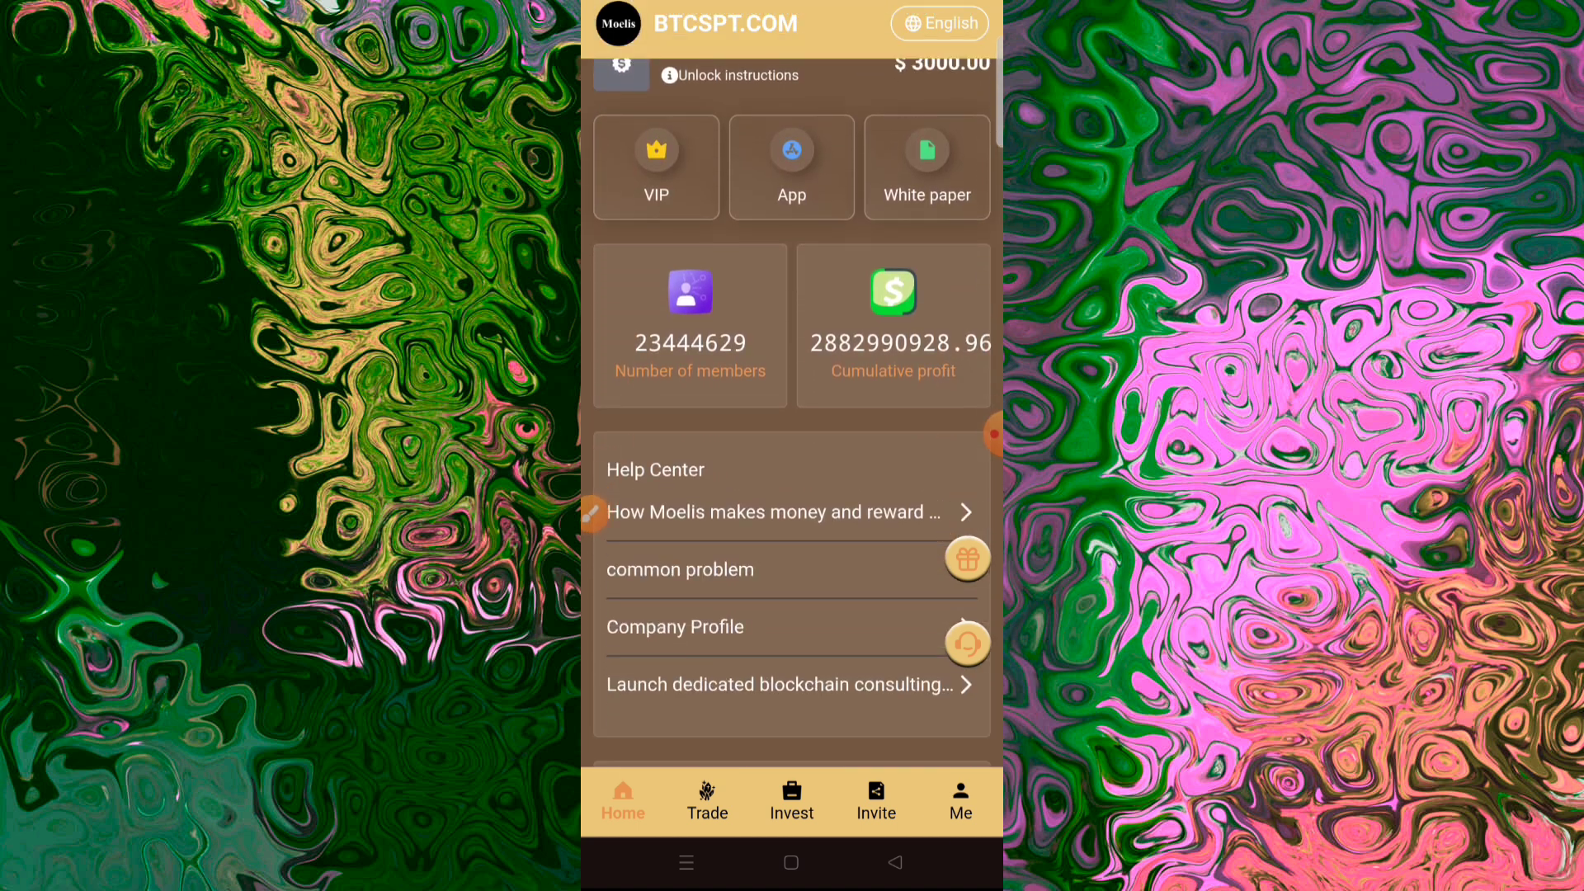
pyautogui.scroll(-3)
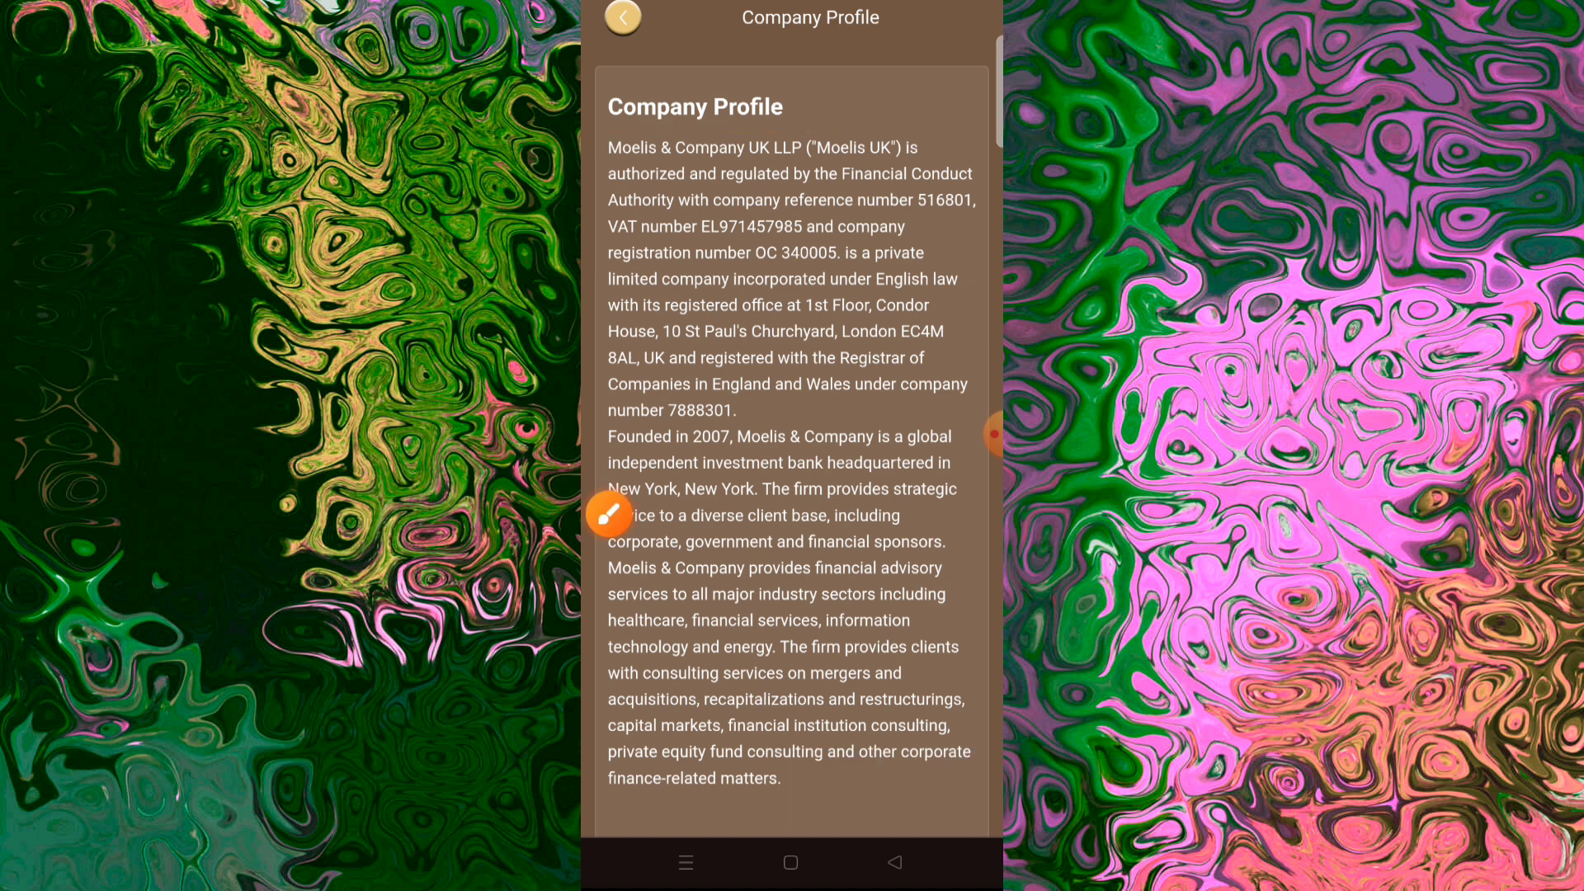
pyautogui.click(609, 515)
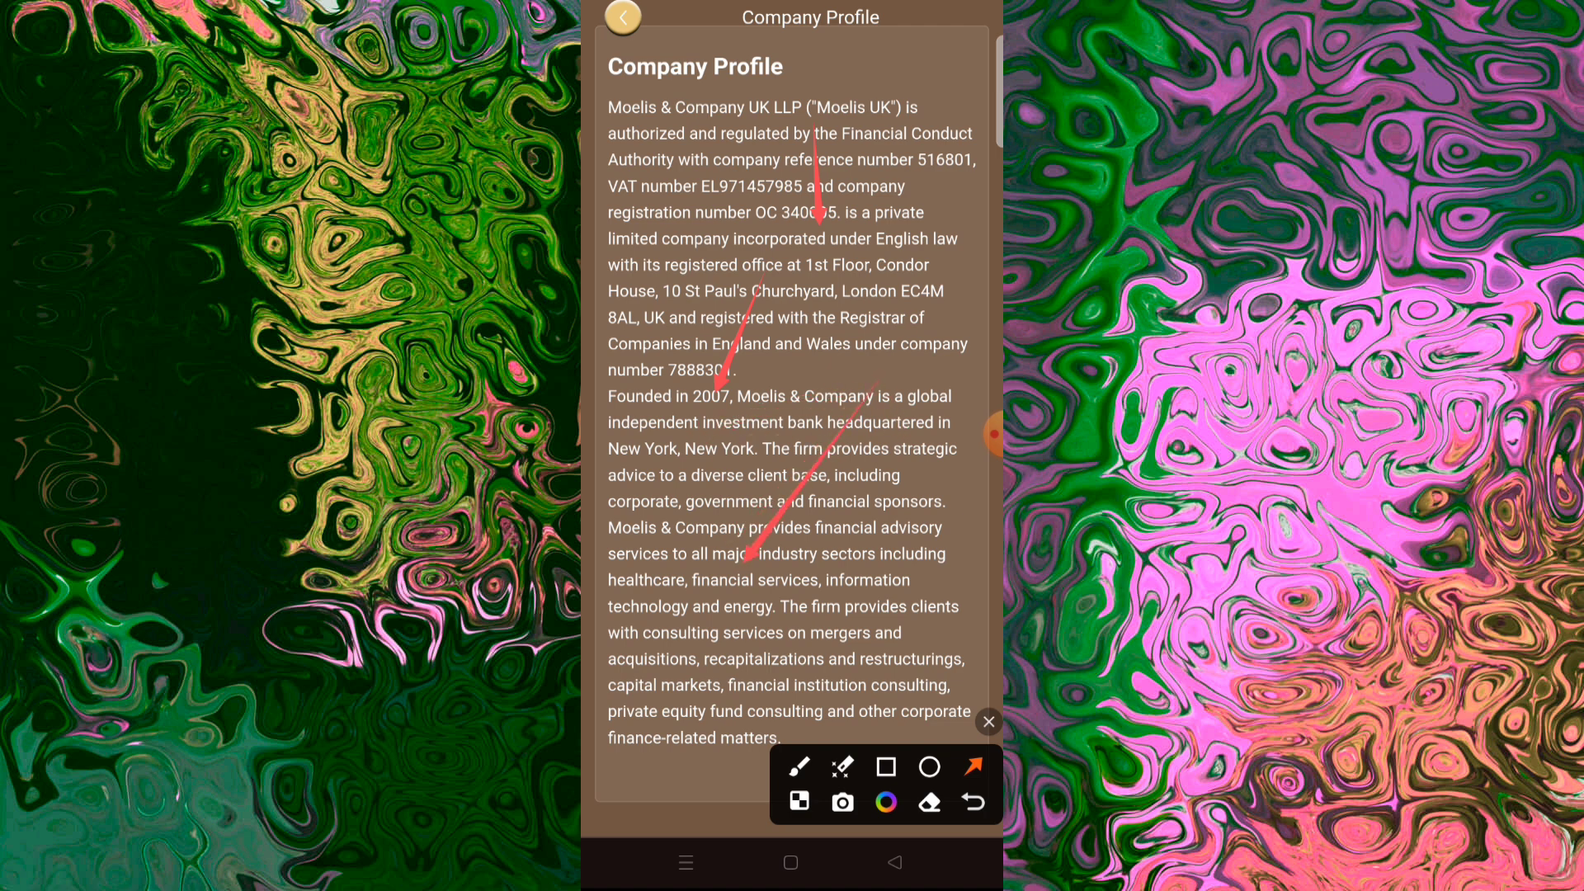
pyautogui.moveTo(871, 384); pyautogui.dragTo(718, 708)
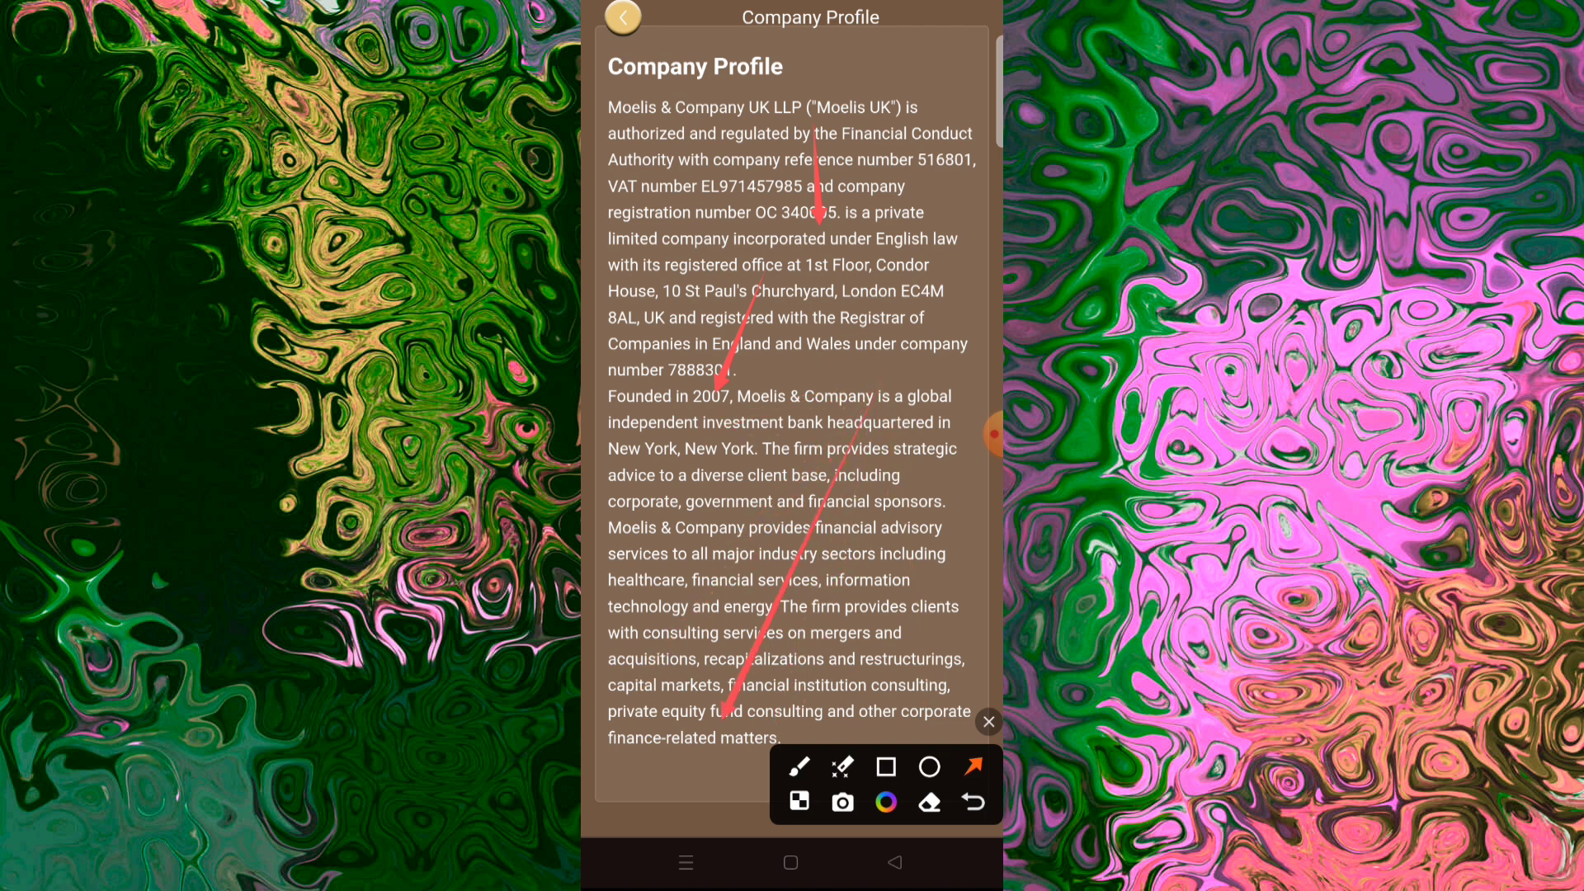
pyautogui.click(622, 17)
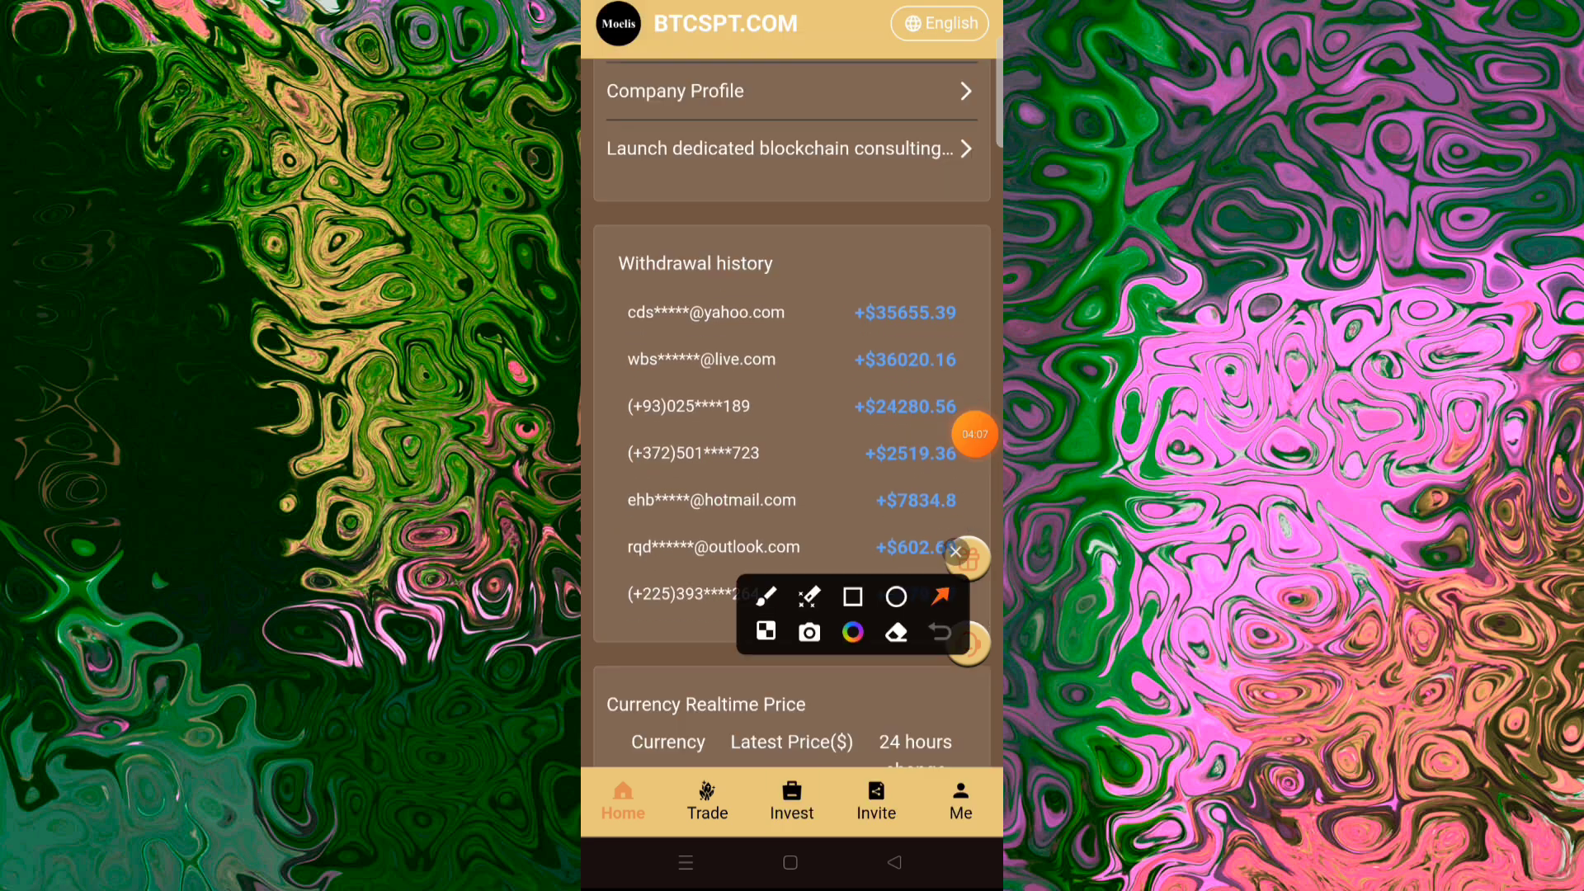
# Step: Switch to the Trade tab showing VIP level, zero mining power and daily income
pyautogui.click(955, 551)
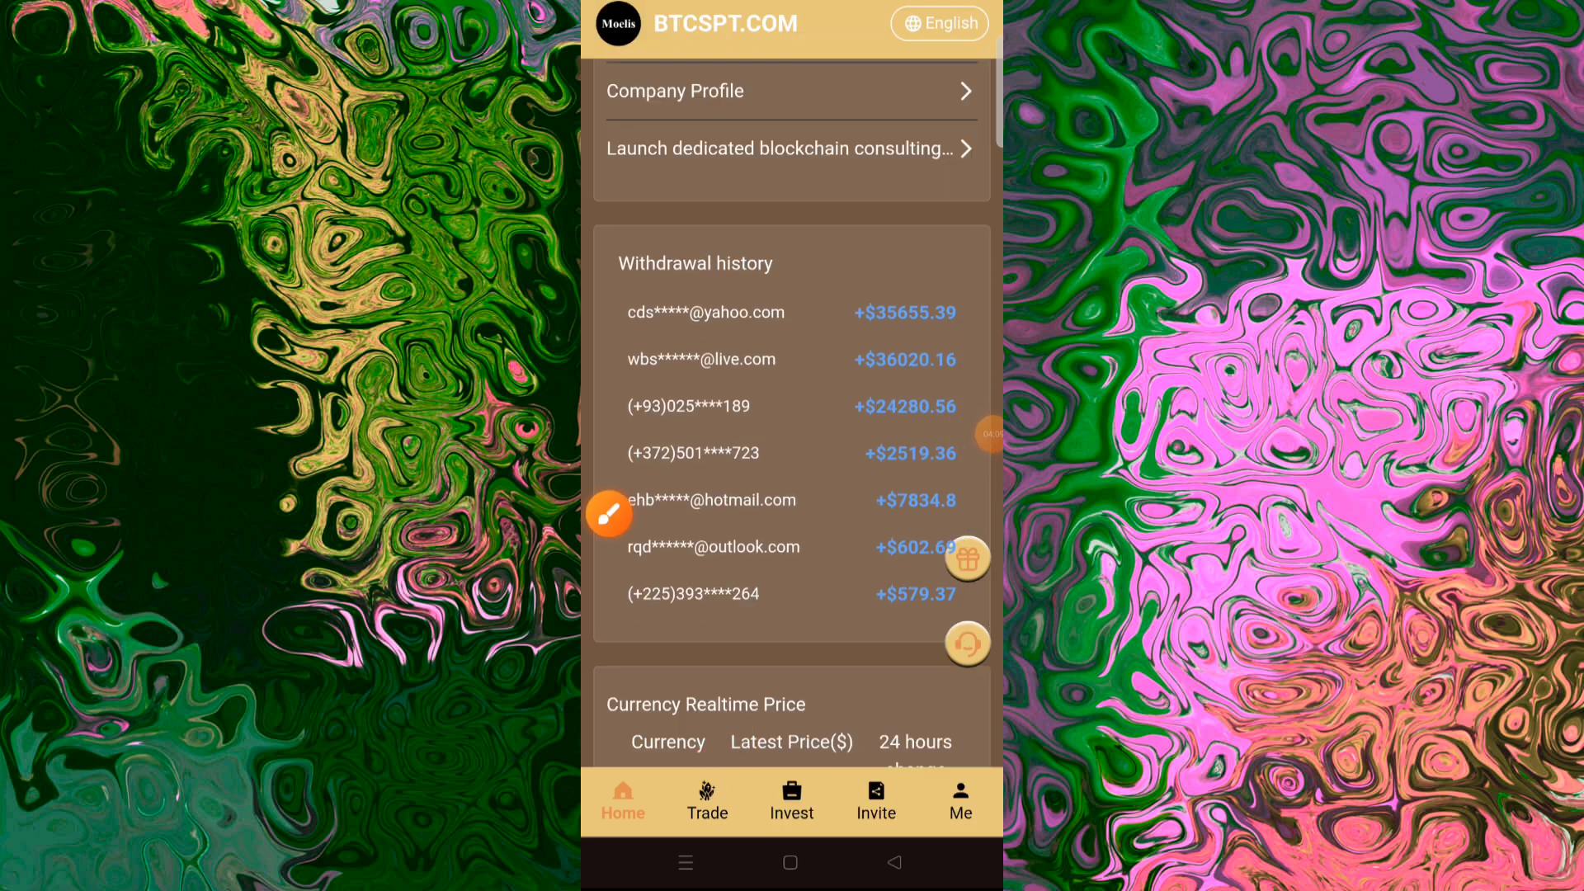
pyautogui.click(707, 802)
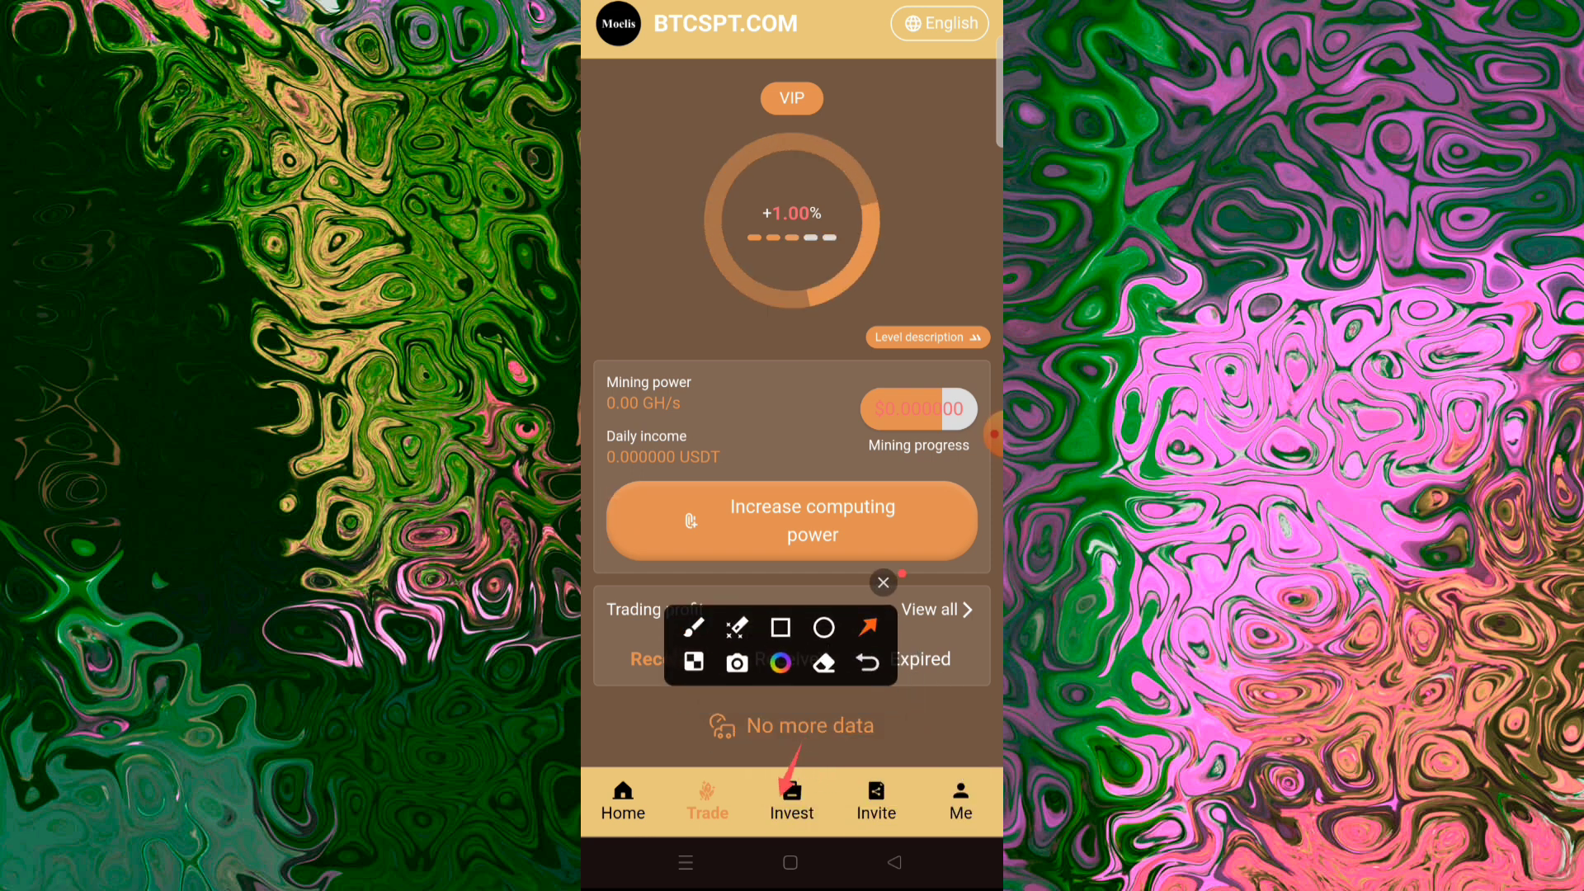
# Step: Show the Invest page listing financial products with daily rates, including the 3-day 3.00% product
pyautogui.click(790, 798)
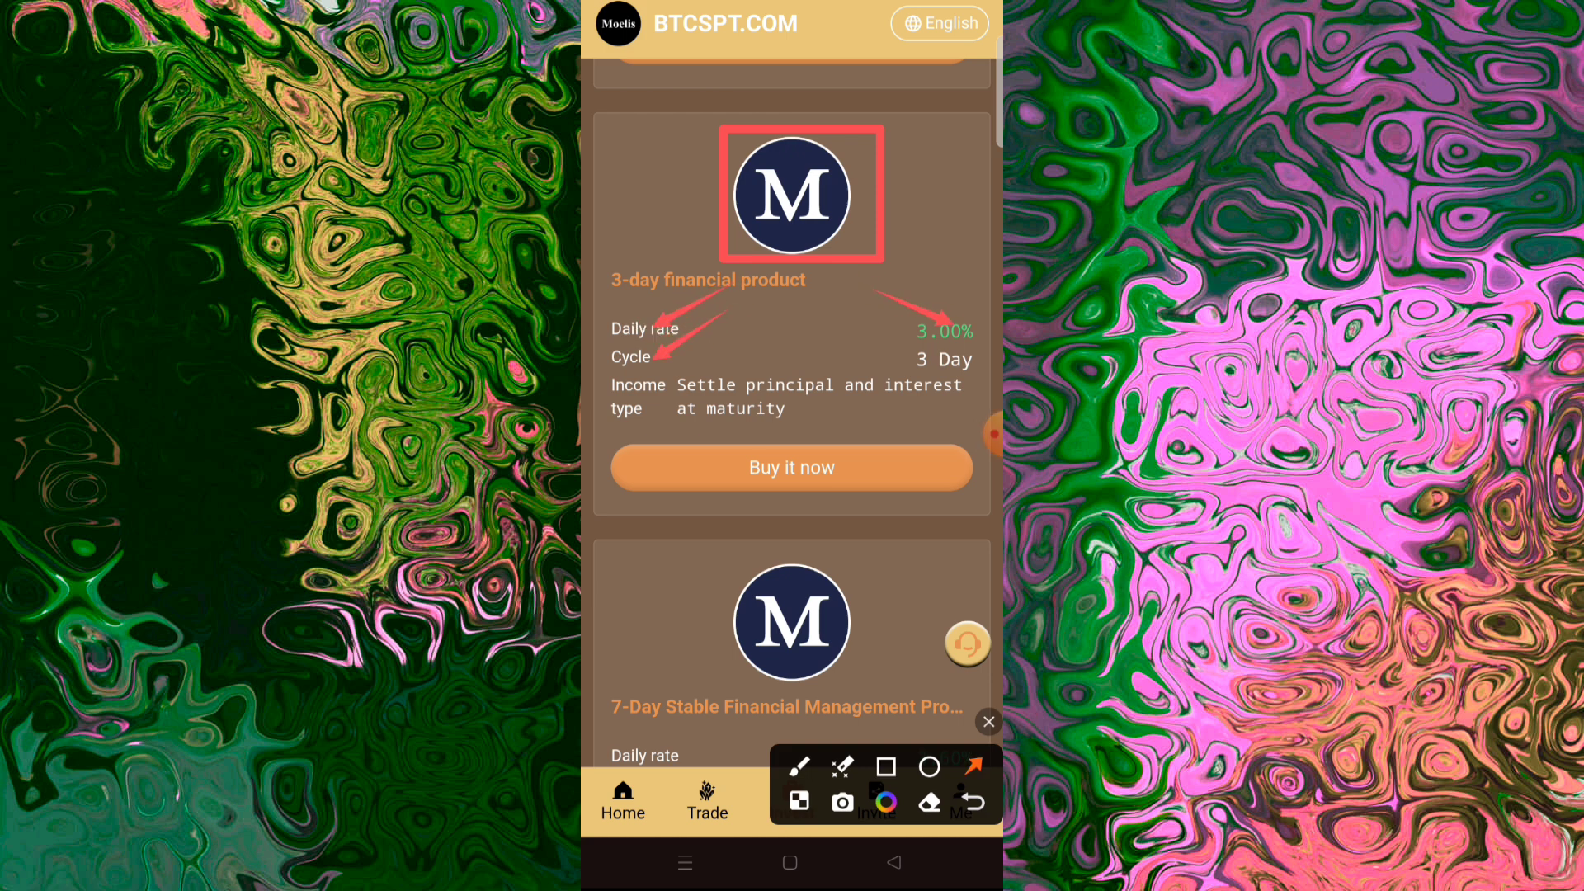
# Step: Scroll the Invest list through the 7-day and 20-day products, then return to the home page
pyautogui.moveTo(904, 308); pyautogui.dragTo(838, 448)
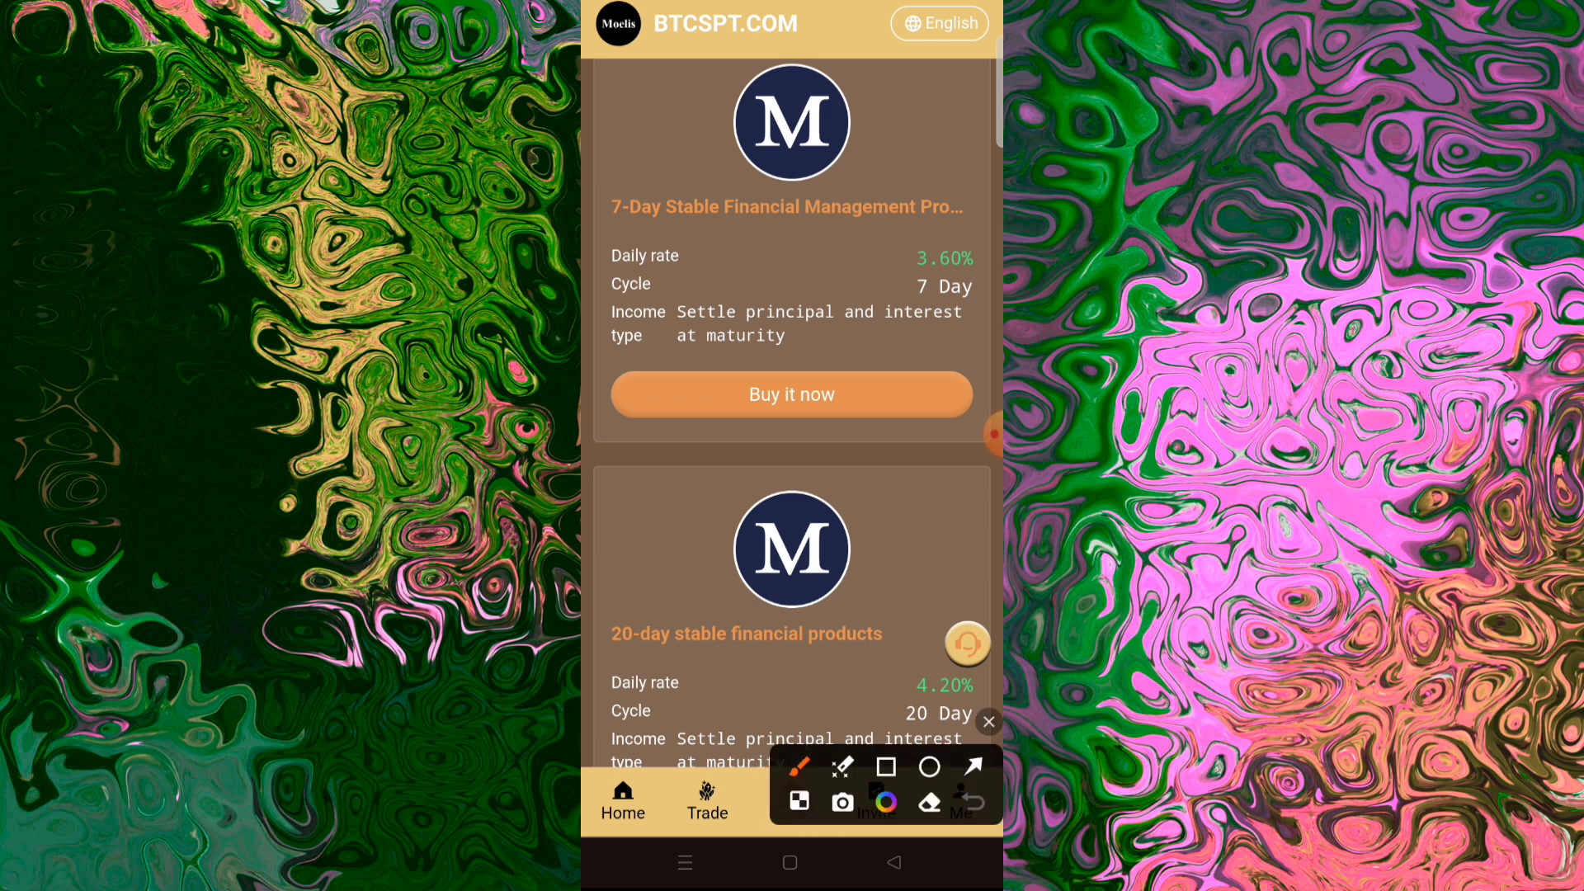
pyautogui.click(972, 765)
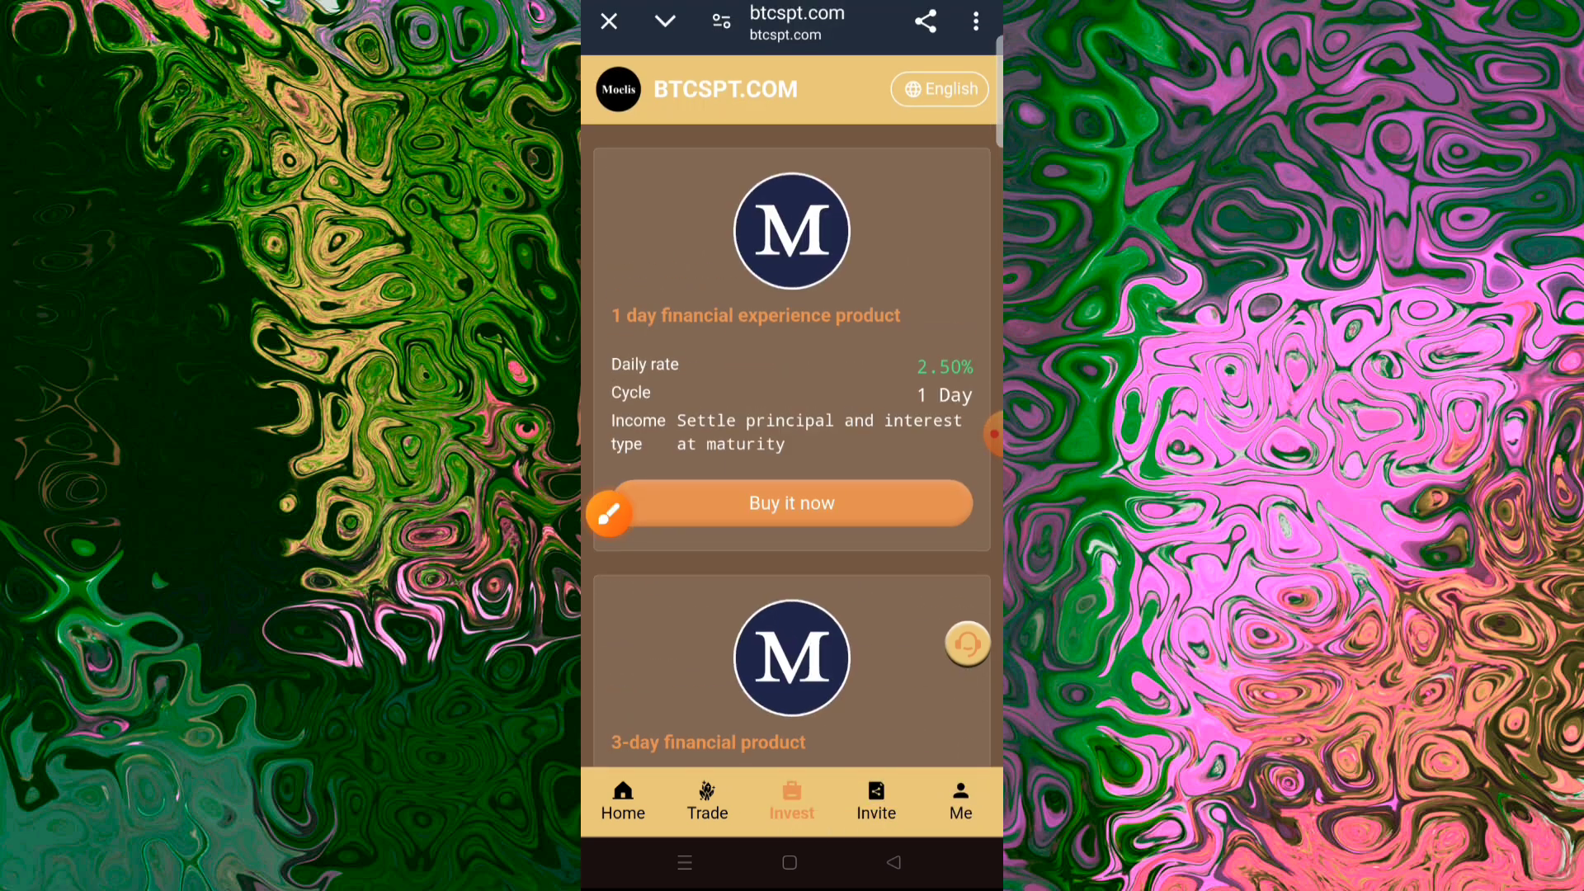
pyautogui.click(622, 800)
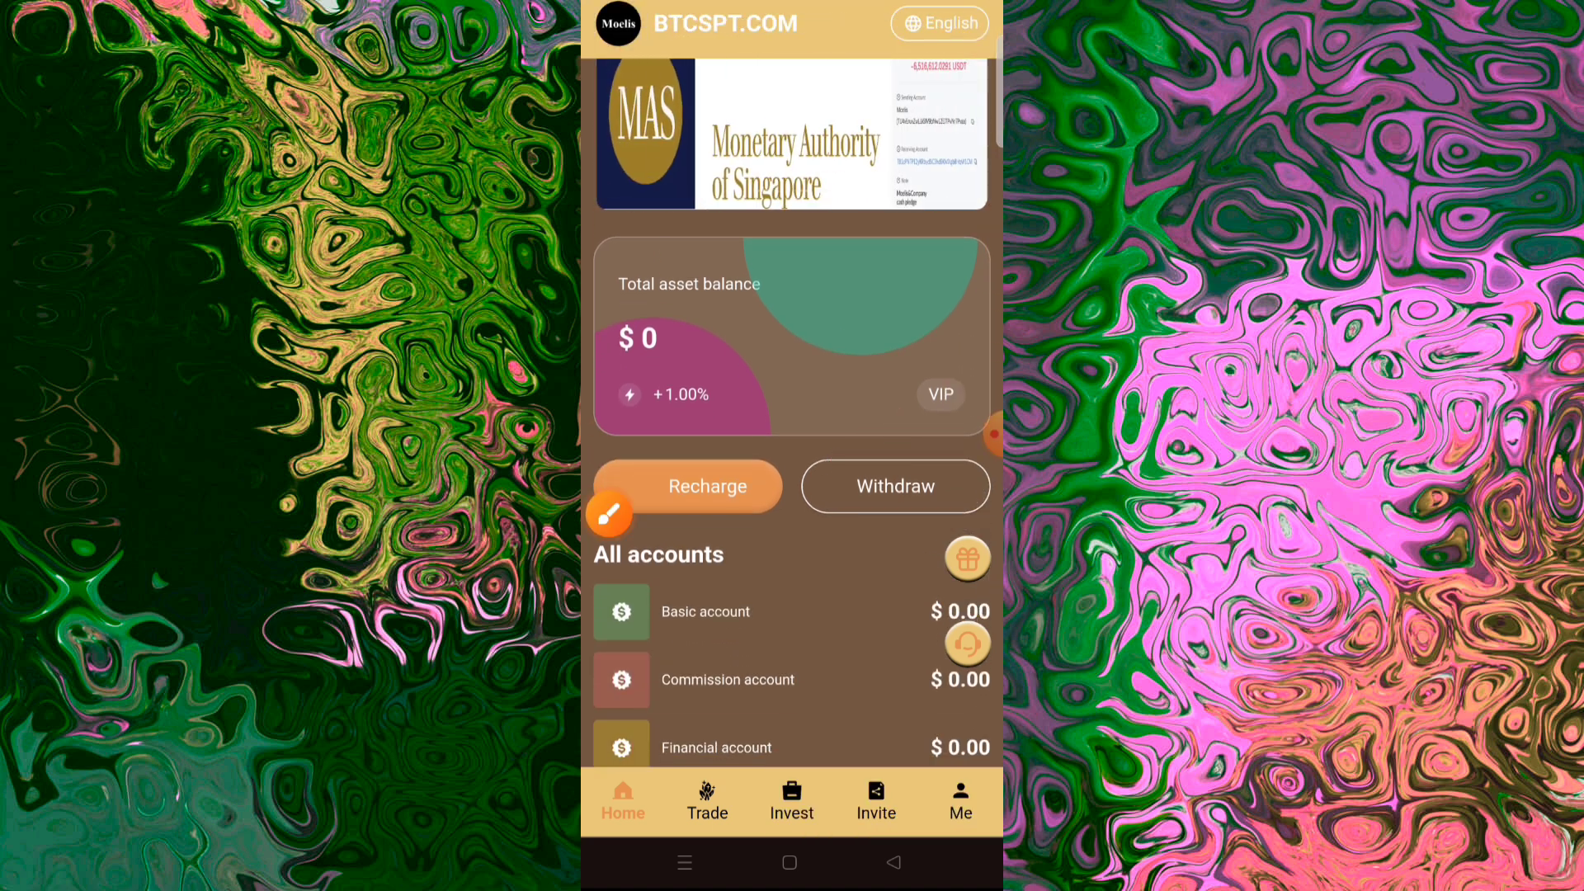
pyautogui.click(894, 485)
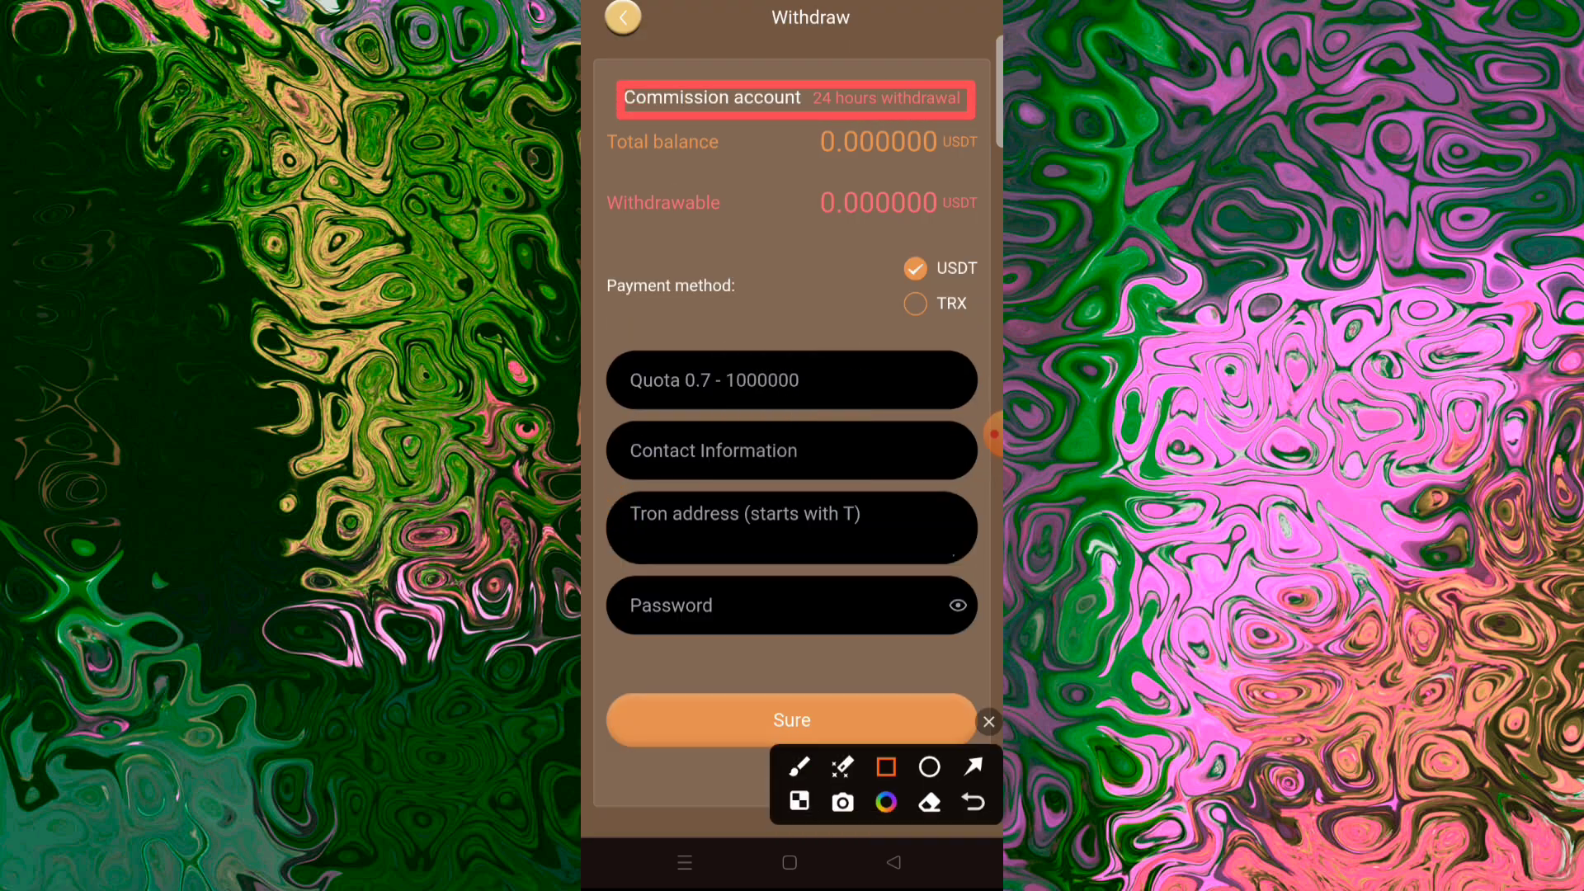
pyautogui.click(967, 765)
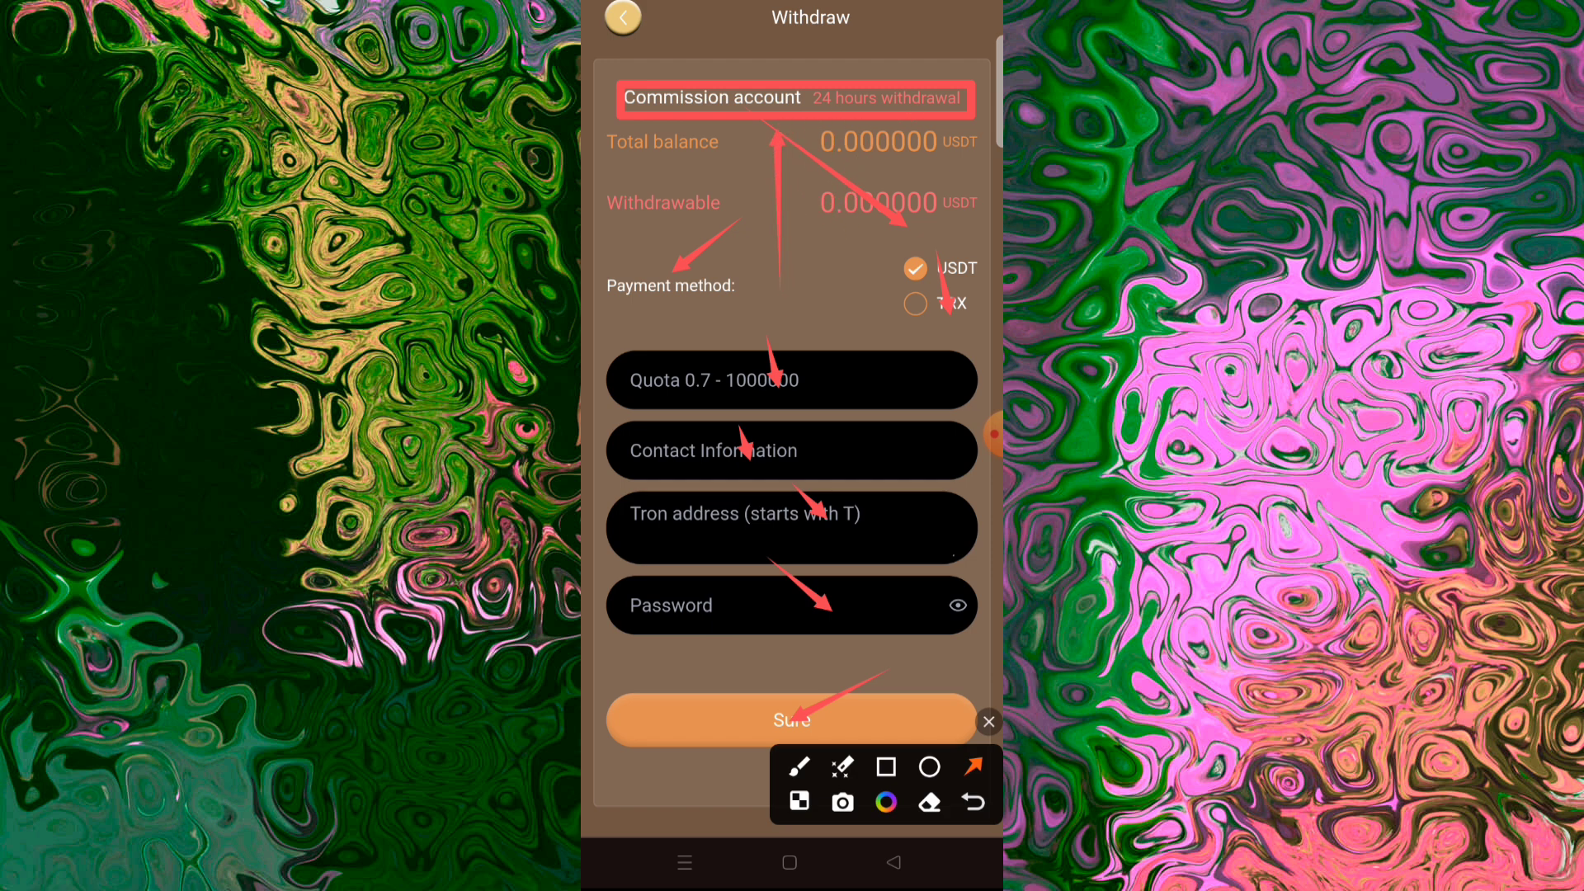
pyautogui.click(621, 18)
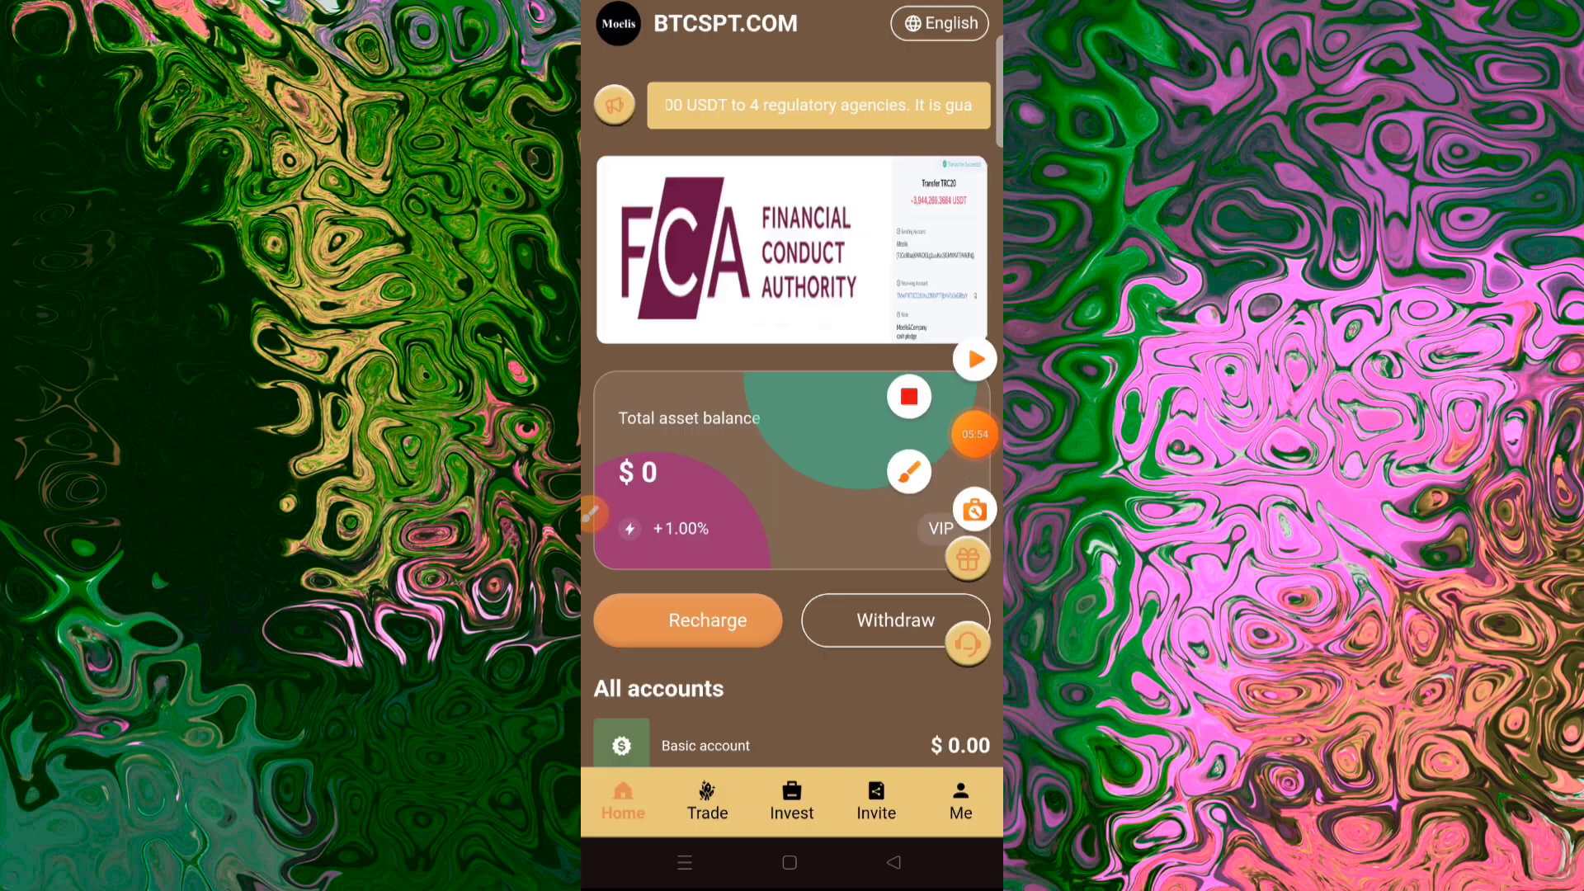
pyautogui.click(908, 470)
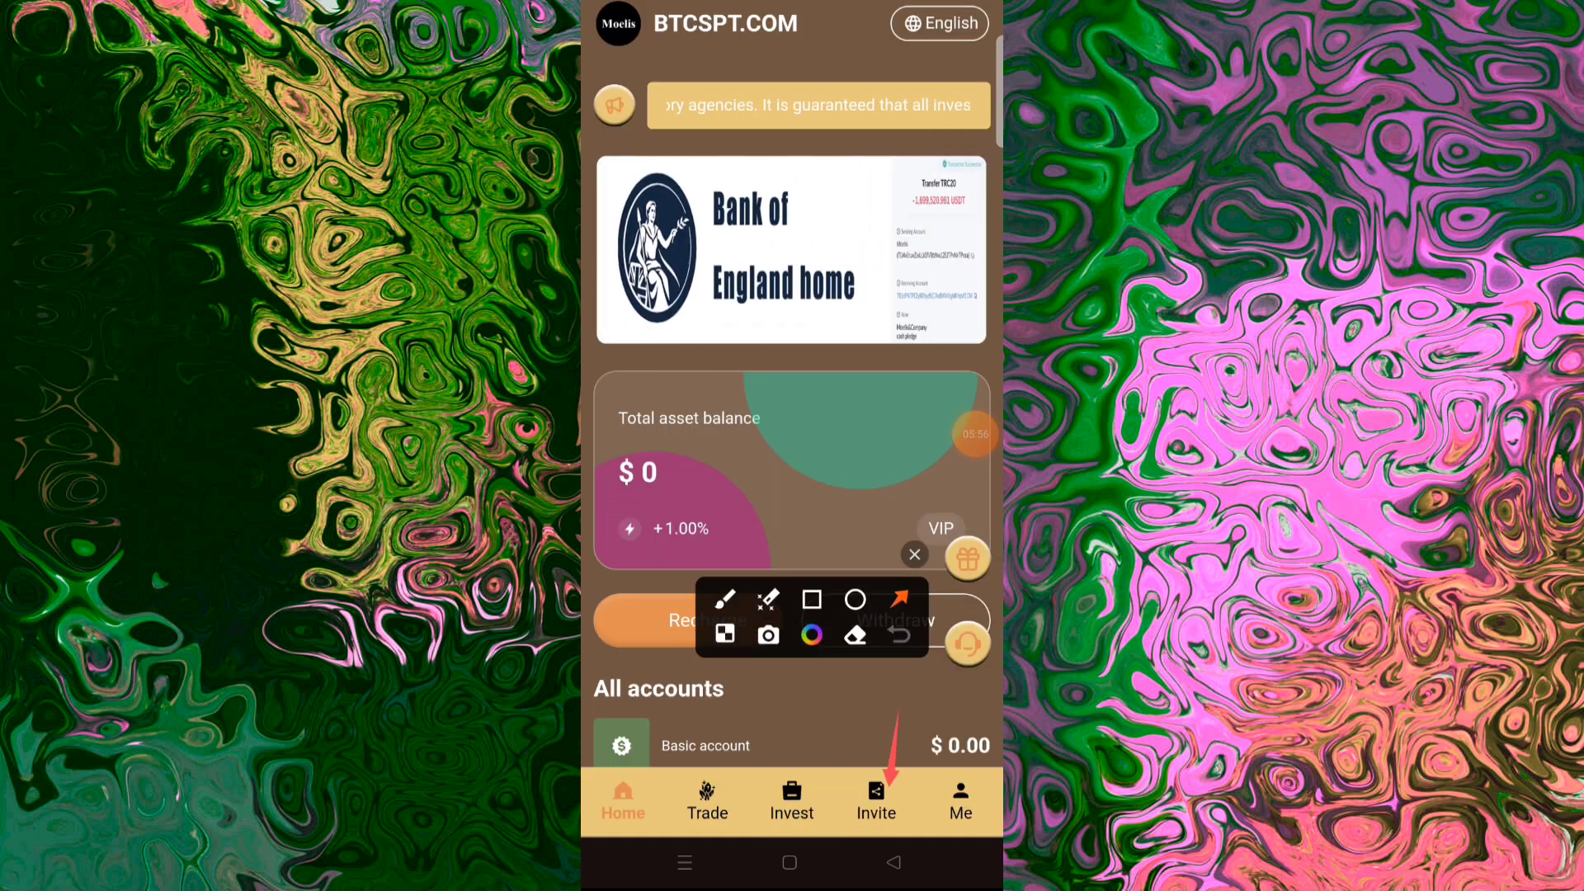
pyautogui.click(874, 801)
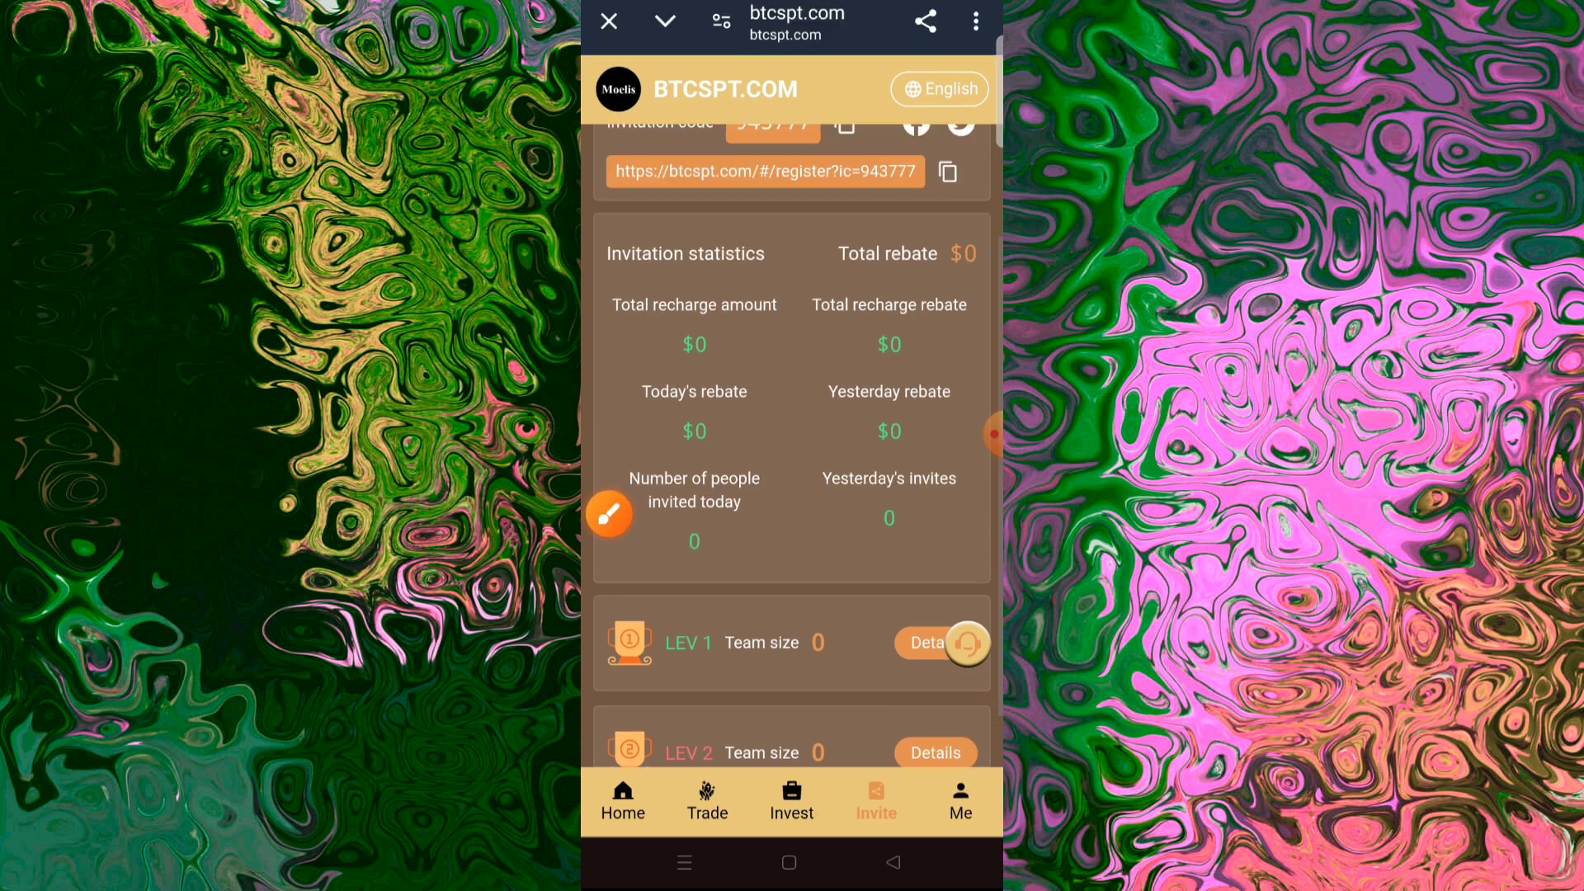
pyautogui.click(622, 802)
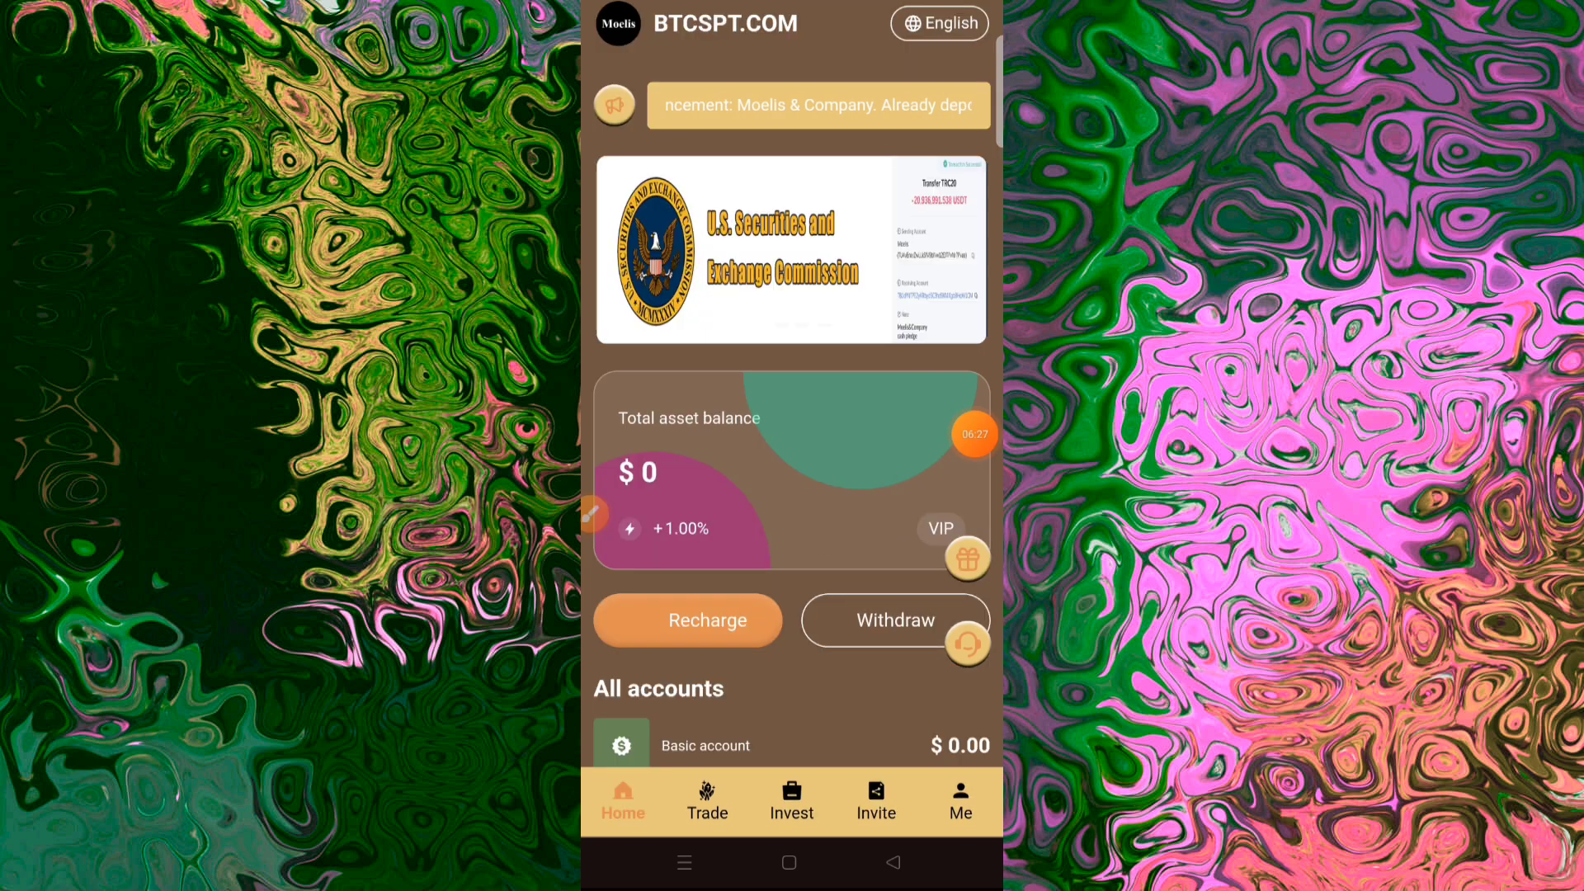
pyautogui.scroll(-3)
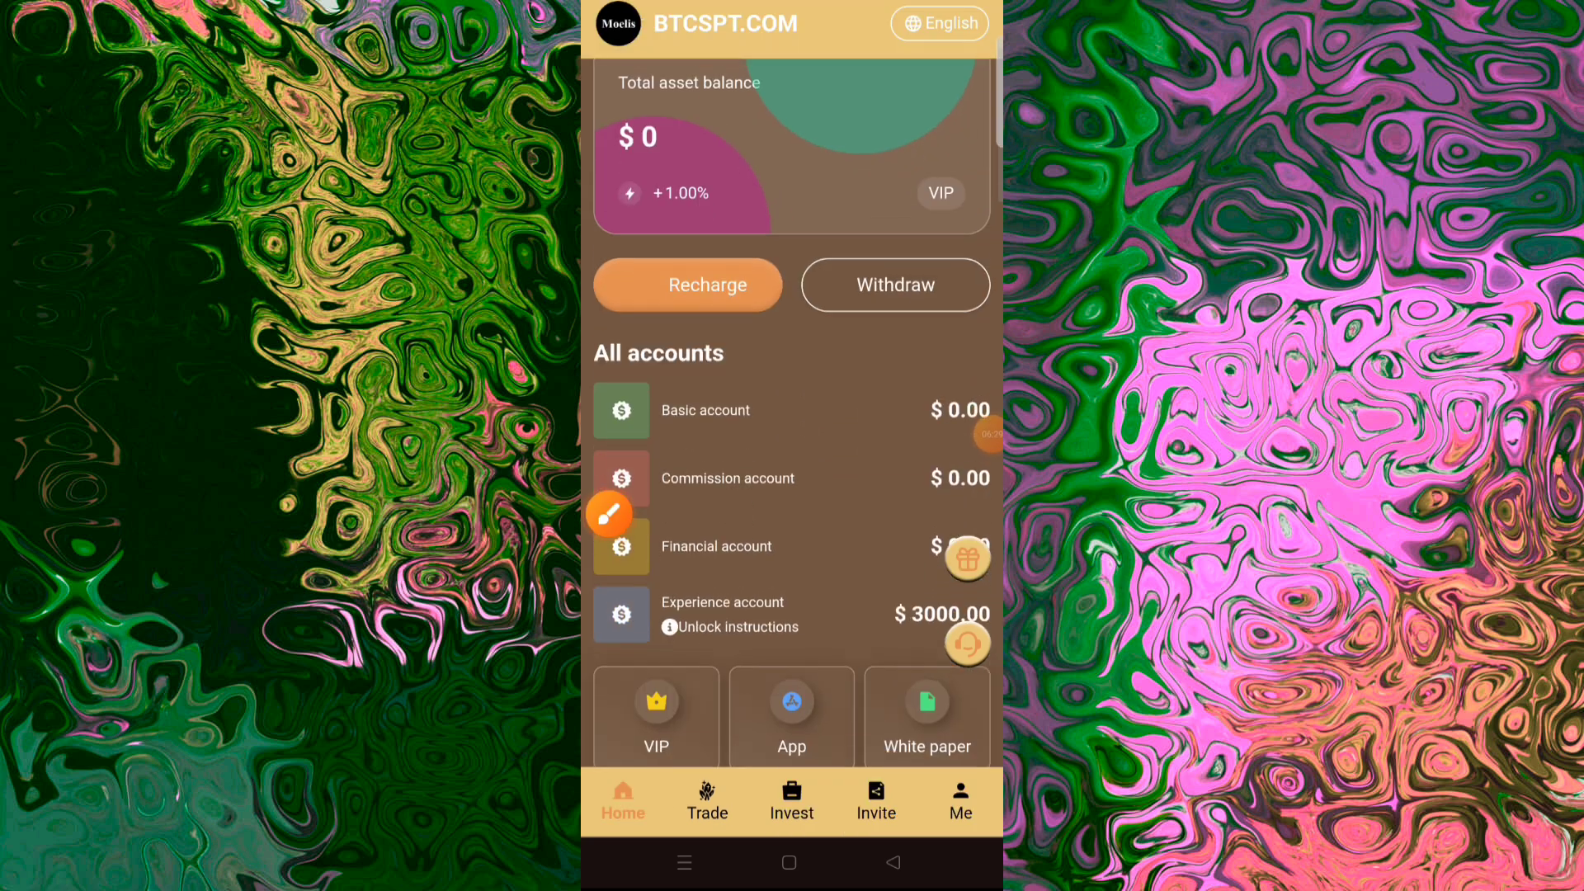